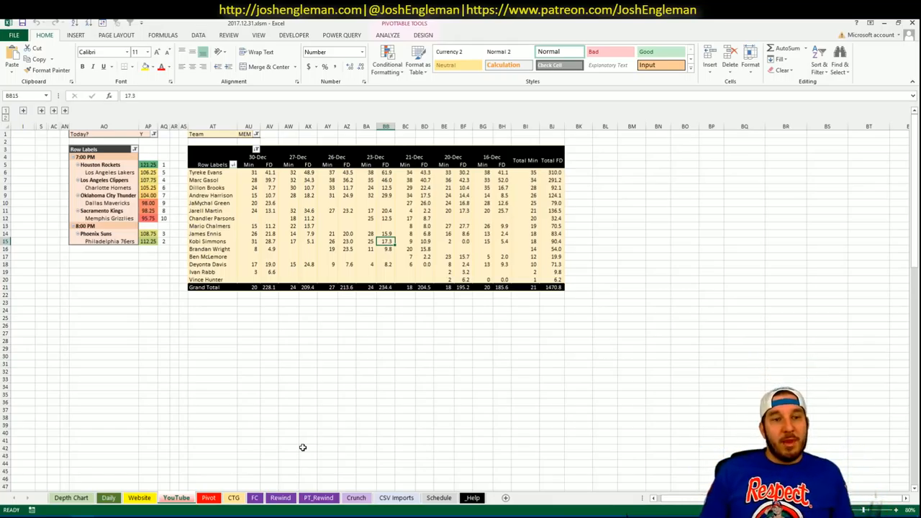
{"action": "mouse_move", "coordinate": [304, 460]}
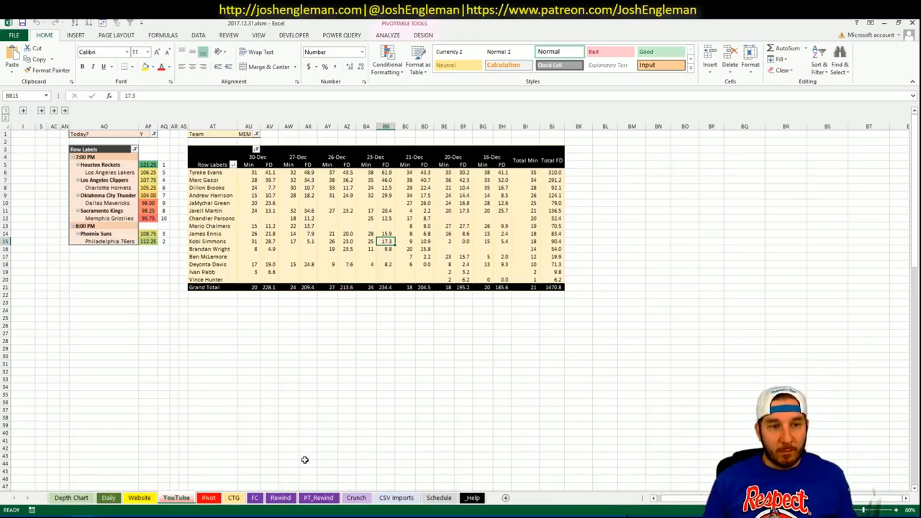
{"action": "mouse_move", "coordinate": [307, 428]}
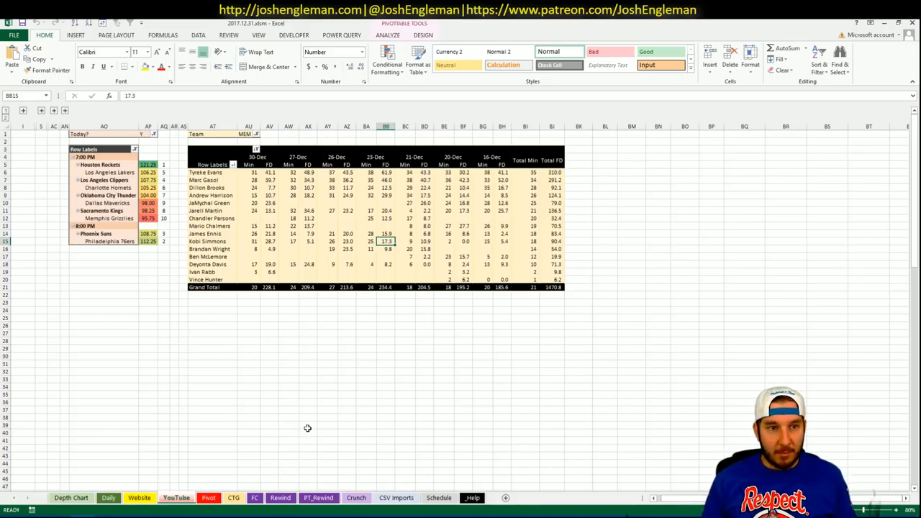
{"action": "mouse_move", "coordinate": [134, 268]}
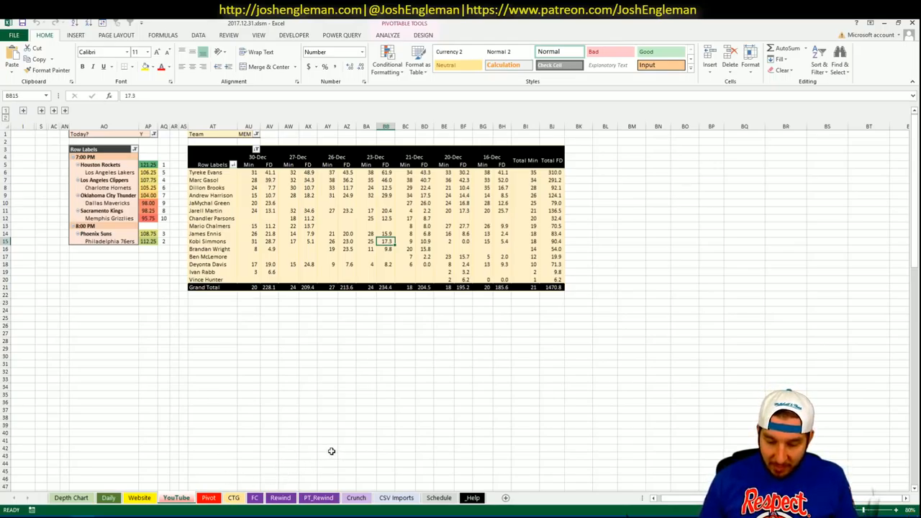
{"action": "mouse_move", "coordinate": [349, 436]}
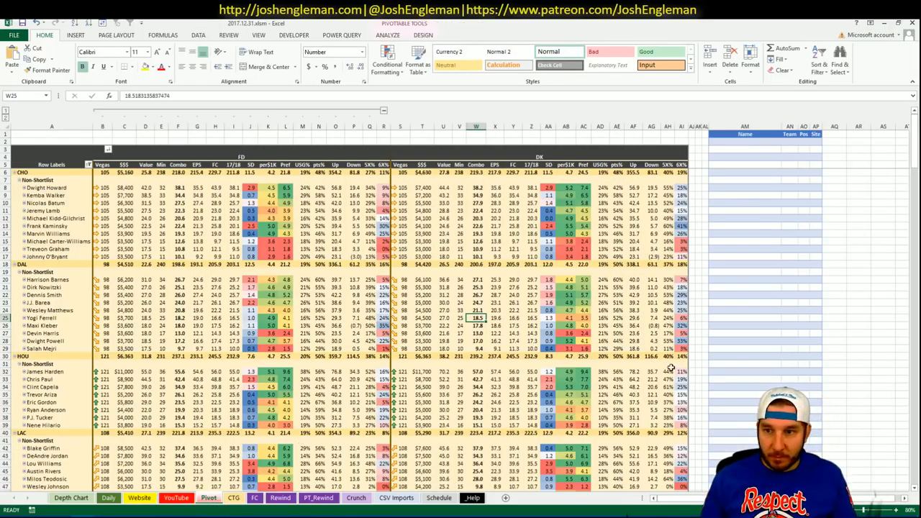
{"action": "left_click", "coordinate": [233, 497]}
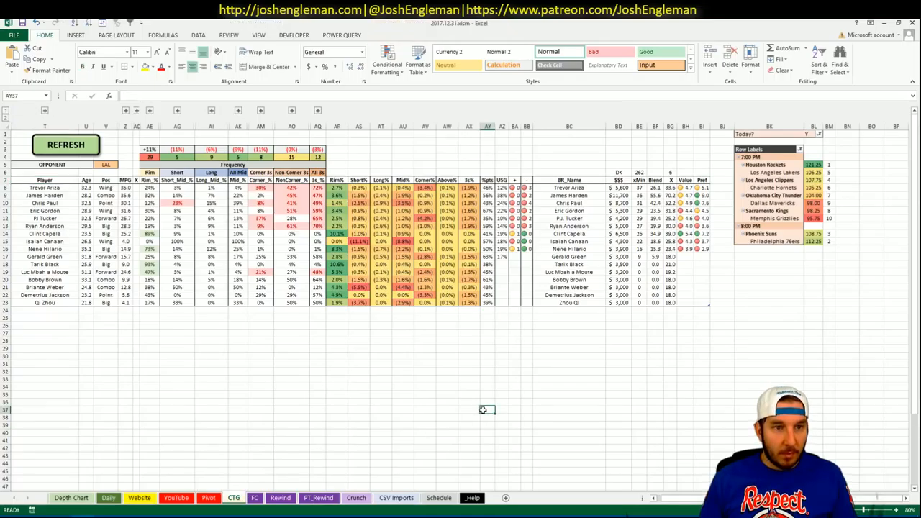
{"action": "mouse_move", "coordinate": [529, 336]}
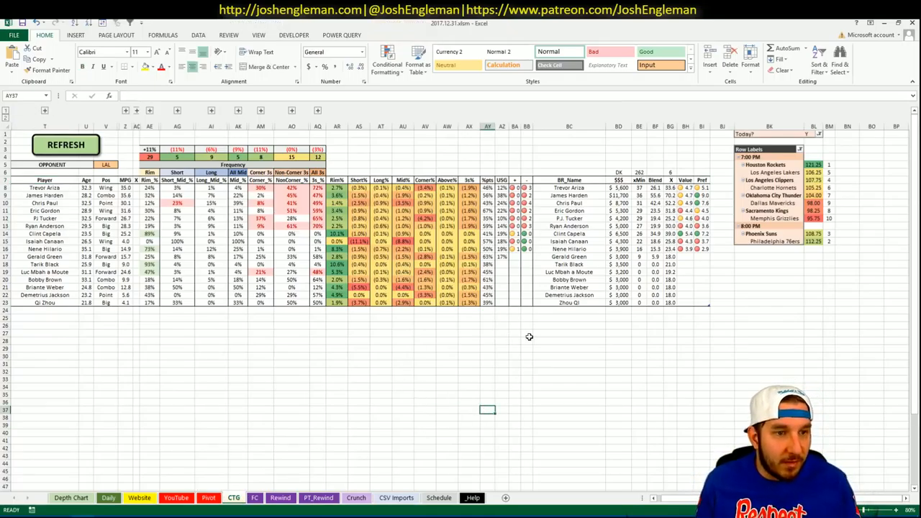
{"action": "mouse_move", "coordinate": [542, 323]}
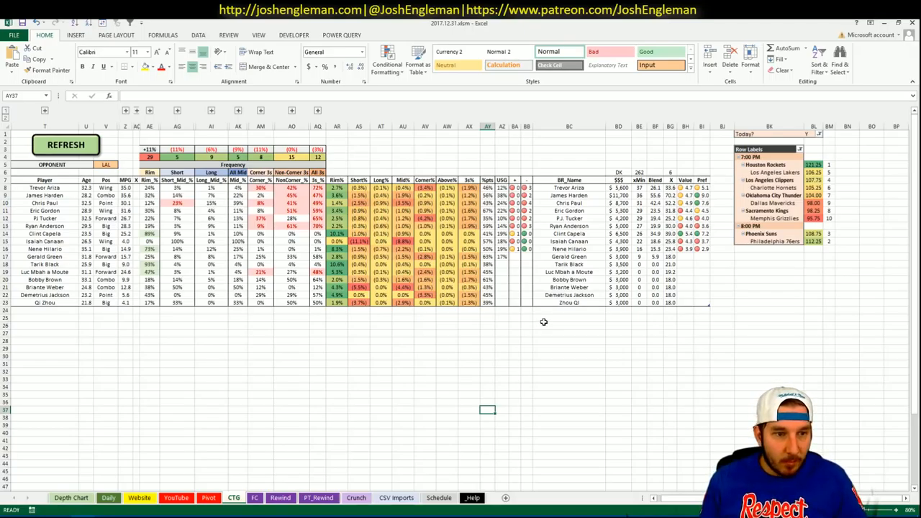
{"action": "mouse_move", "coordinate": [545, 329]}
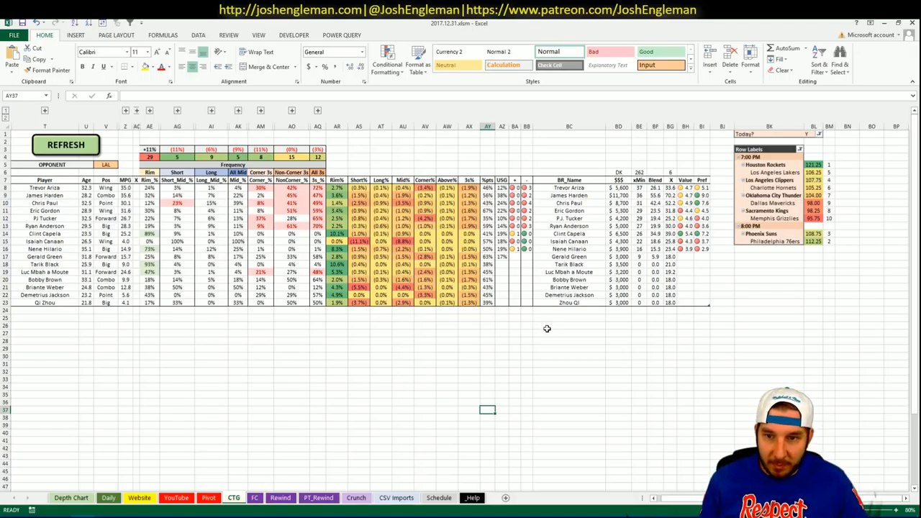
{"action": "mouse_move", "coordinate": [420, 406]}
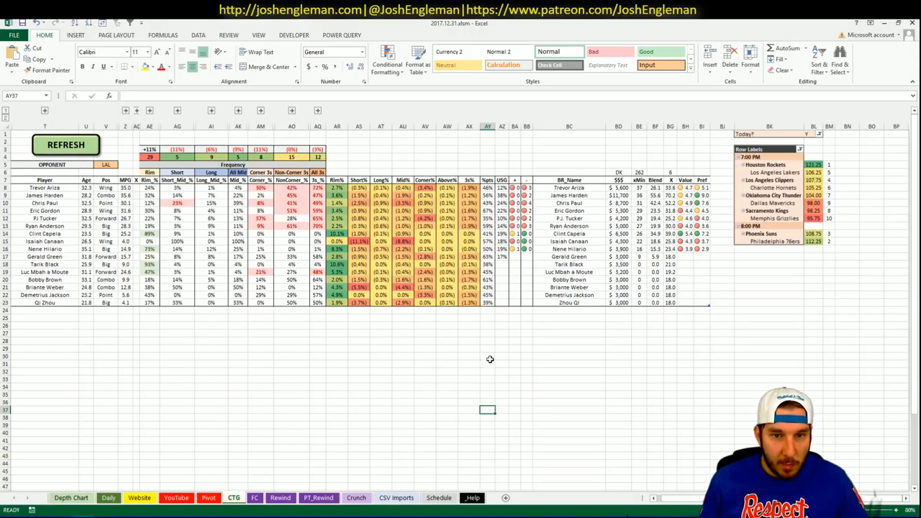
{"action": "mouse_move", "coordinate": [270, 370]}
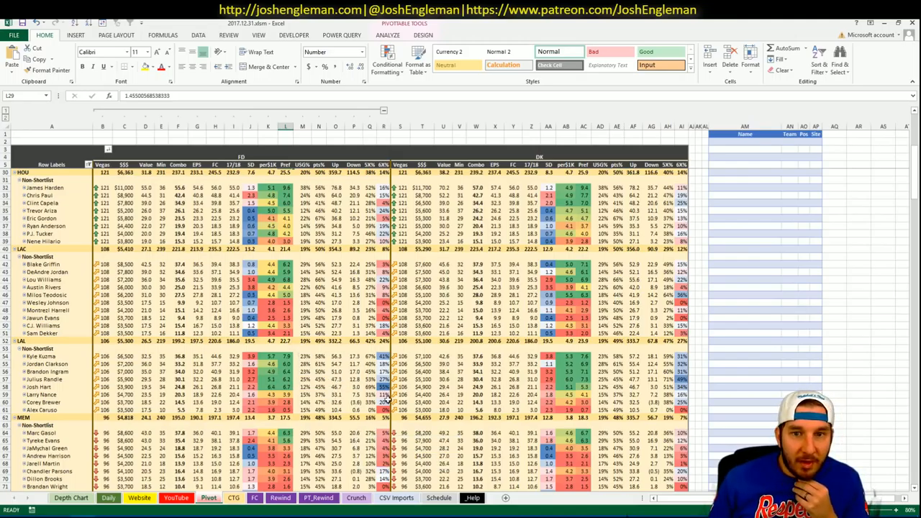
{"action": "mouse_move", "coordinate": [543, 354]}
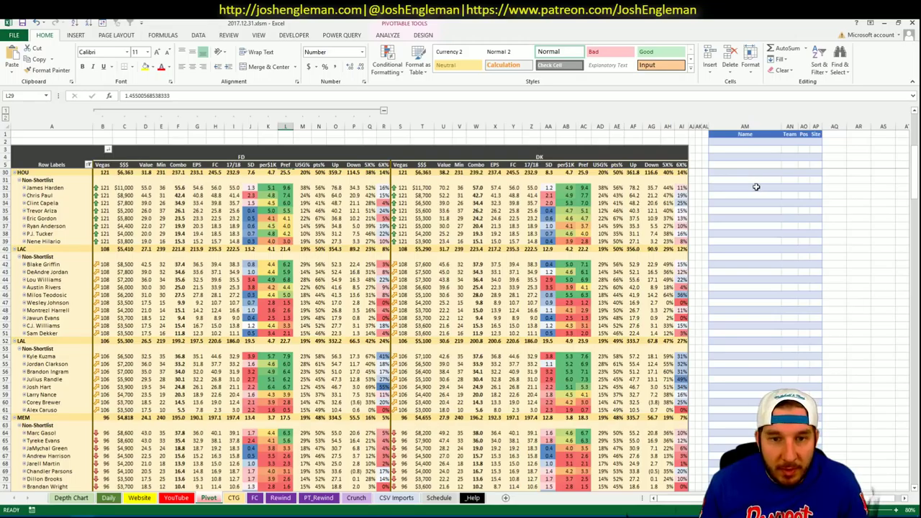
Enter James Harden (HOU, SG) in the Pivot name list and select the next empty row.
{"action": "left_click", "coordinate": [745, 188]}
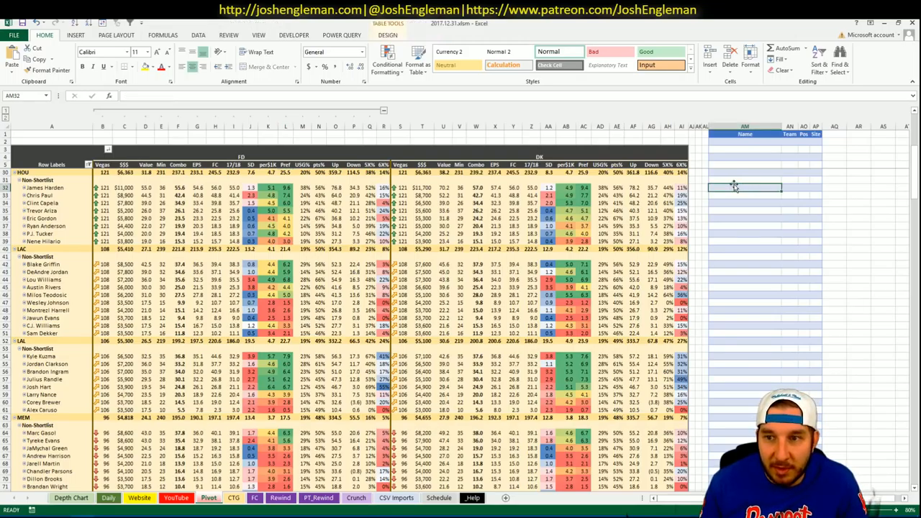
{"action": "type", "text": "James Har"}
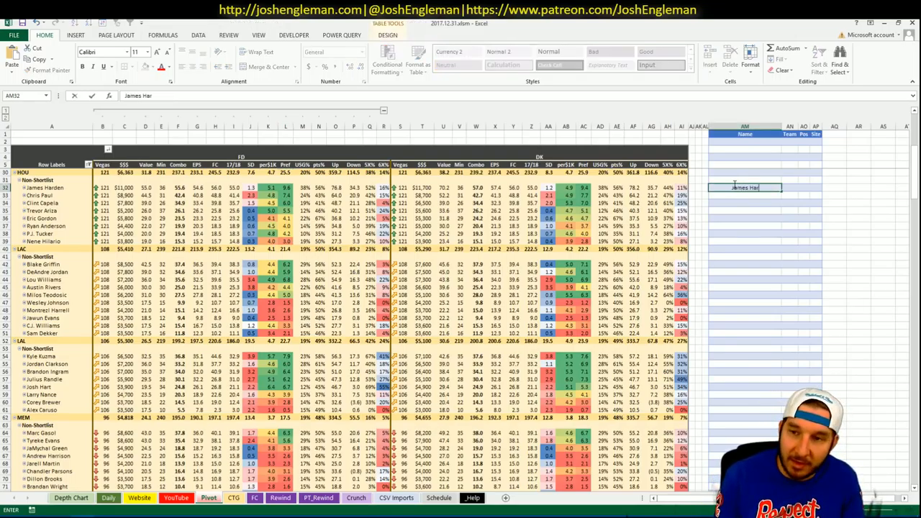
{"action": "key", "text": "enter"}
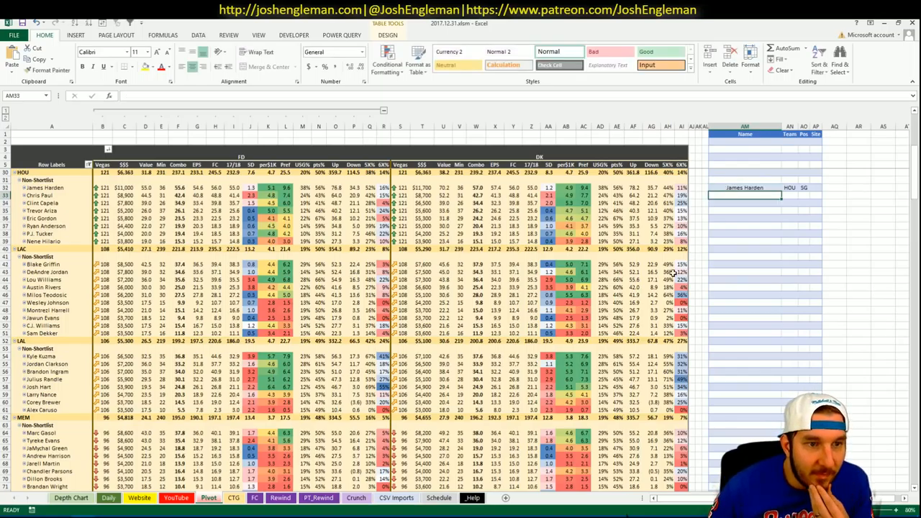
{"action": "mouse_move", "coordinate": [711, 243]}
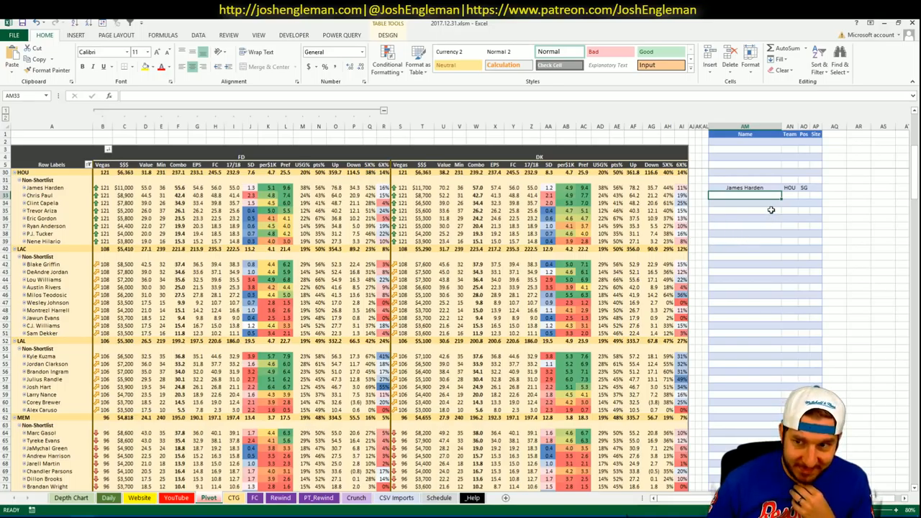
{"action": "mouse_move", "coordinate": [766, 202]}
{"action": "type", "text": "Clint Capela"}
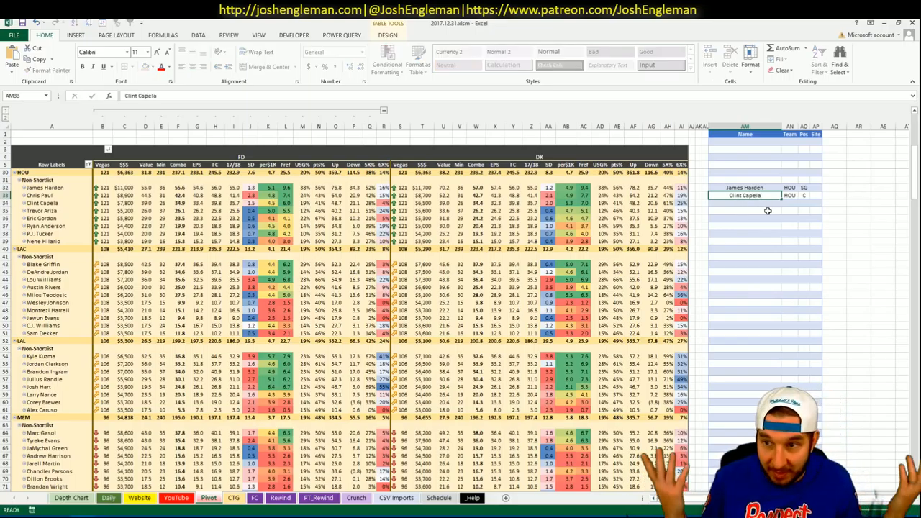
{"action": "left_click", "coordinate": [745, 203]}
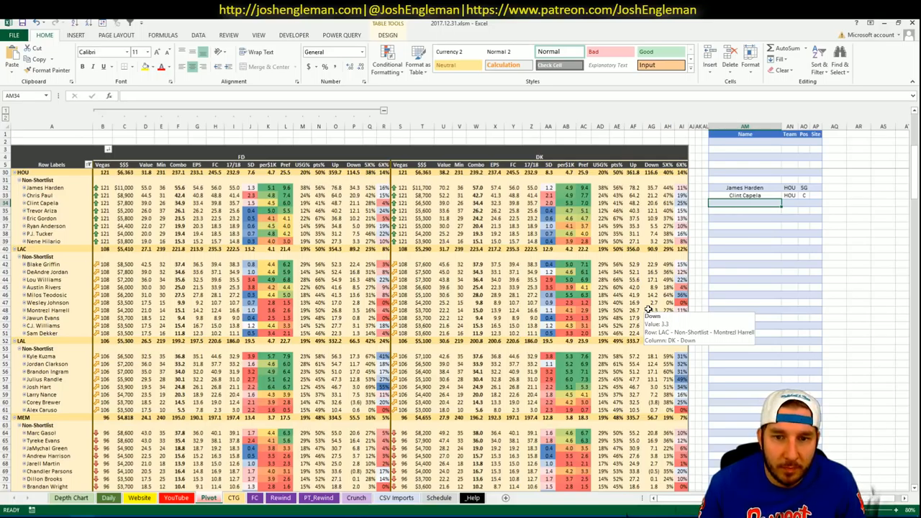
{"action": "mouse_move", "coordinate": [700, 316]}
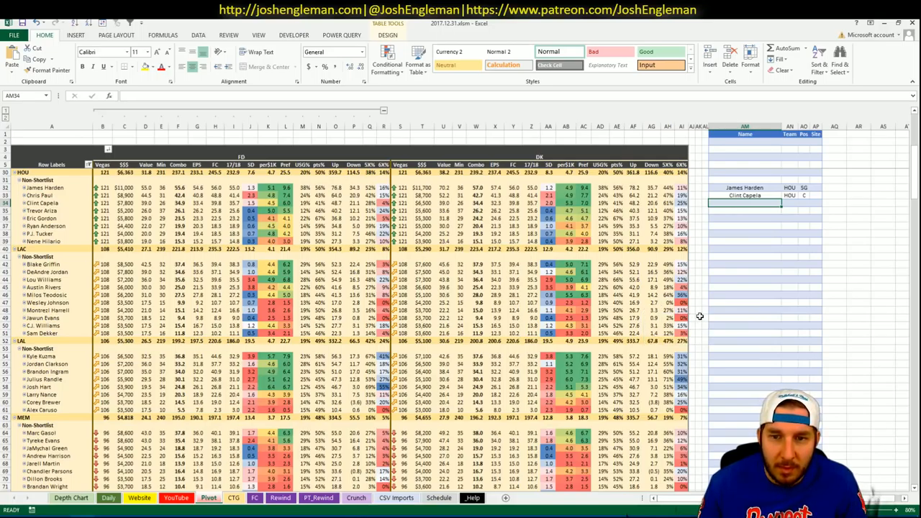
{"action": "mouse_move", "coordinate": [699, 312]}
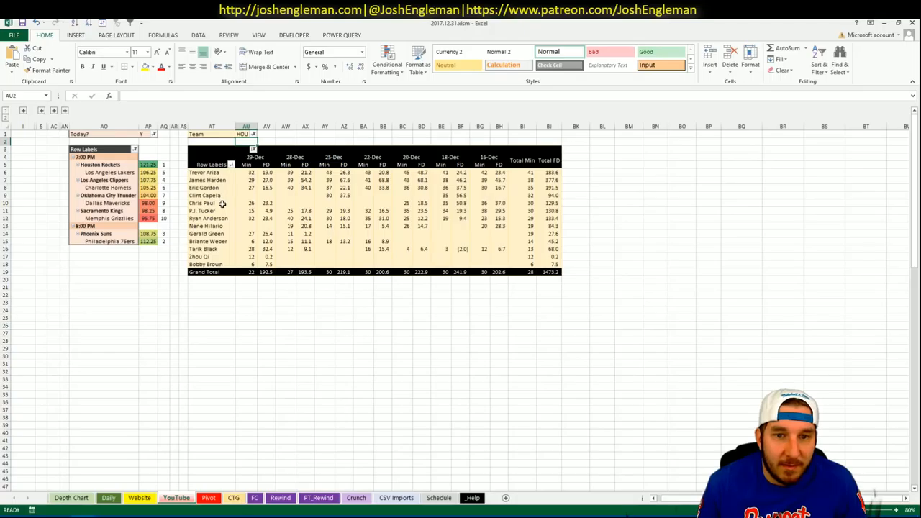
Switch from the Pivot sheet to the CTG sheet's Lakers shooting profile versus HOU.
{"action": "left_click", "coordinate": [201, 202]}
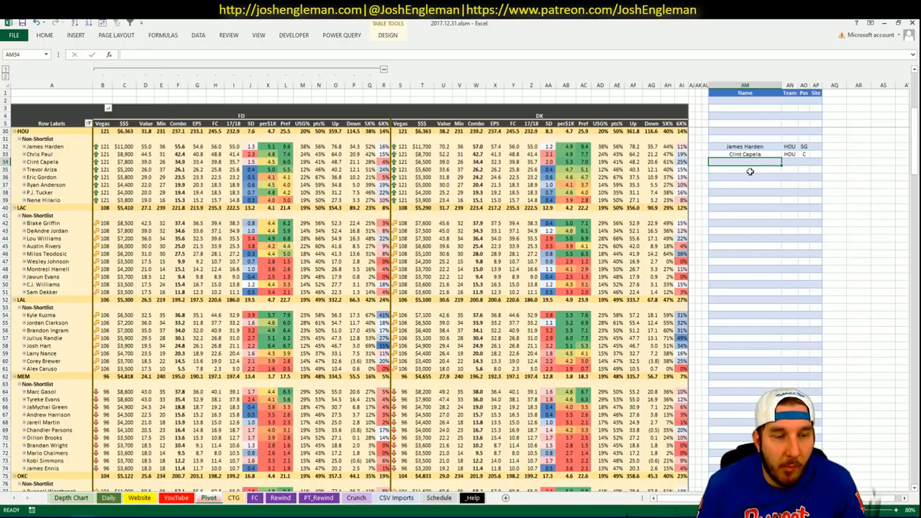
{"action": "left_click", "coordinate": [233, 498]}
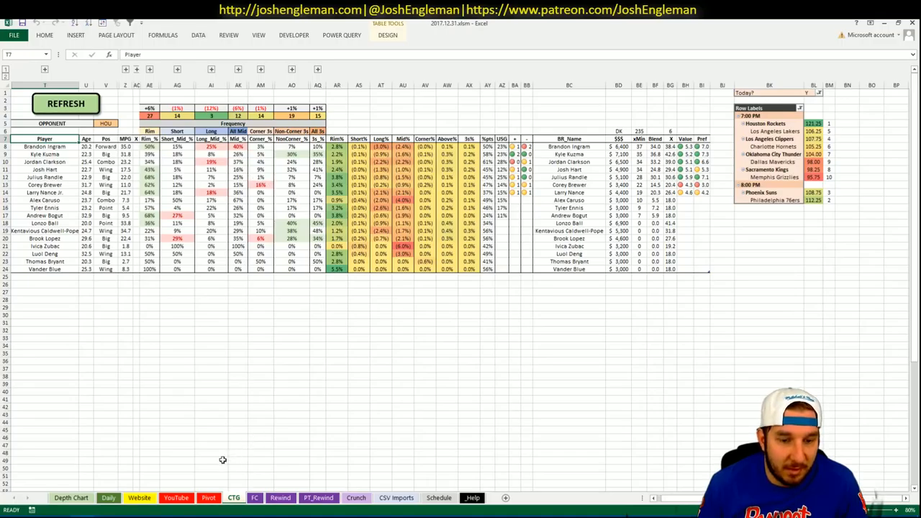
On the Pivot sheet, scroll down and add Jordan Clarkson to the name list.
{"action": "left_click", "coordinate": [208, 498]}
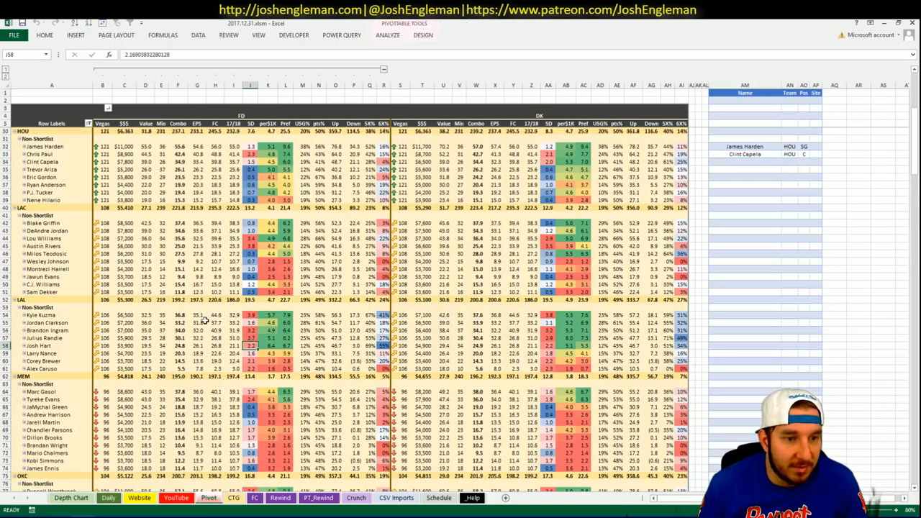
{"action": "scroll", "scroll_direction": "down", "scroll_amount": 3}
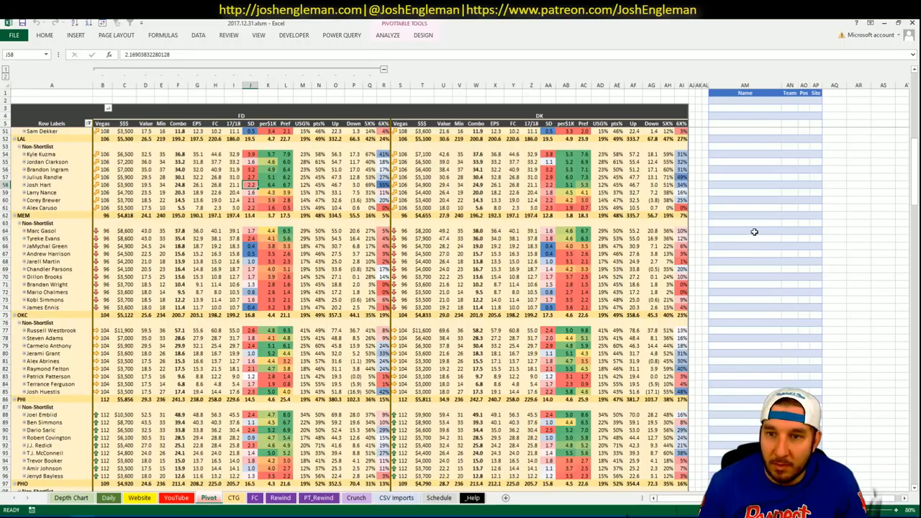
{"action": "left_click", "coordinate": [745, 153]}
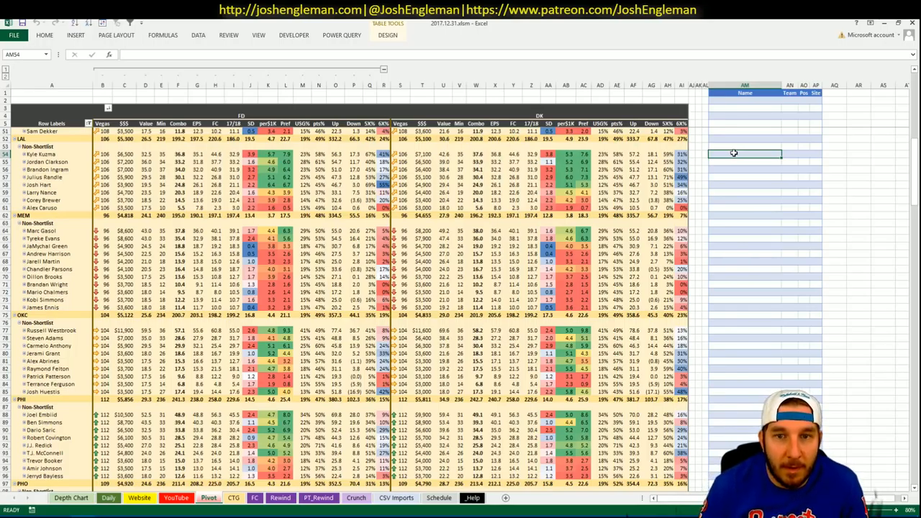
{"action": "mouse_move", "coordinate": [493, 162]}
{"action": "type", "text": "Kyle Kuzma"}
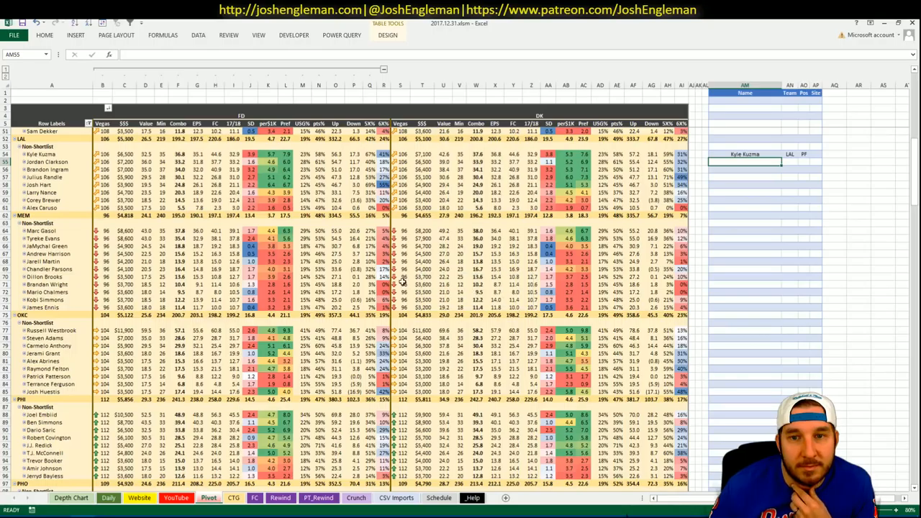
{"action": "mouse_move", "coordinate": [400, 288]}
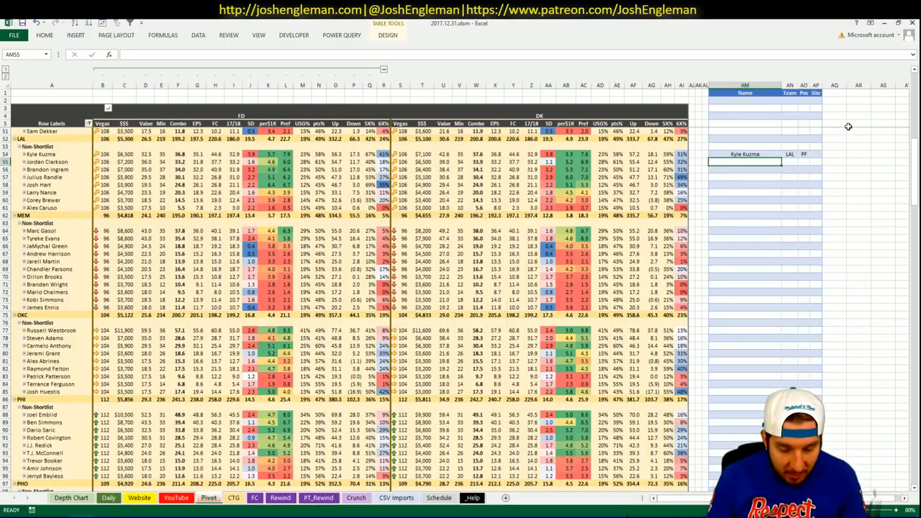
{"action": "type", "text": "Jordan Clarks"}
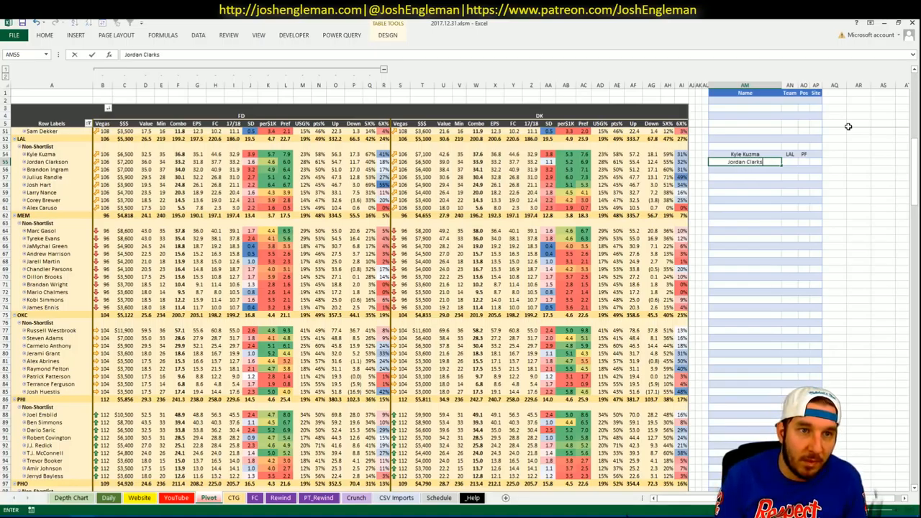
{"action": "key", "text": "enter"}
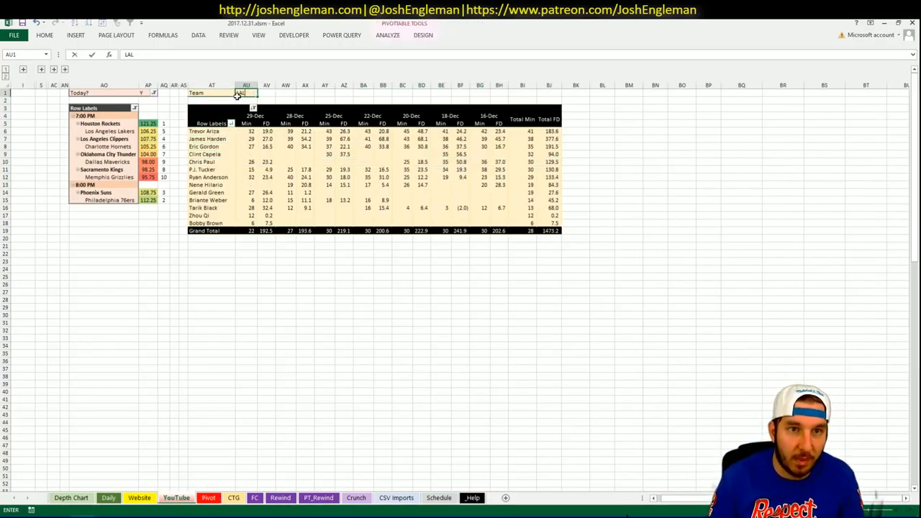
Set the YouTube sheet's team filter to LAL and return to the Pivot sheet.
{"action": "type", "text": "LAL"}
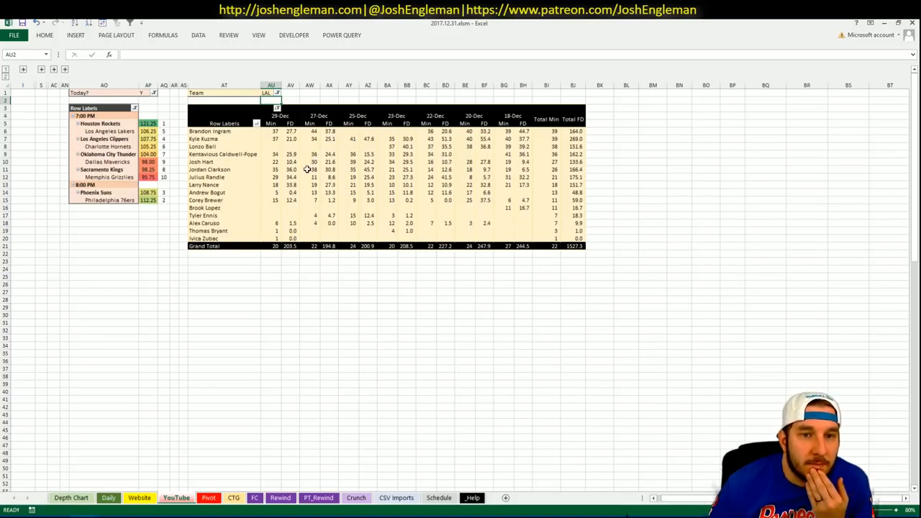
{"action": "mouse_move", "coordinate": [310, 227]}
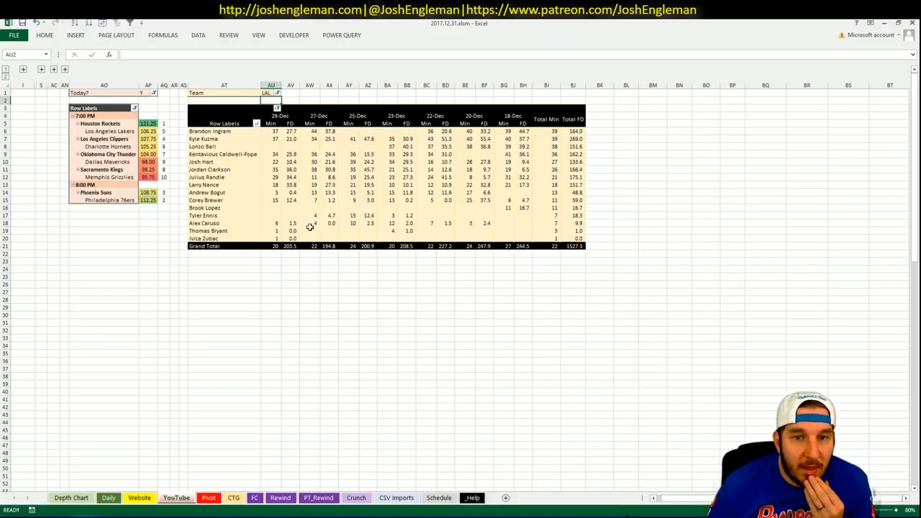
{"action": "left_click", "coordinate": [233, 497]}
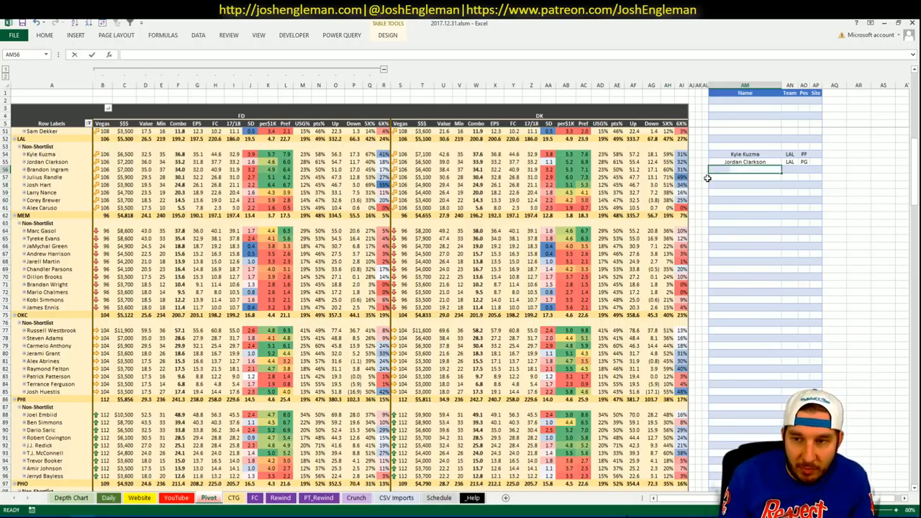
Add Julius Randle to the shortlist, then enter LAC in the CTG team cell.
{"action": "type", "text": "Julius Ra"}
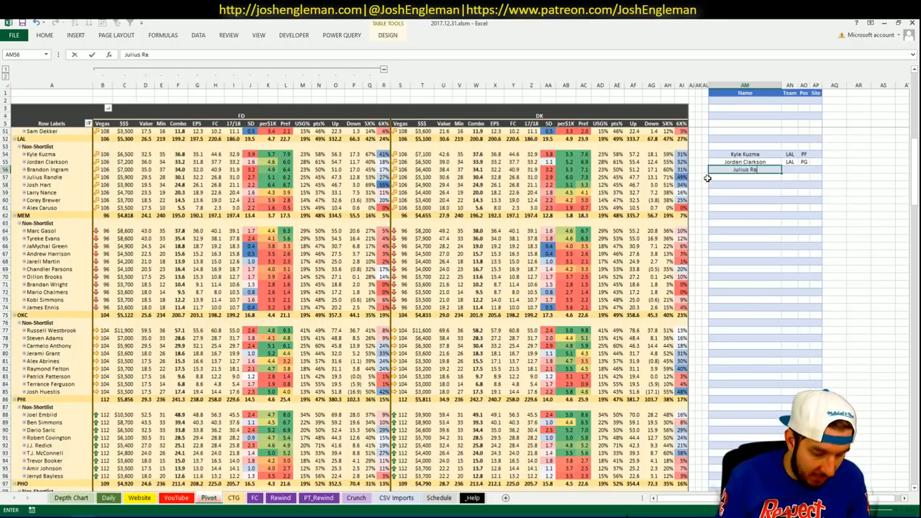
{"action": "key", "text": "enter"}
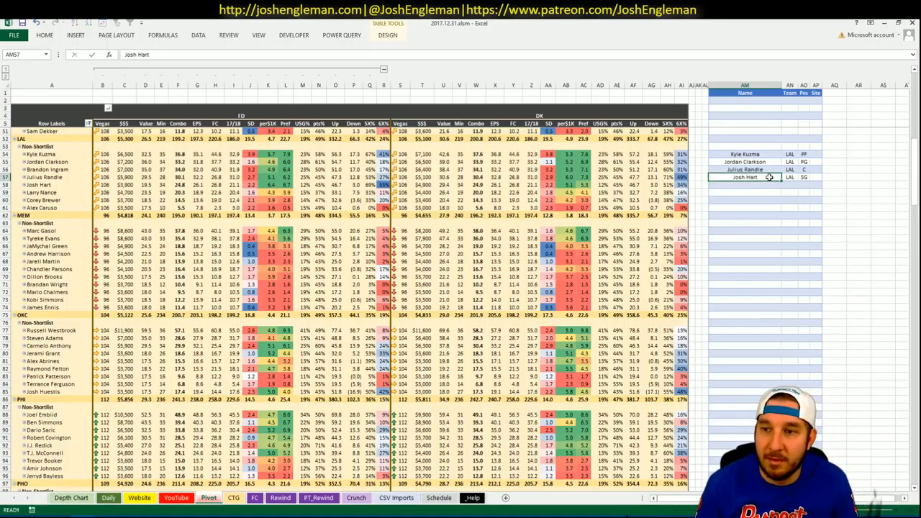
{"action": "left_click", "coordinate": [745, 185]}
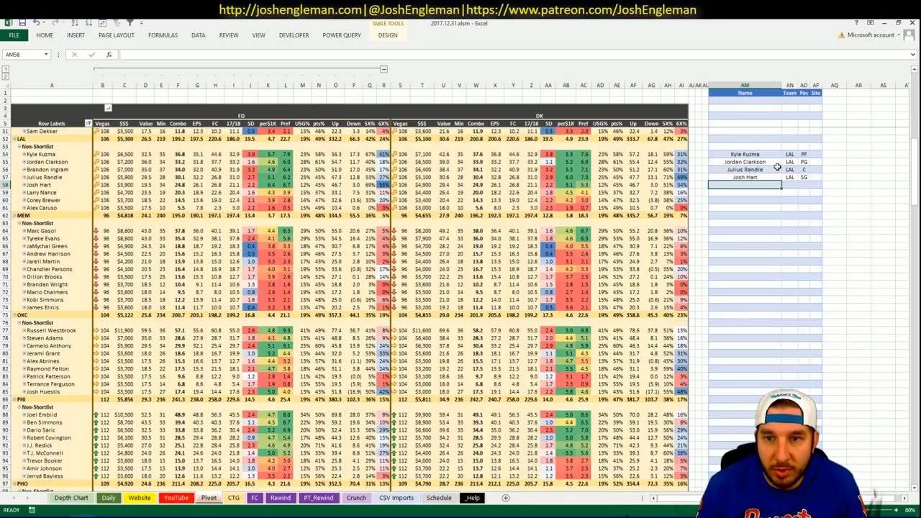
{"action": "mouse_move", "coordinate": [796, 182]}
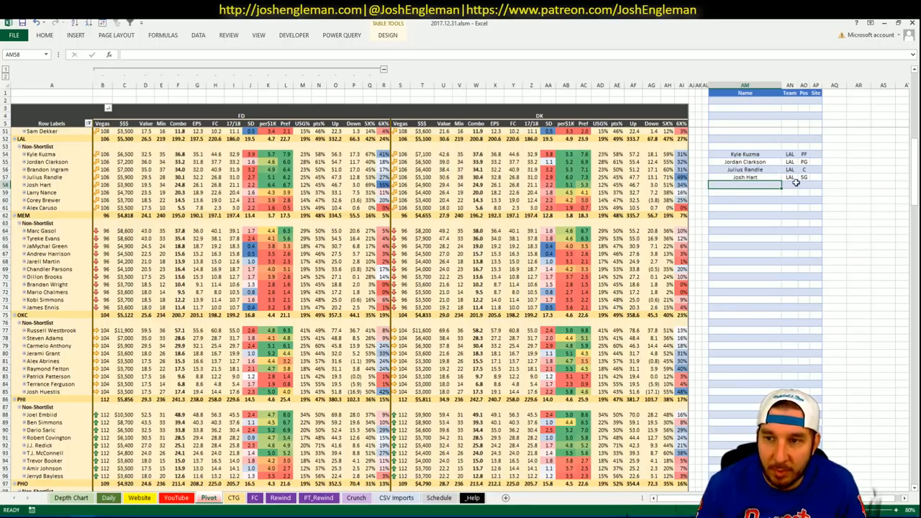
{"action": "left_click", "coordinate": [233, 497]}
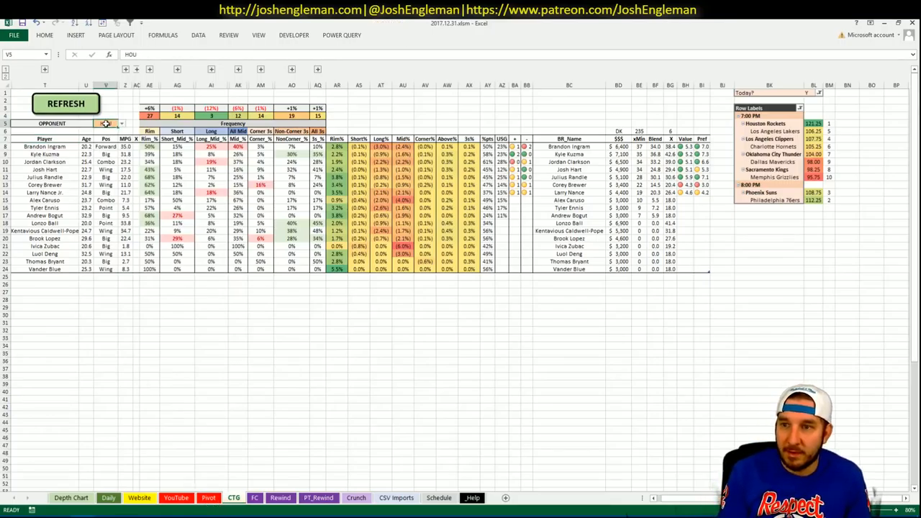
{"action": "type", "text": "LAC"}
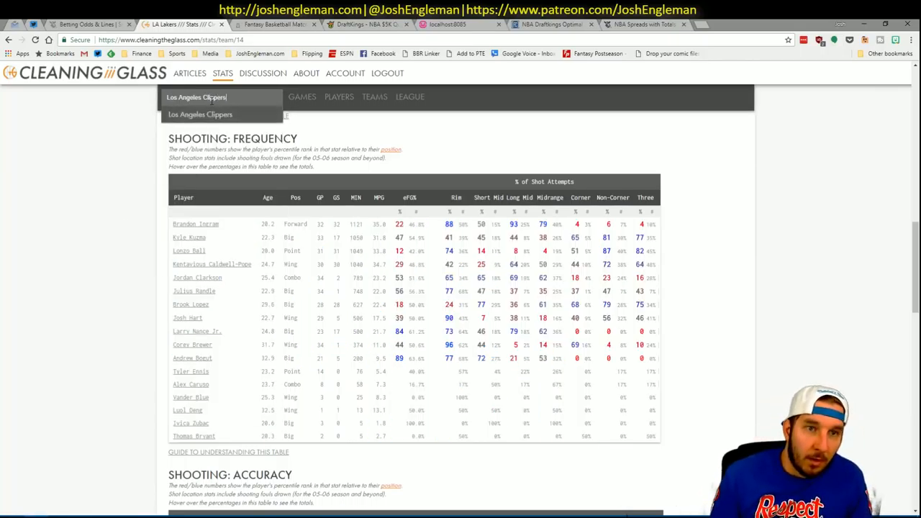
Open the Los Angeles Clippers team page on Cleaning the Glass and scroll down.
{"action": "left_click", "coordinate": [200, 114]}
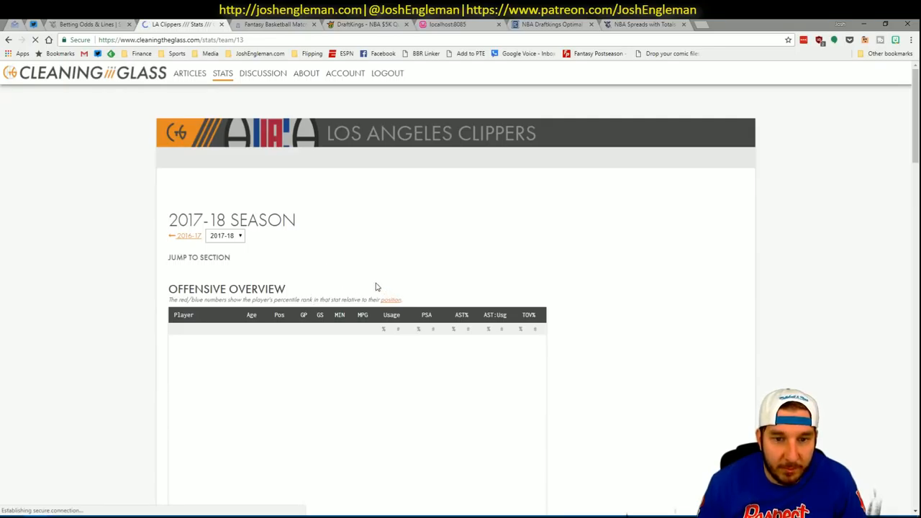
{"action": "scroll", "scroll_direction": "down", "scroll_amount": 3}
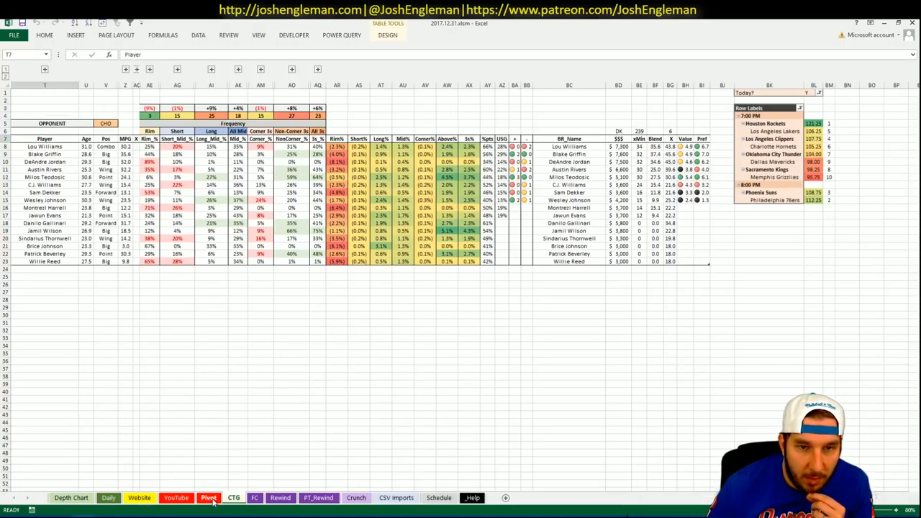
Add Blake Griffin to the Pivot shortlist, filter YouTube to LAC, and view CTG.
{"action": "left_click", "coordinate": [208, 498]}
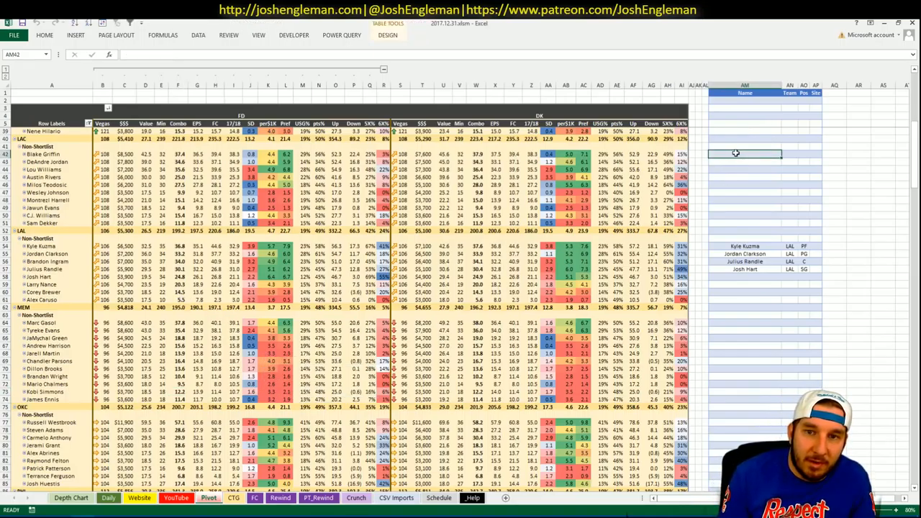
{"action": "type", "text": "Blake Griffin"}
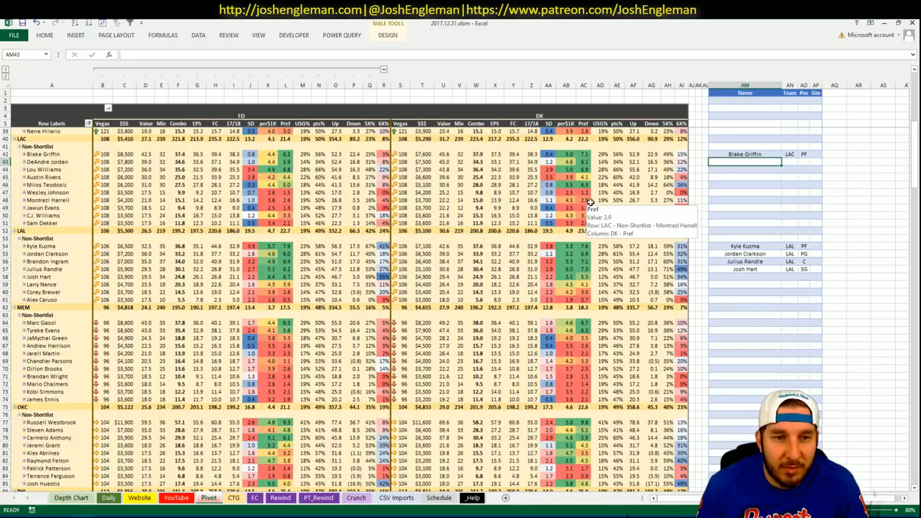
{"action": "mouse_move", "coordinate": [214, 315]}
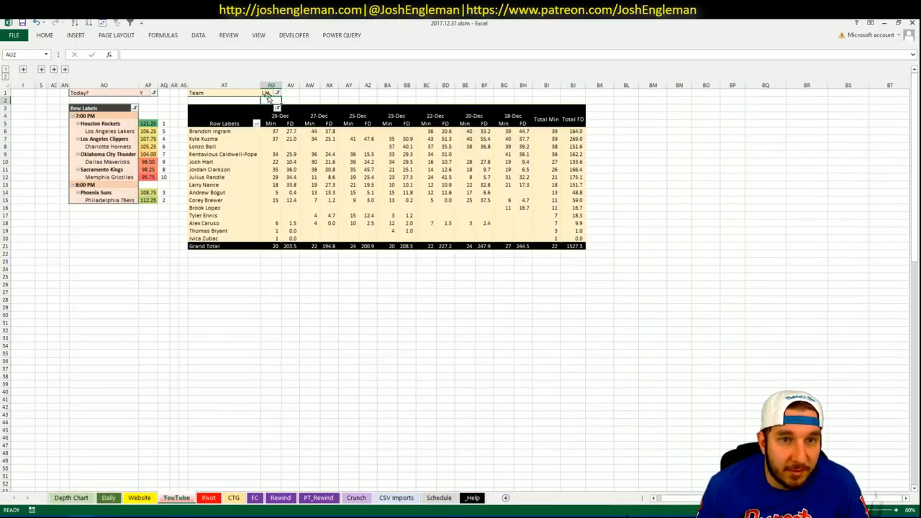
{"action": "type", "text": "LAC"}
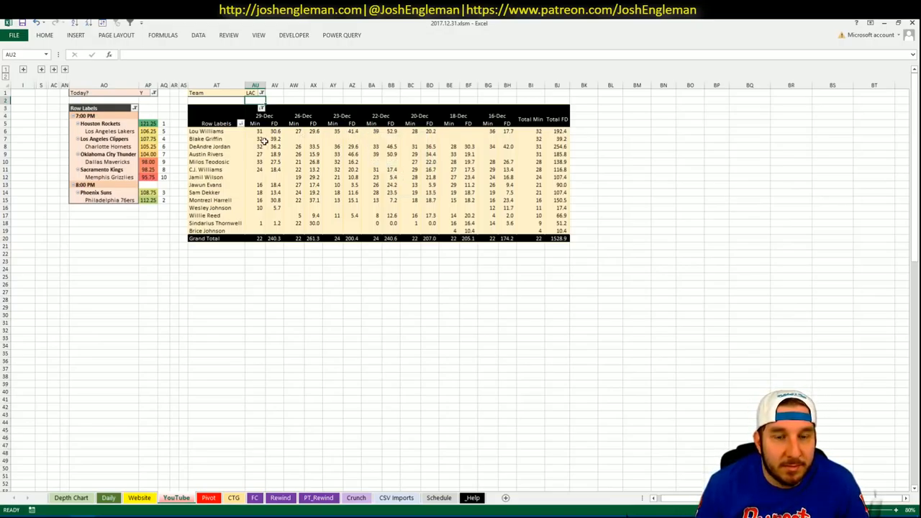
{"action": "left_click", "coordinate": [208, 497]}
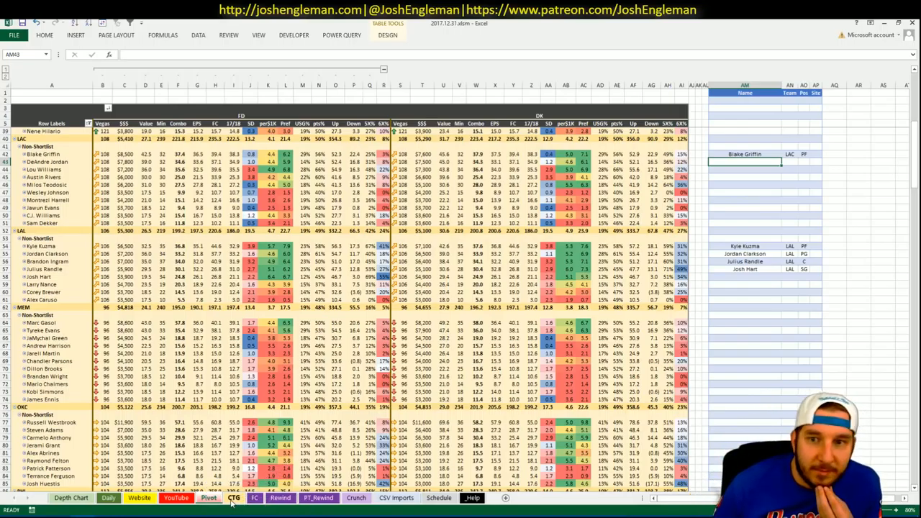
{"action": "left_click", "coordinate": [233, 498]}
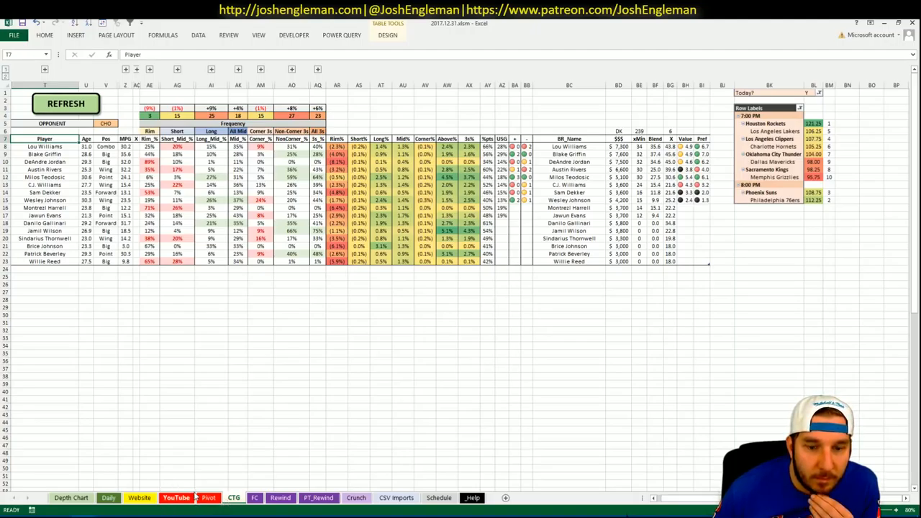
Toggle between the Pivot and YouTube sheets comparing projections with Clippers' recent minutes.
{"action": "left_click", "coordinate": [208, 498]}
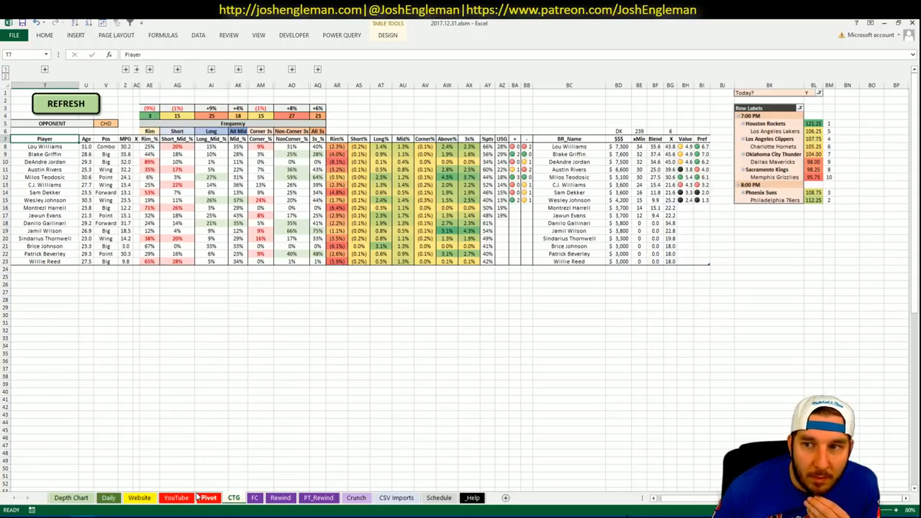
{"action": "left_click", "coordinate": [208, 497]}
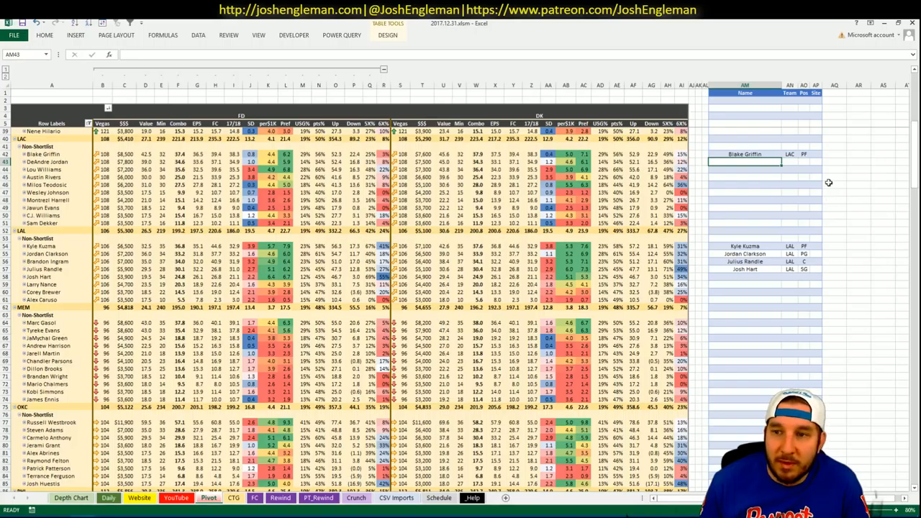
{"action": "mouse_move", "coordinate": [742, 204]}
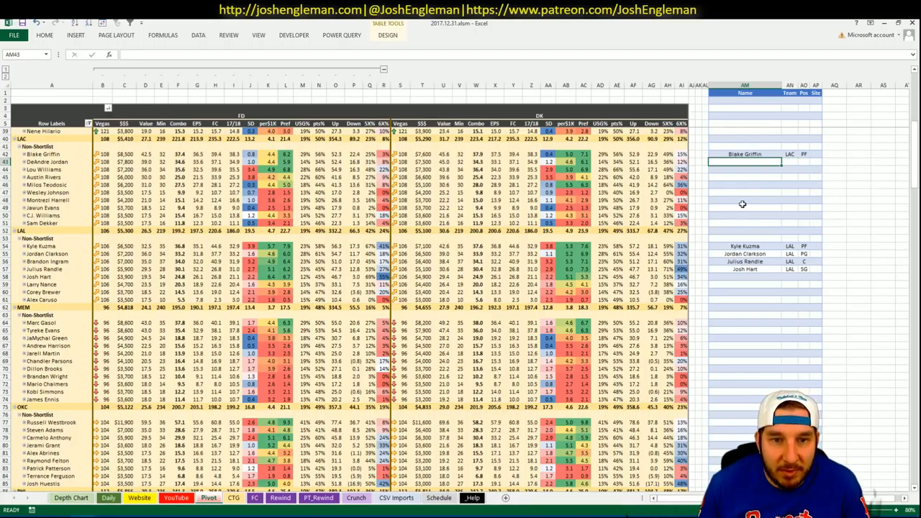
{"action": "mouse_move", "coordinate": [584, 239]}
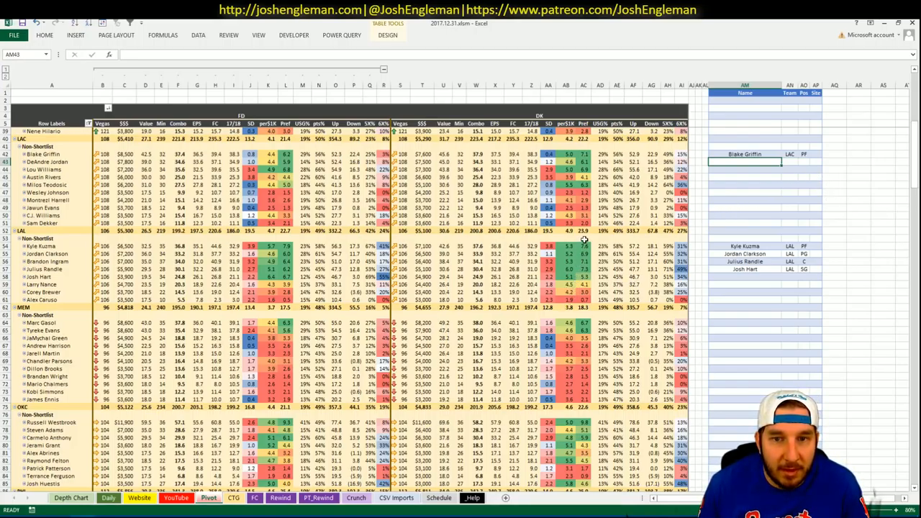
{"action": "left_click", "coordinate": [208, 498]}
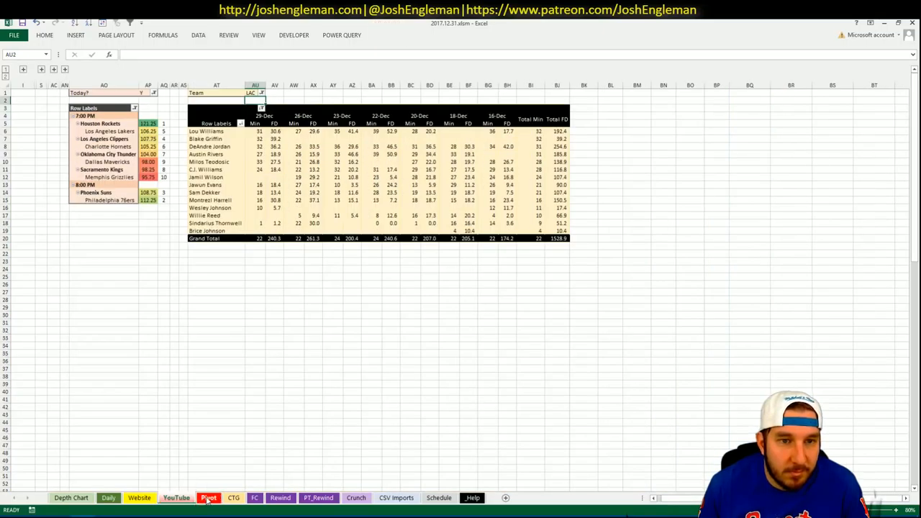
{"action": "left_click", "coordinate": [209, 498]}
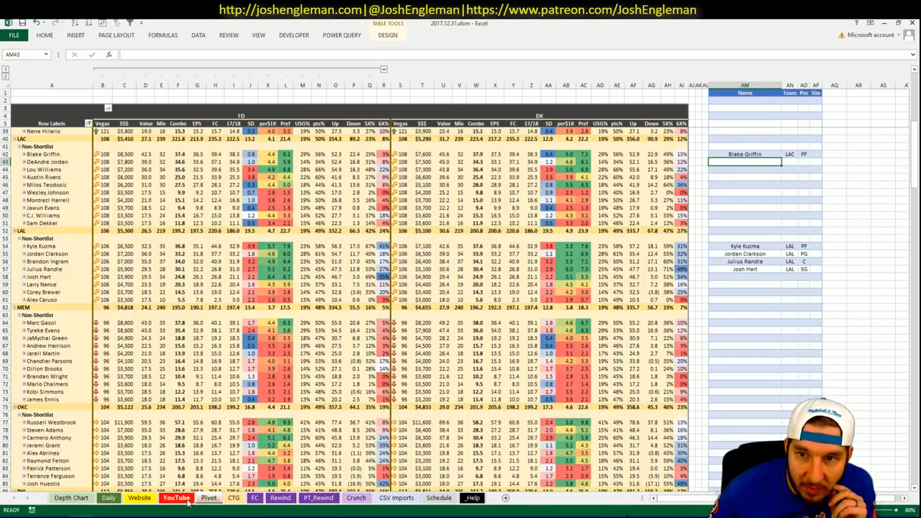
{"action": "left_click", "coordinate": [208, 497]}
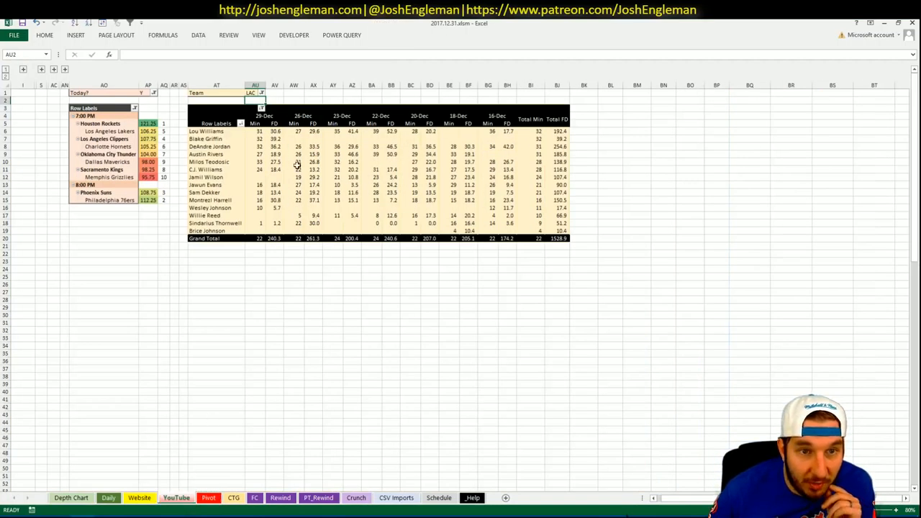
{"action": "left_click", "coordinate": [208, 497]}
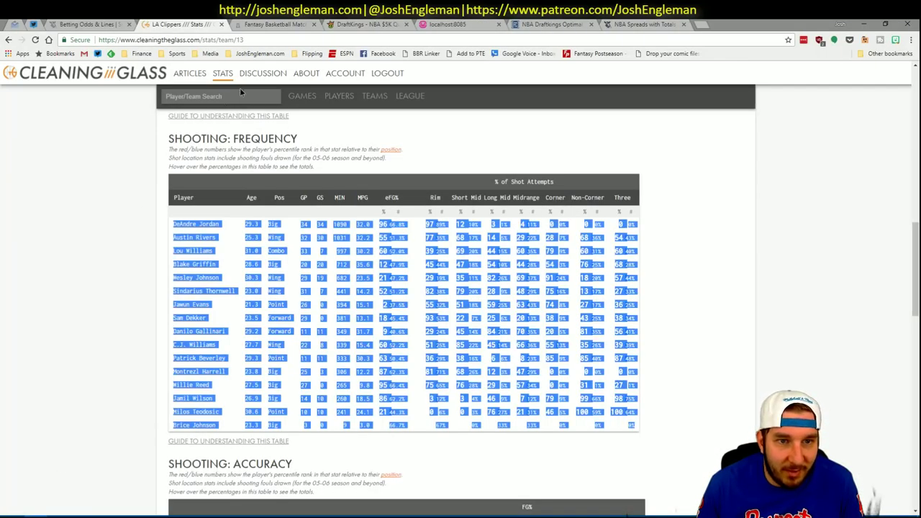
Search 'hornet' and load the Charlotte Hornets team page, scrolling through it.
{"action": "type", "text": "hornet"}
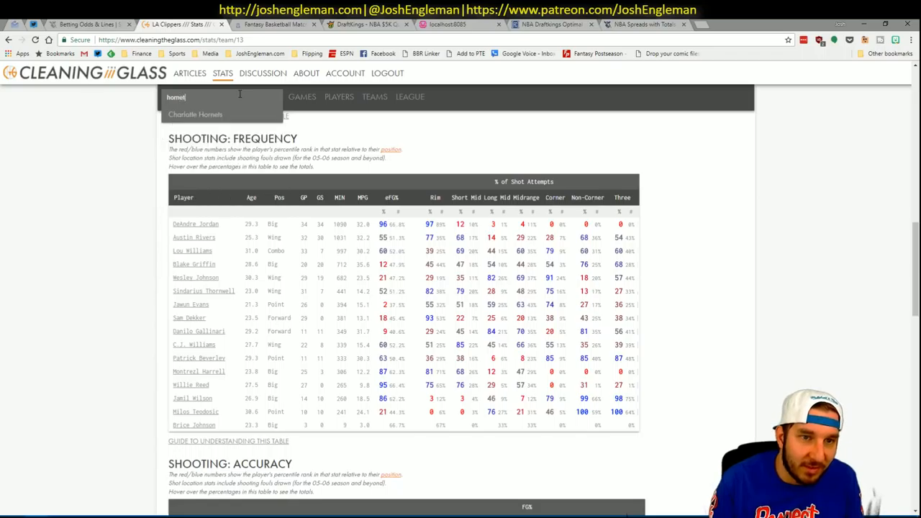
{"action": "left_click", "coordinate": [195, 114]}
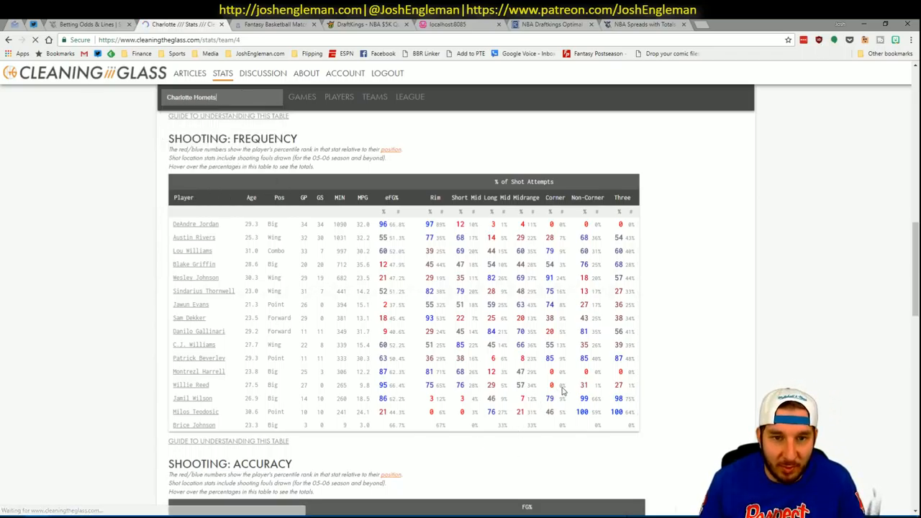
{"action": "scroll", "scroll_direction": "up", "scroll_amount": 3}
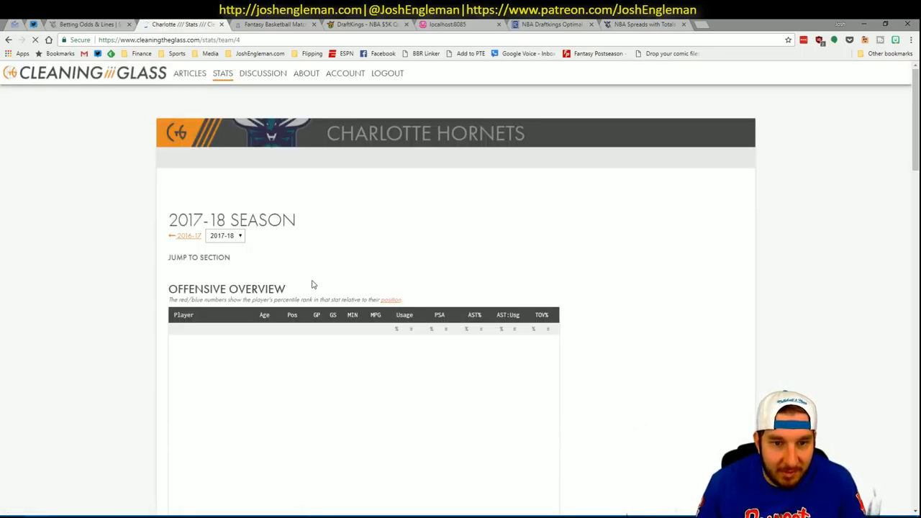
{"action": "scroll", "scroll_direction": "down", "scroll_amount": 3}
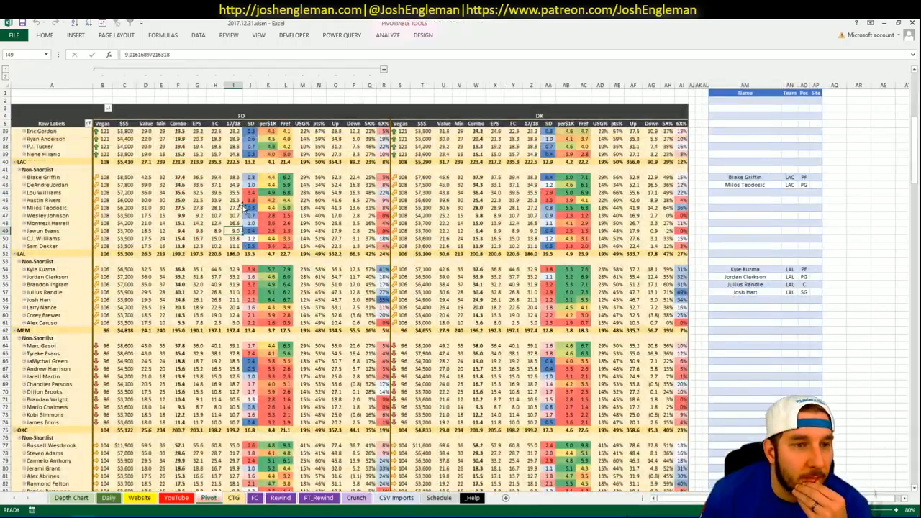
{"action": "scroll", "scroll_direction": "up", "scroll_amount": 3}
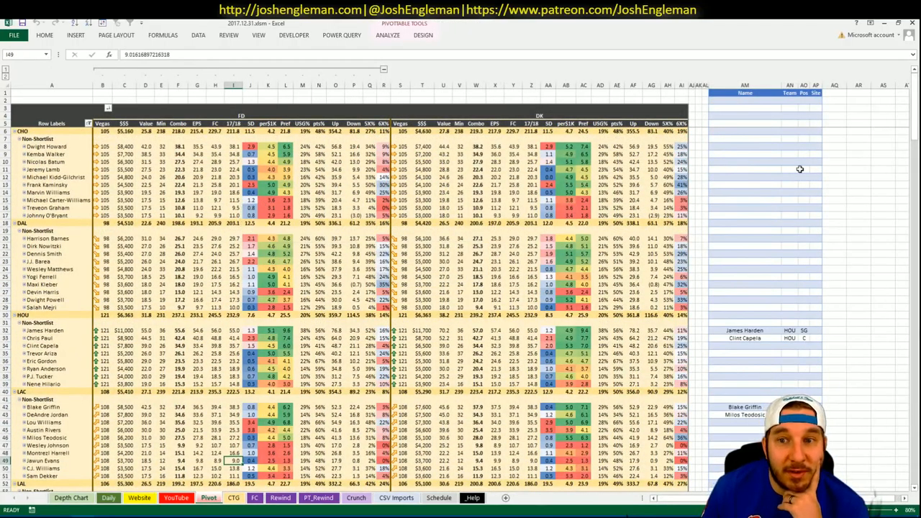
{"action": "left_click", "coordinate": [745, 146]}
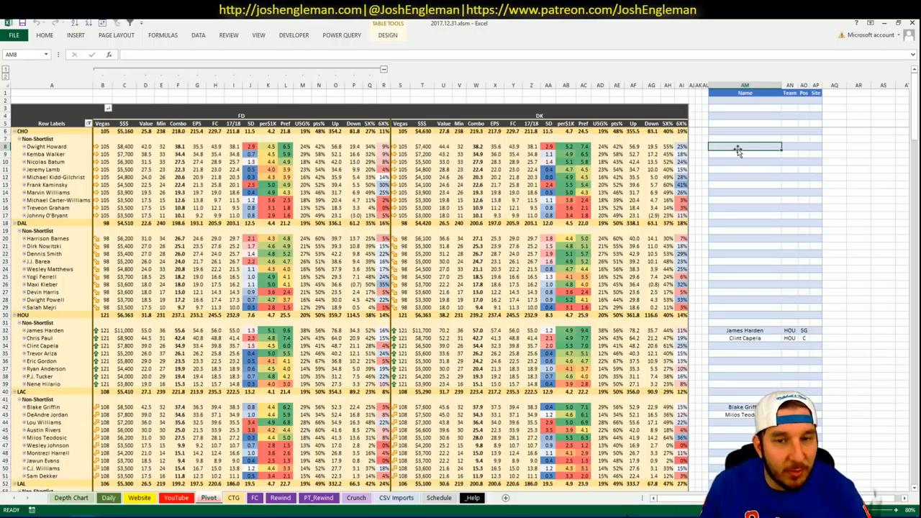
{"action": "left_click", "coordinate": [423, 154]}
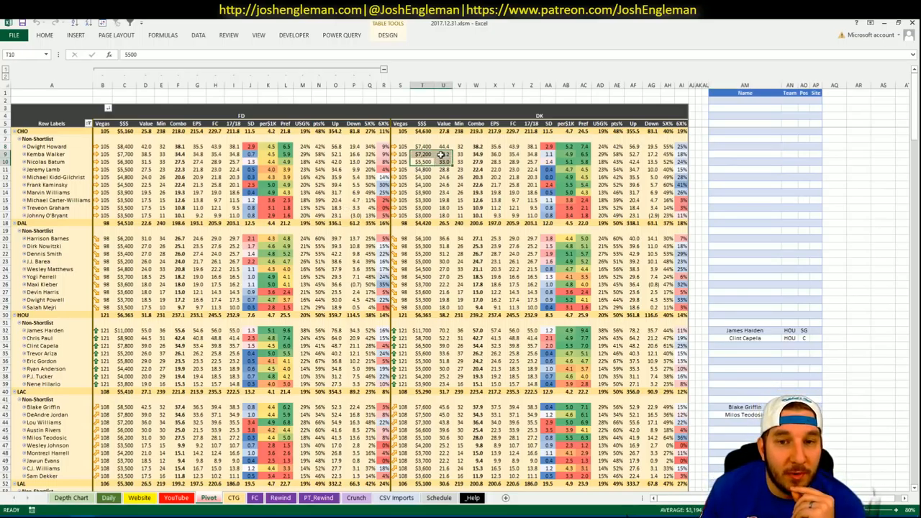
{"action": "left_click", "coordinate": [459, 154]}
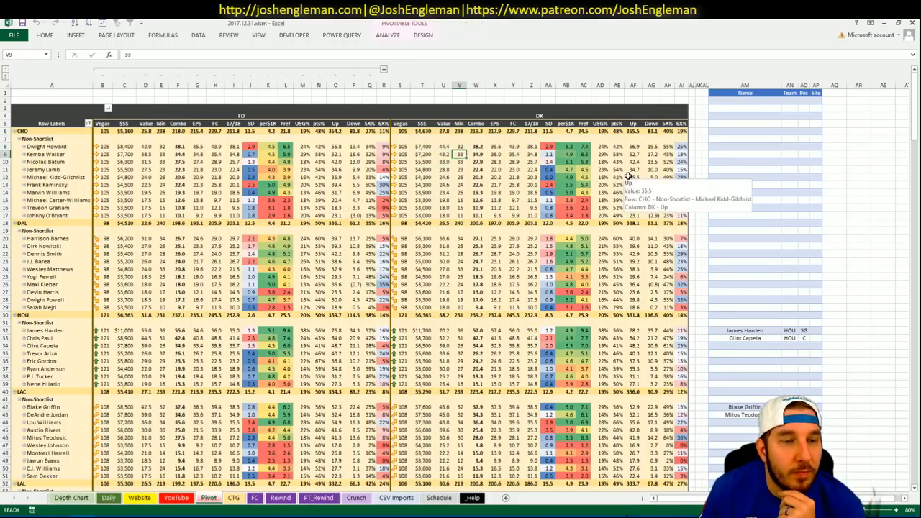
{"action": "mouse_move", "coordinate": [179, 208]}
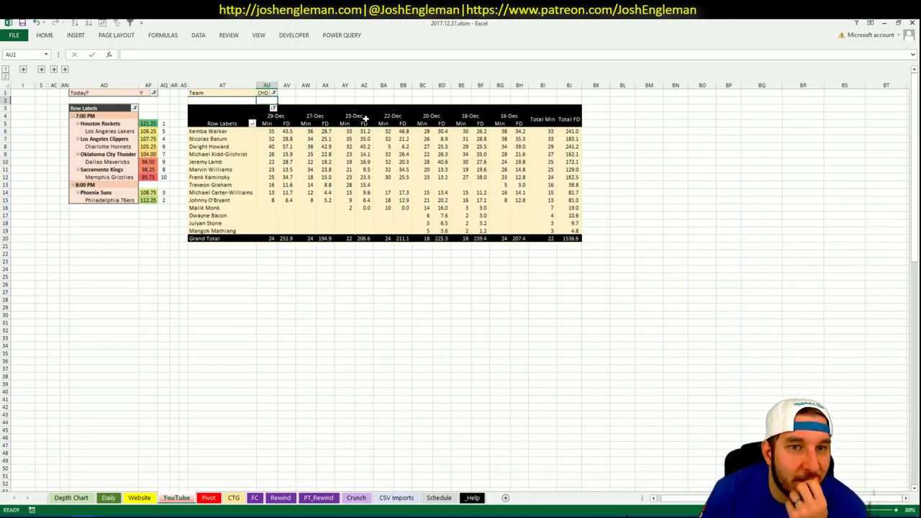
{"action": "mouse_move", "coordinate": [355, 324]}
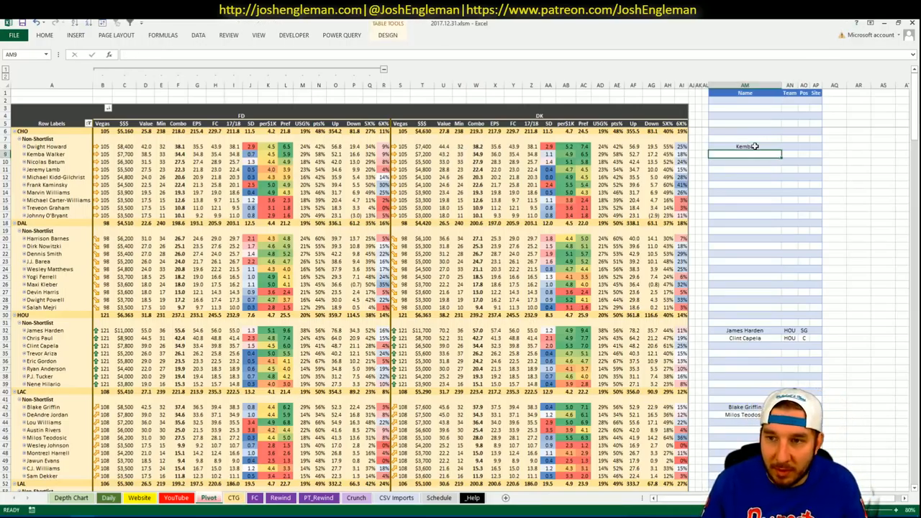
Enter Kemba Walker and Nicolas Batum, checking Michael Kidd-Gilchrist's recent minutes.
{"action": "type", "text": "Kyle Kuzma"}
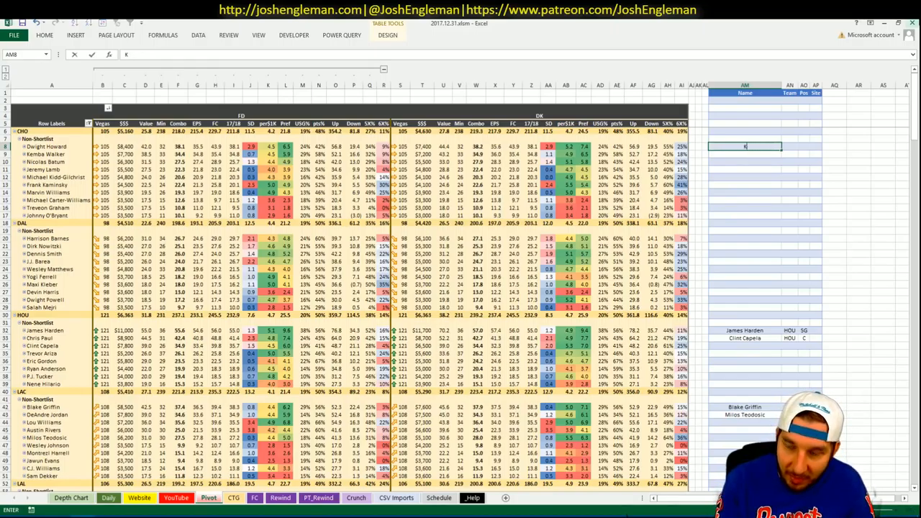
{"action": "type", "text": "Kemba Walker"}
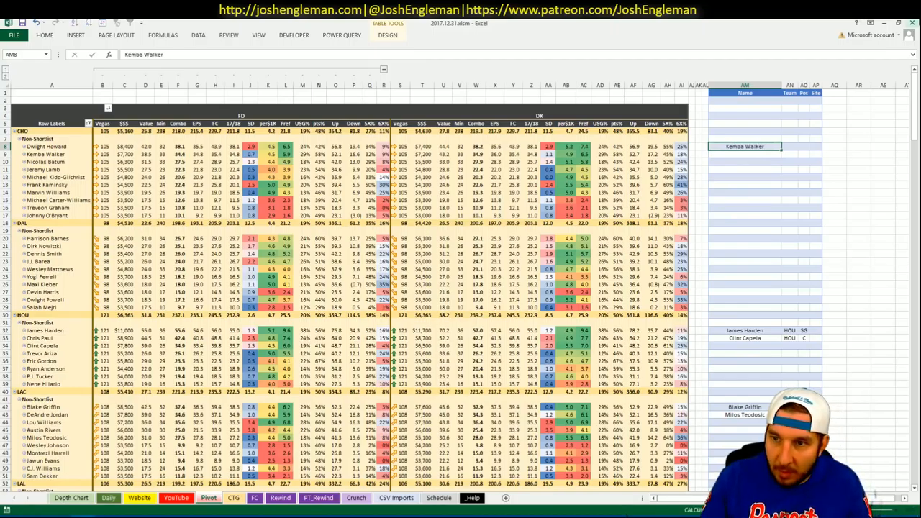
{"action": "left_click", "coordinate": [745, 154]}
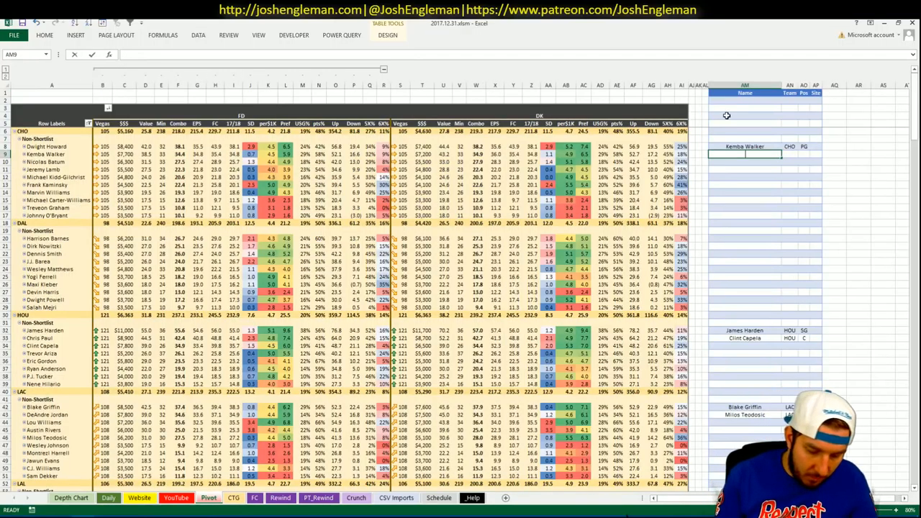
{"action": "type", "text": "Nicolas Bat"}
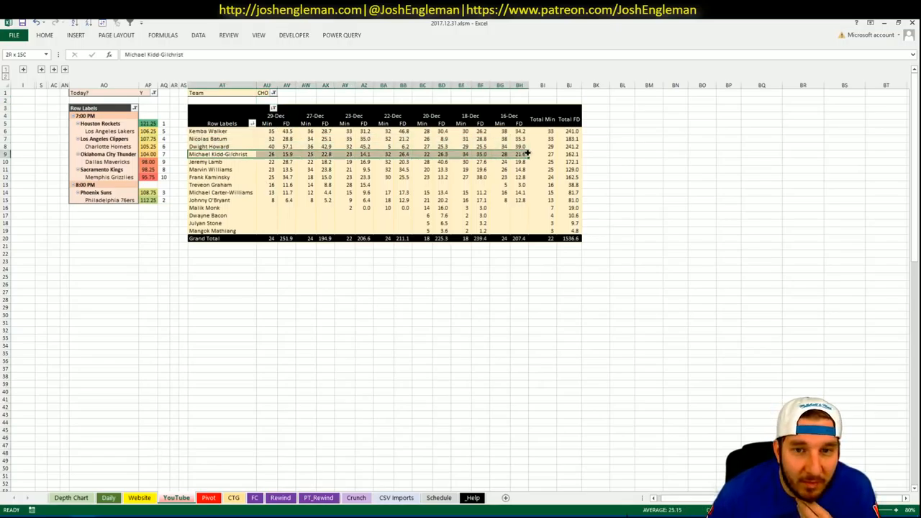
{"action": "left_click", "coordinate": [223, 154]}
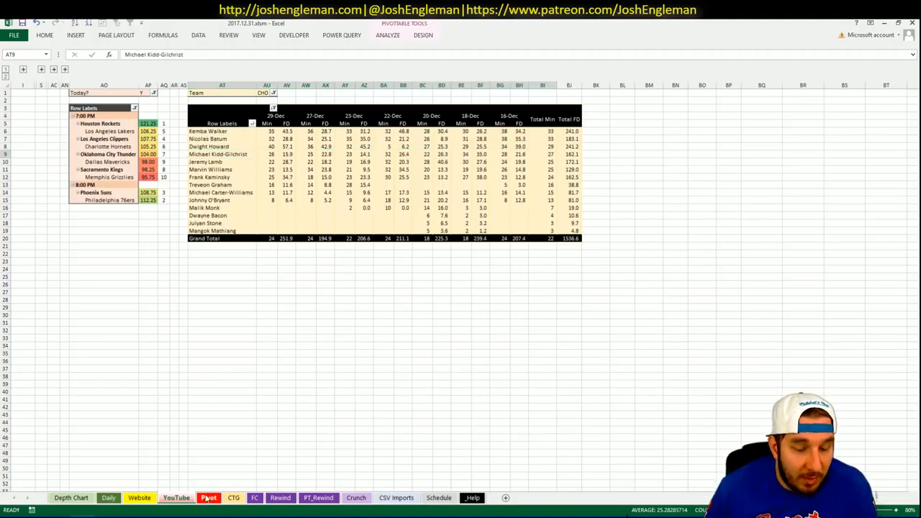
{"action": "left_click", "coordinate": [209, 497]}
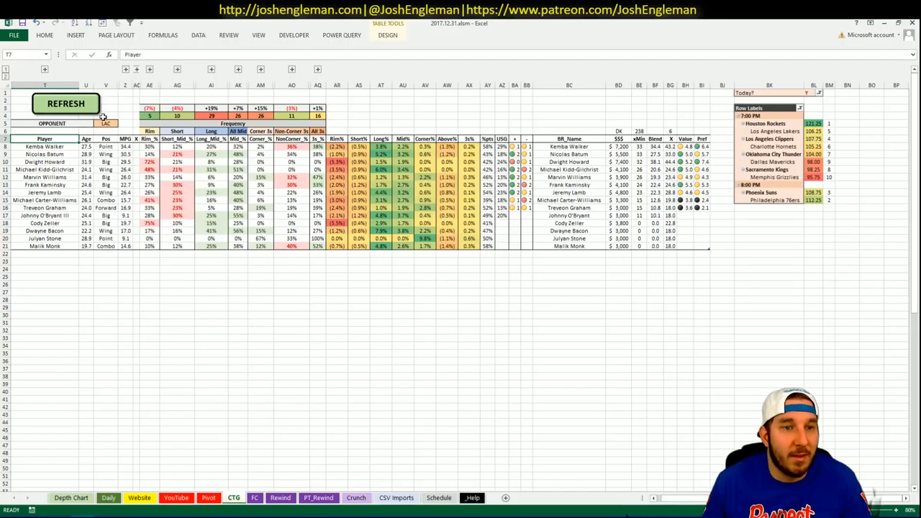
Switch to the CTG sheet showing Charlotte's shooting frequencies against LAC.
{"action": "left_click", "coordinate": [106, 124]}
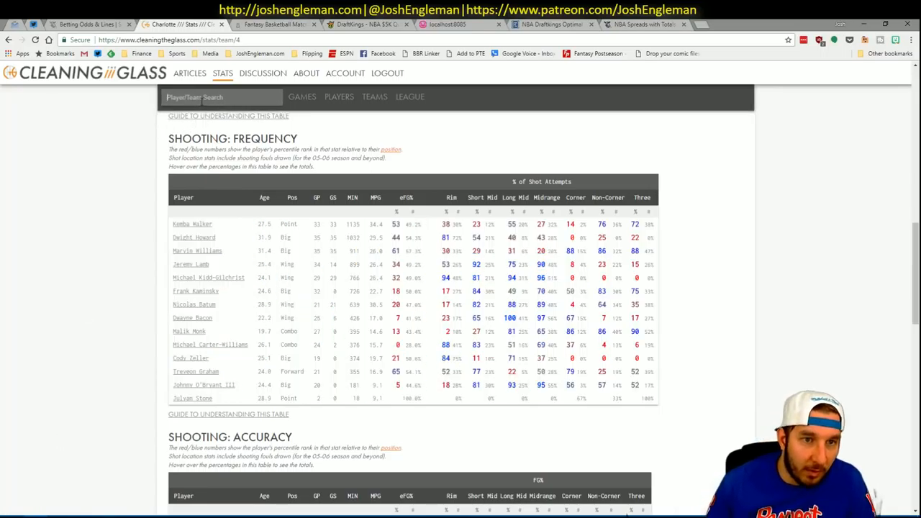
Search Cleaning the Glass for 'Oklahoma City Thunder'.
{"action": "type", "text": "Oklahoma City Thunder"}
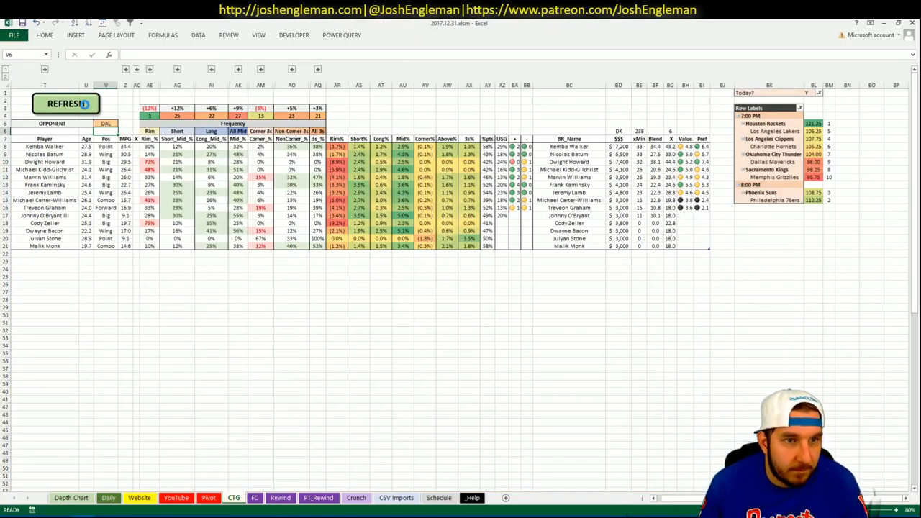
Refresh the CTG table to load Oklahoma City players, led by Russell Westbrook.
{"action": "left_click", "coordinate": [67, 104]}
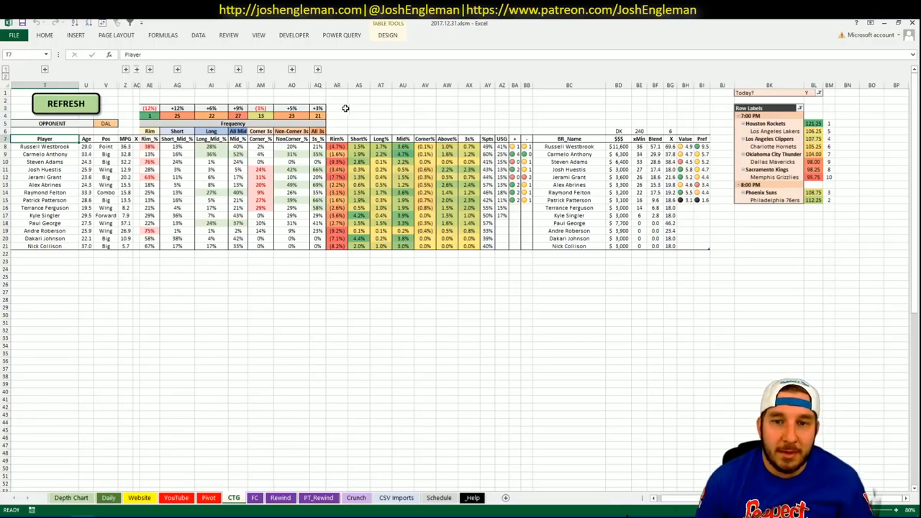
{"action": "mouse_move", "coordinate": [358, 109]}
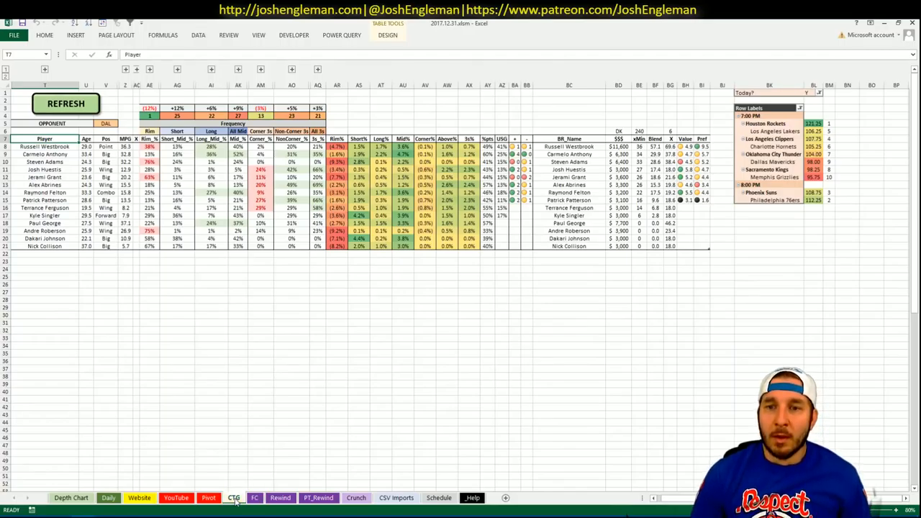
Add Russell Westbrook (OKC PG) and Carmelo Anthony (OKC PF) to the Pivot name list.
{"action": "left_click", "coordinate": [209, 498]}
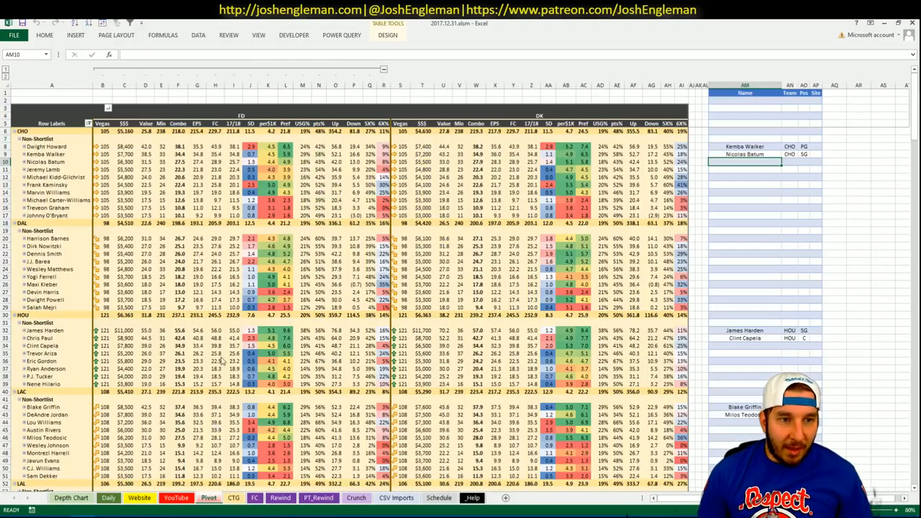
{"action": "left_click", "coordinate": [178, 284]}
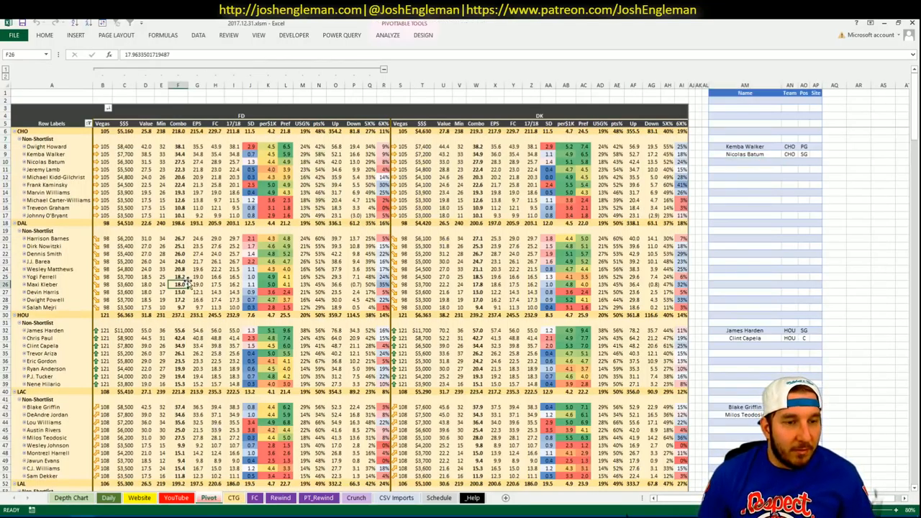
{"action": "scroll", "scroll_direction": "down", "scroll_amount": 3}
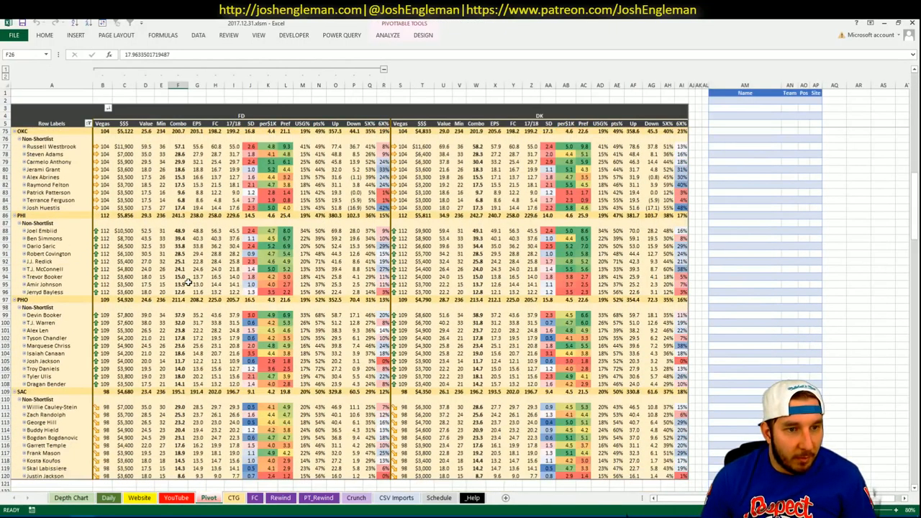
{"action": "left_click", "coordinate": [745, 146]}
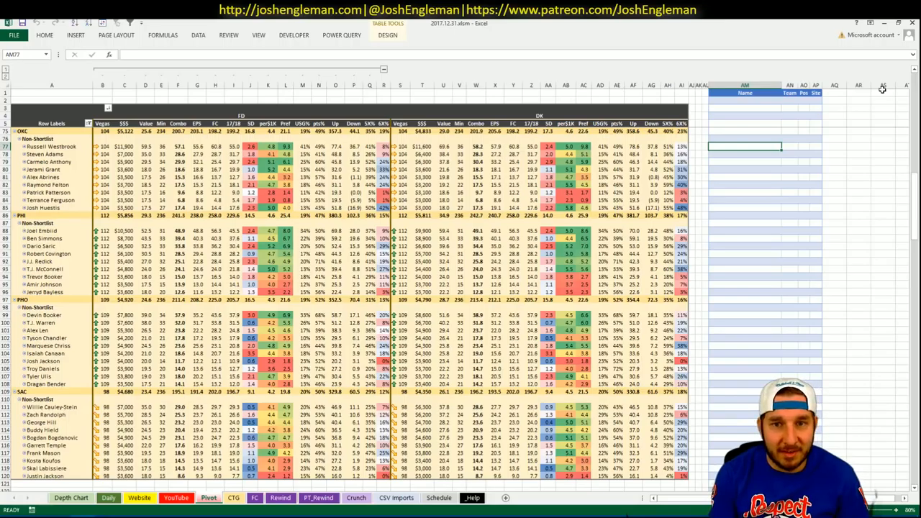
{"action": "type", "text": "Russell"}
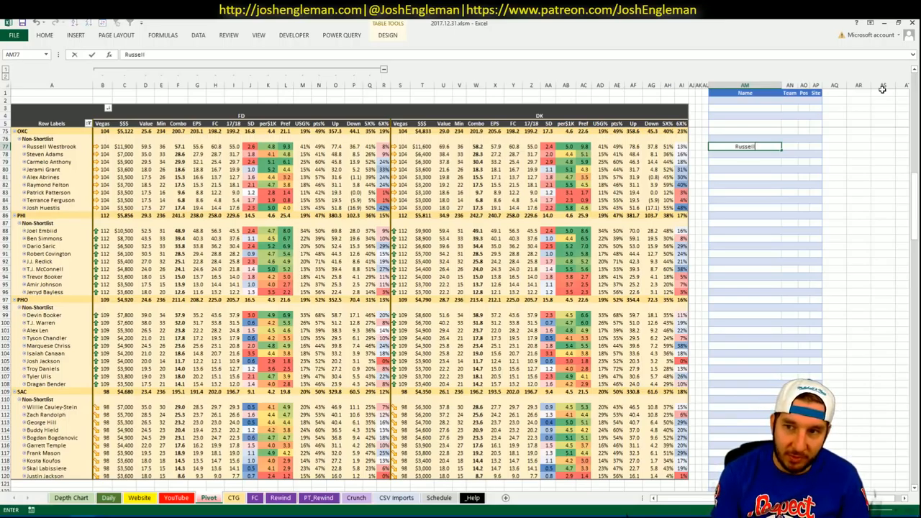
{"action": "type", "text": "Westbro"}
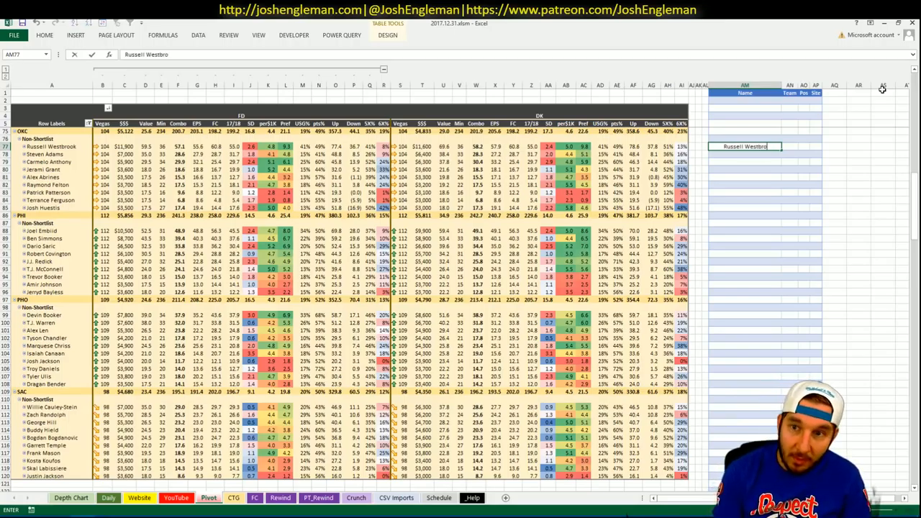
{"action": "key", "text": "Return"}
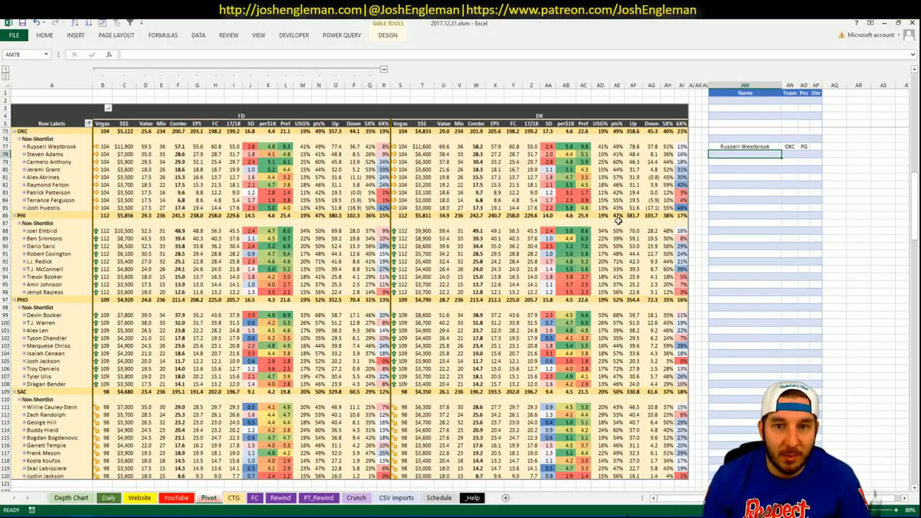
{"action": "mouse_move", "coordinate": [678, 154]}
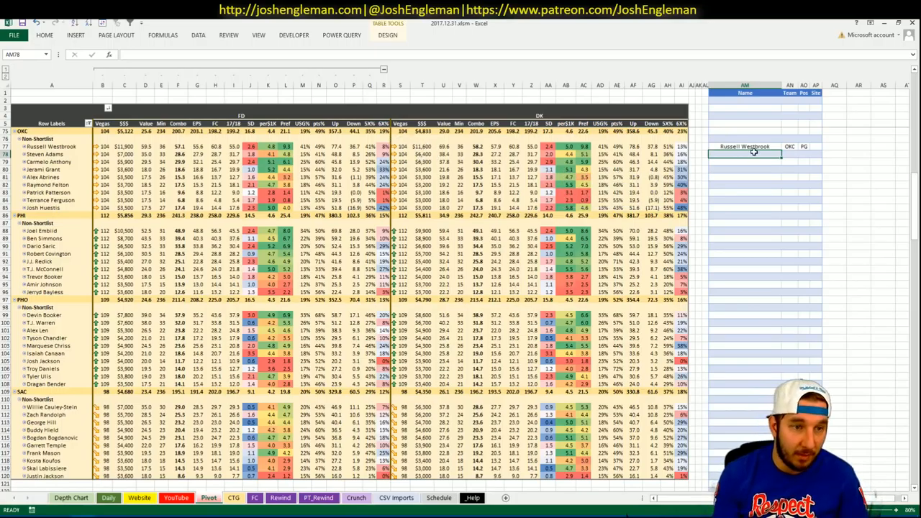
{"action": "type", "text": "Carmelo Ant"}
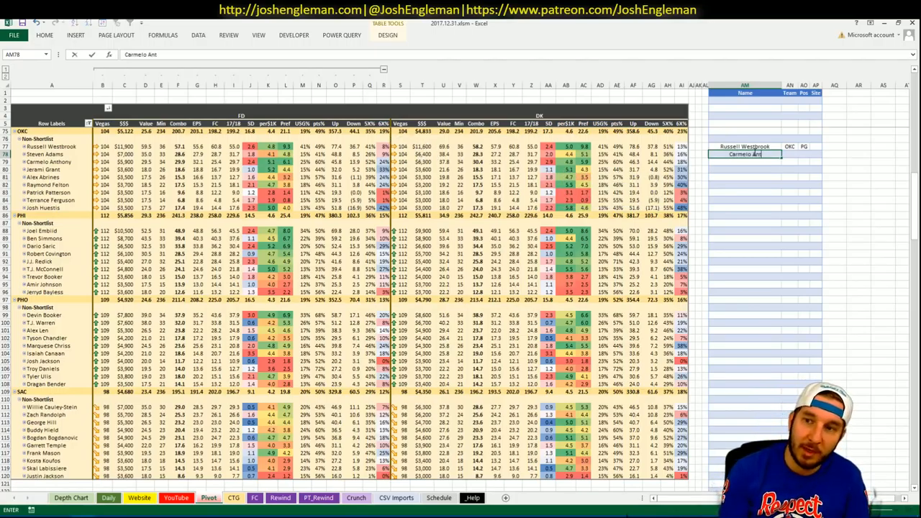
{"action": "key", "text": "enter"}
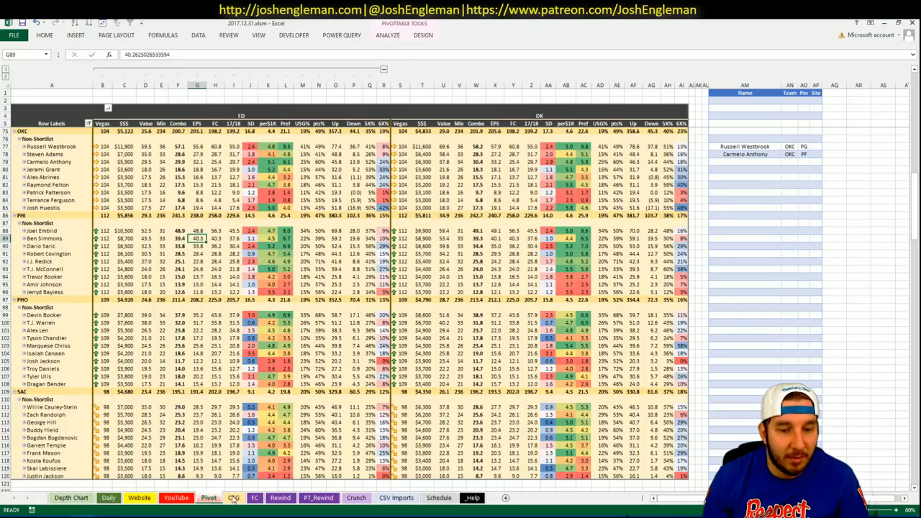
Search Cleaning the Glass for 'mav' to pull up the Dallas Mavericks page.
{"action": "left_click", "coordinate": [233, 497]}
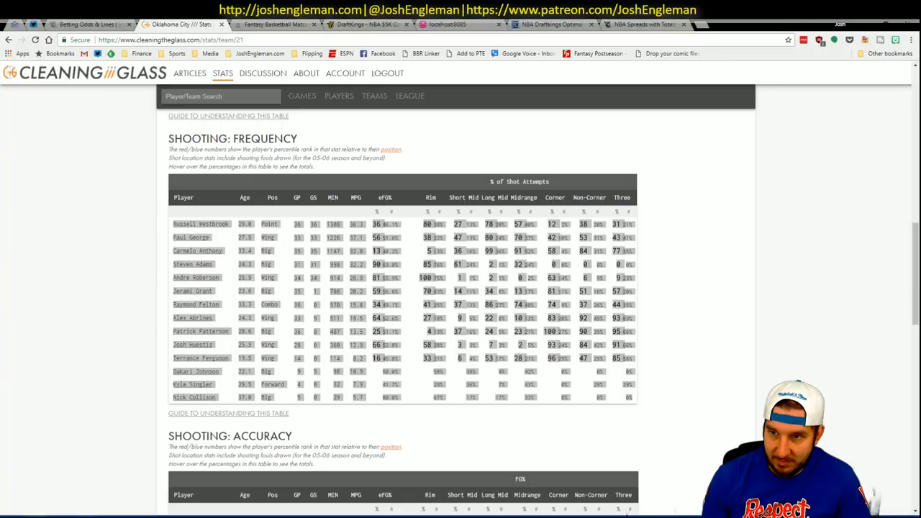
{"action": "type", "text": "mav"}
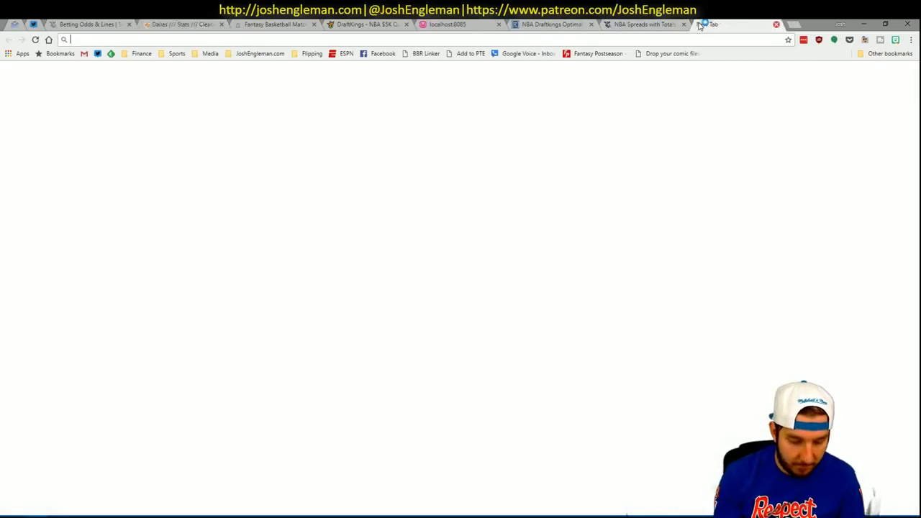
Load the Tankathon 2018 mock draft, then return to Excel's Mavericks CTG sheet.
{"action": "key", "text": "Return"}
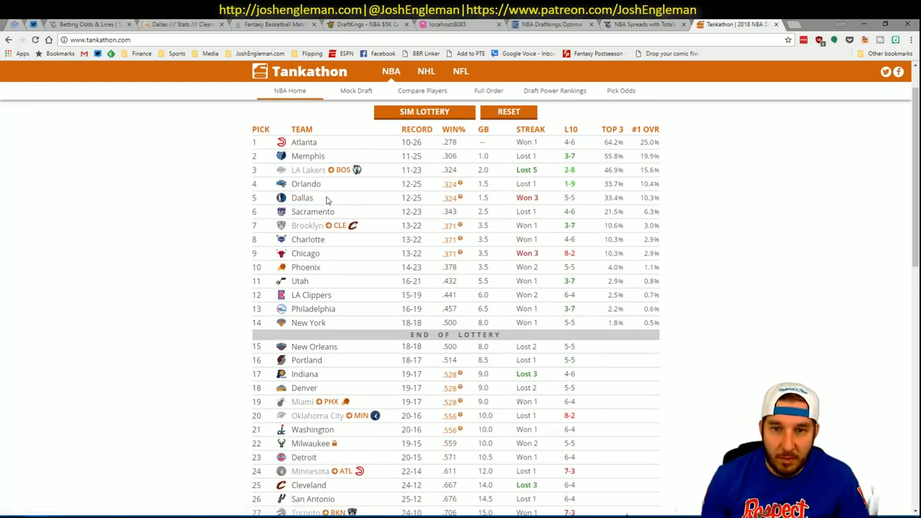
{"action": "left_click", "coordinate": [356, 90]}
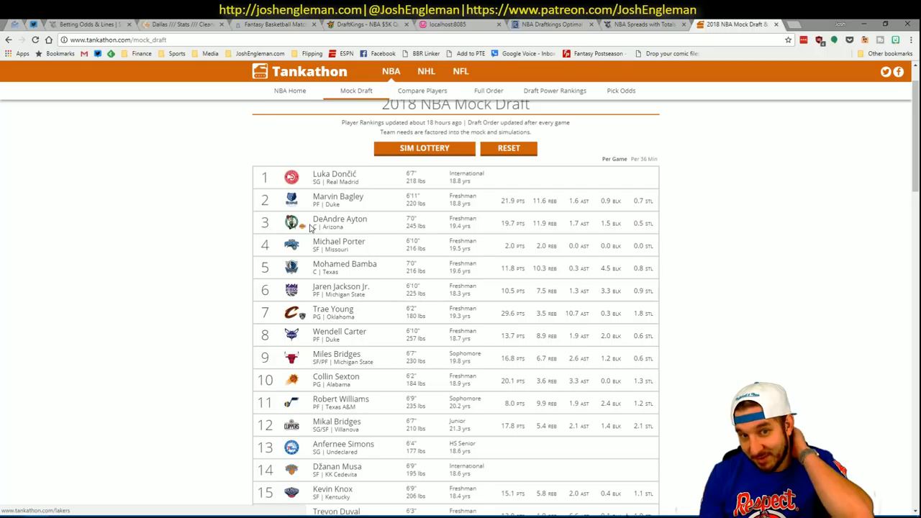
{"action": "mouse_move", "coordinate": [514, 180]}
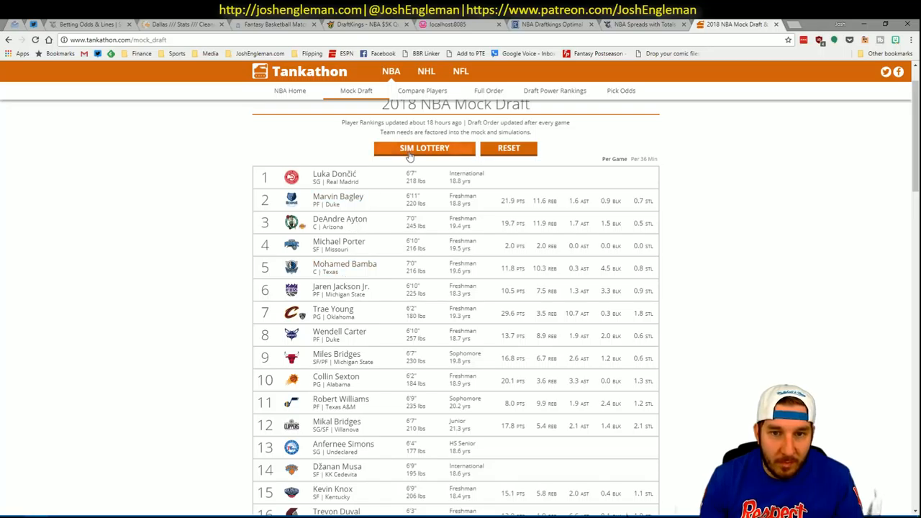
{"action": "left_click", "coordinate": [424, 148]}
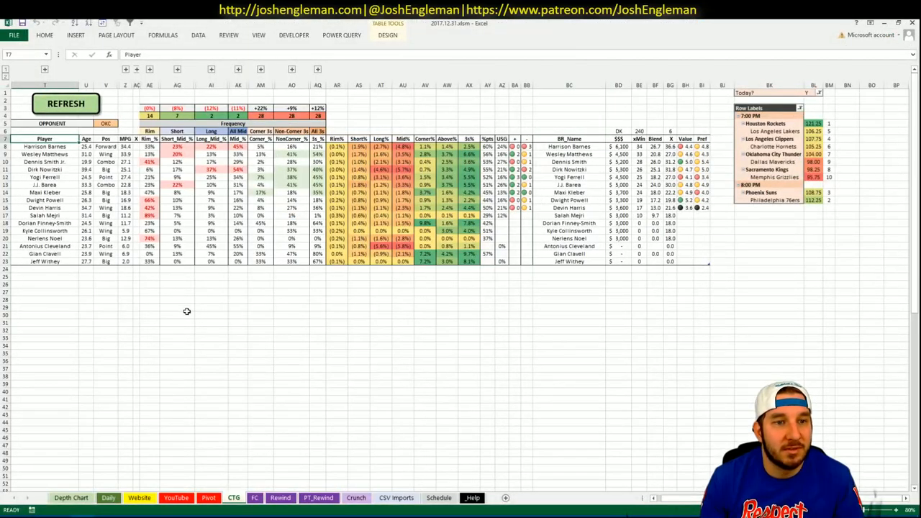
{"action": "left_click", "coordinate": [177, 315]}
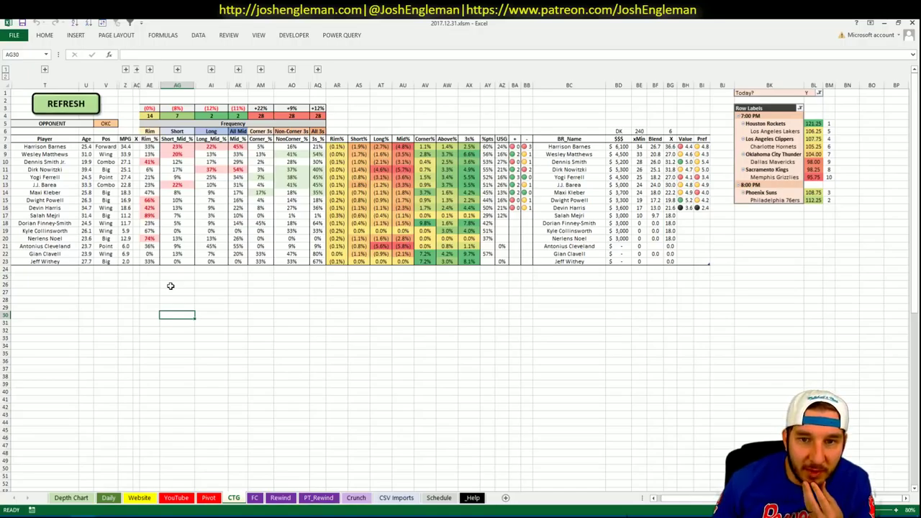
{"action": "mouse_move", "coordinate": [256, 247]}
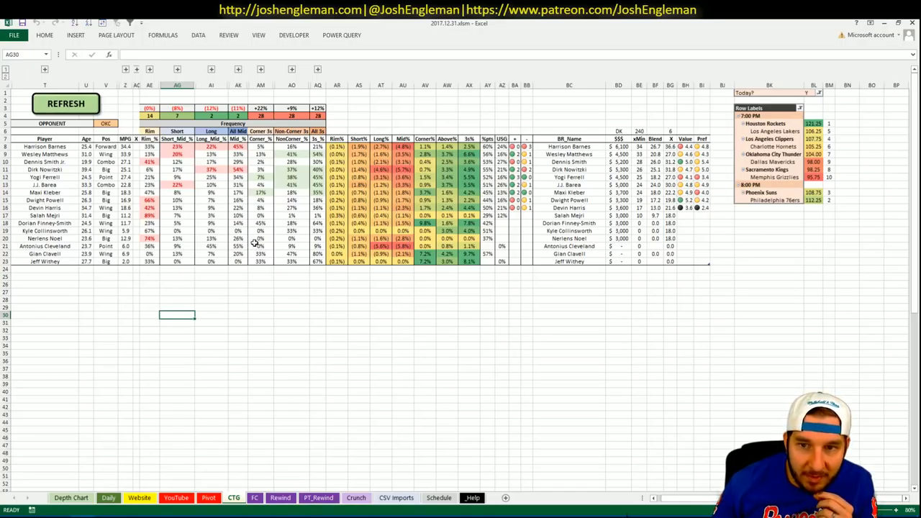
{"action": "mouse_move", "coordinate": [264, 282]}
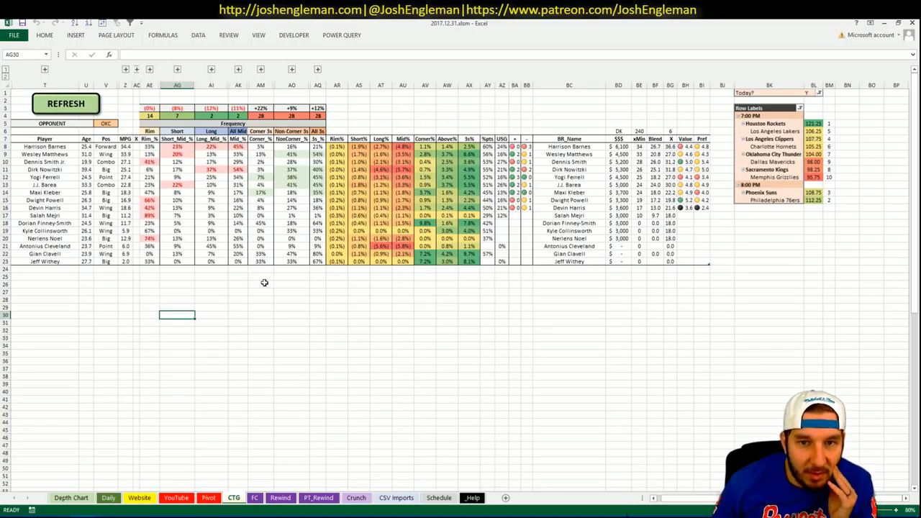
Enter Dirk Nowitzki (DAL, PF) into the Pivot sheet shortlist at AM20.
{"action": "left_click", "coordinate": [208, 498]}
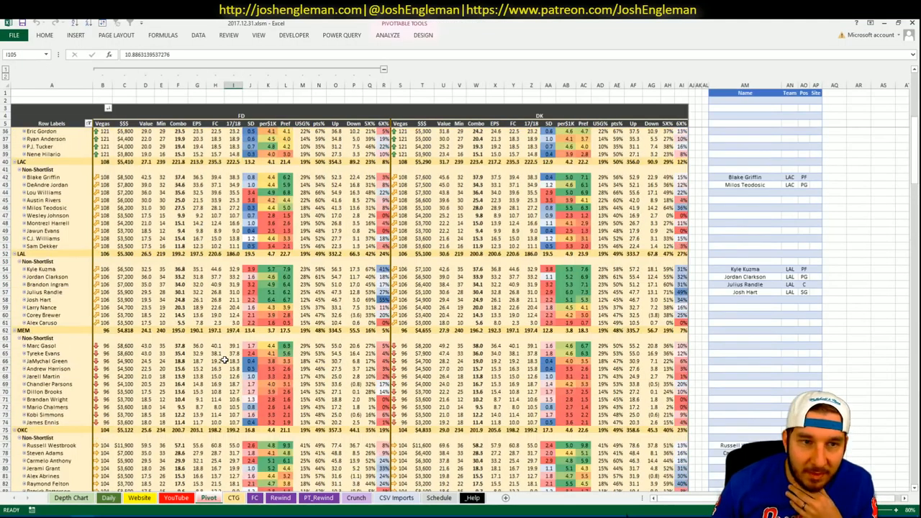
{"action": "scroll", "scroll_direction": "up", "scroll_amount": 3}
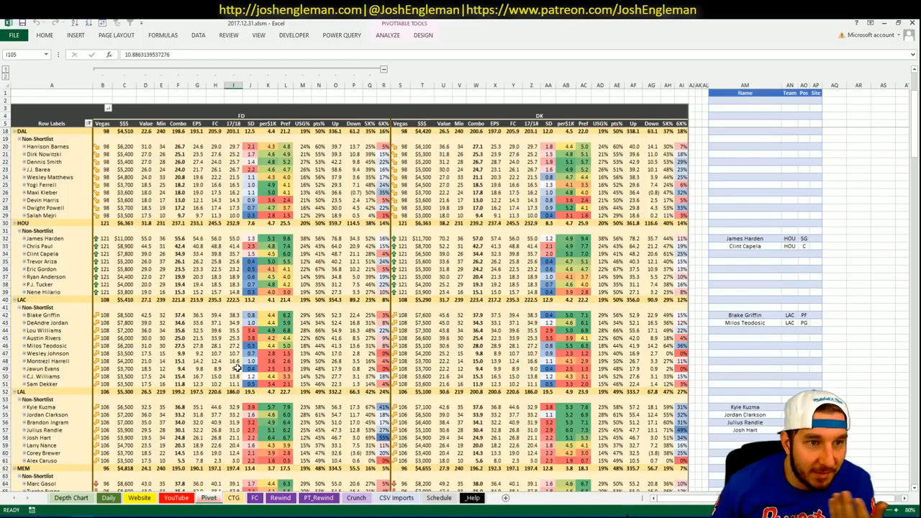
{"action": "left_click", "coordinate": [745, 146]}
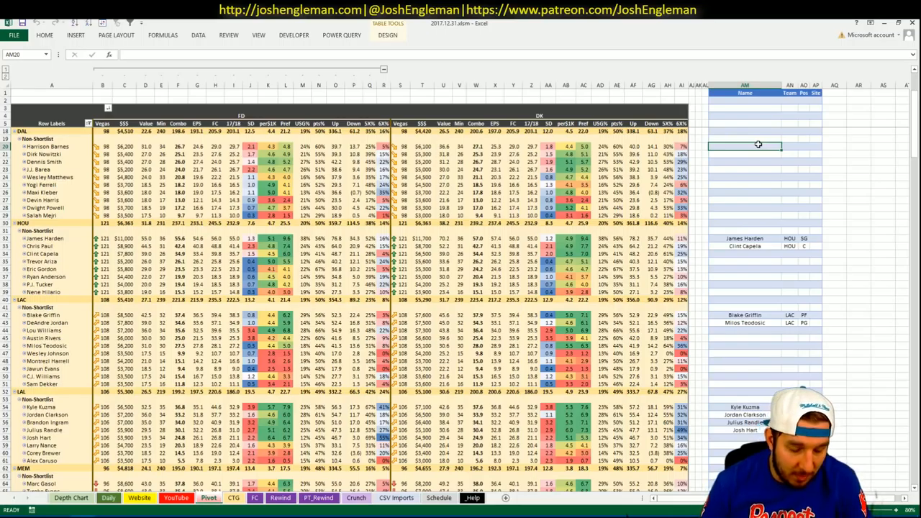
{"action": "type", "text": "Dirk No"}
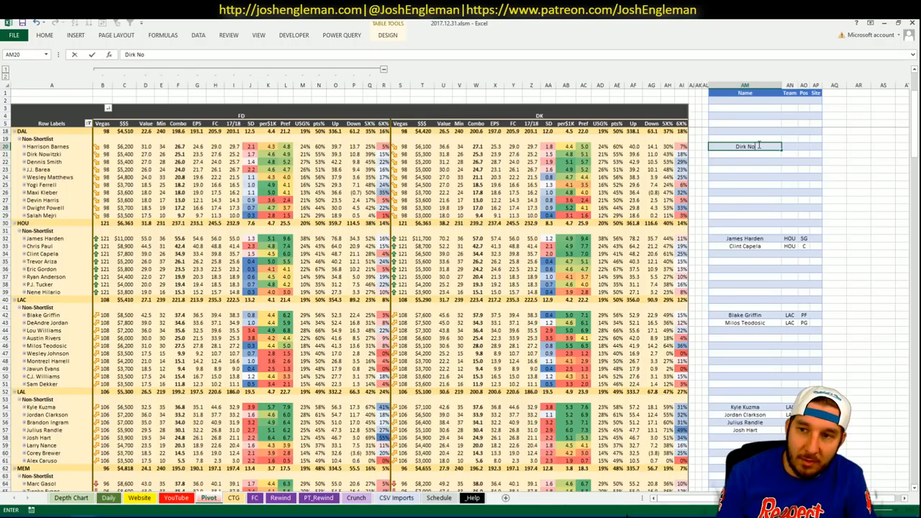
{"action": "type", "text": "witzki"}
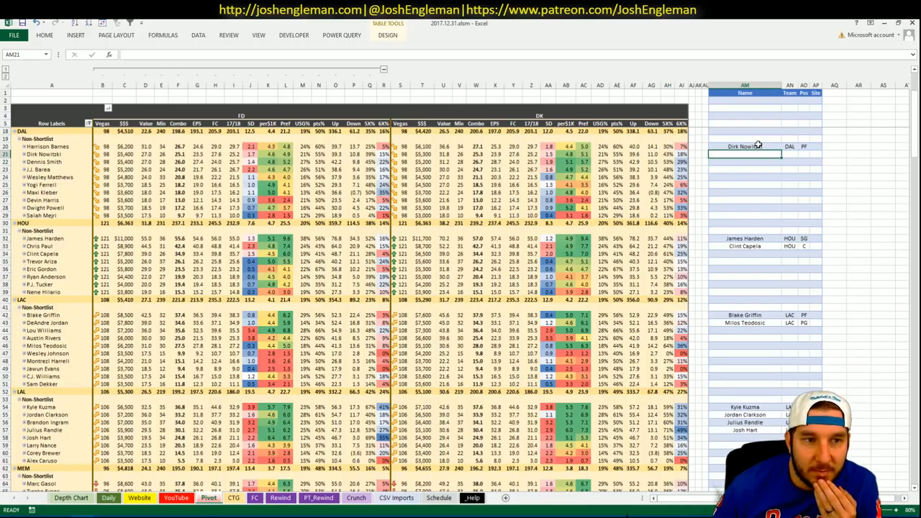
{"action": "left_click", "coordinate": [234, 498]}
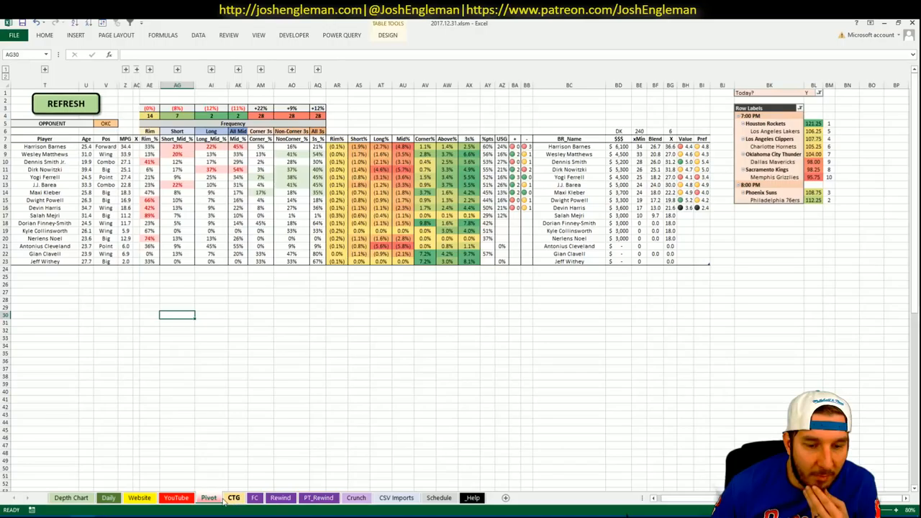
{"action": "left_click", "coordinate": [209, 497]}
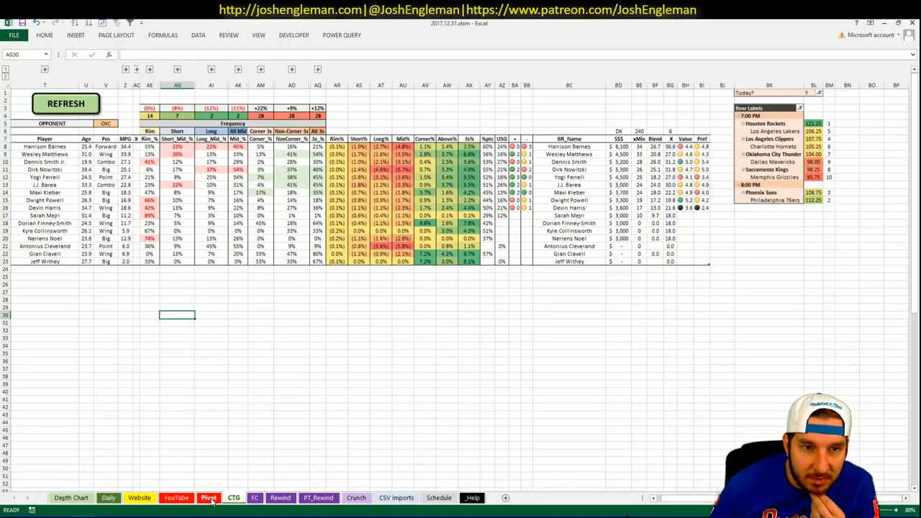
{"action": "left_click", "coordinate": [209, 498]}
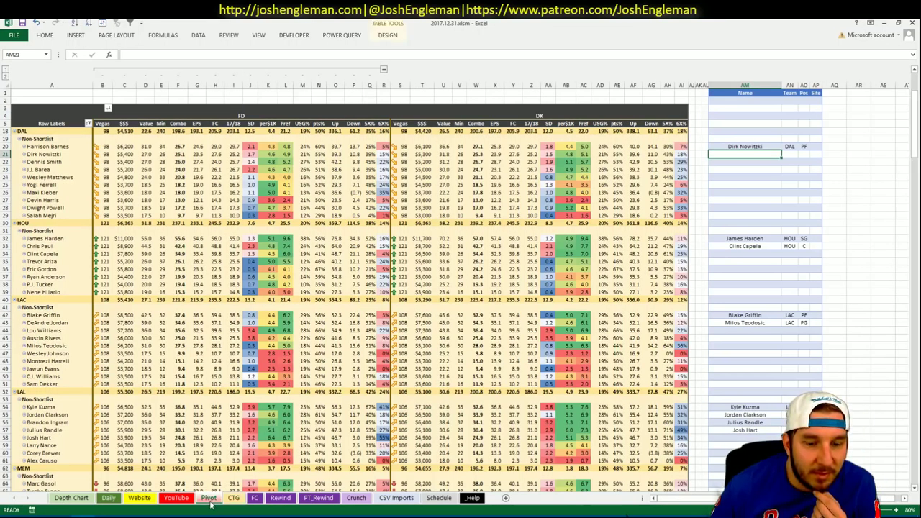
{"action": "left_click", "coordinate": [208, 498]}
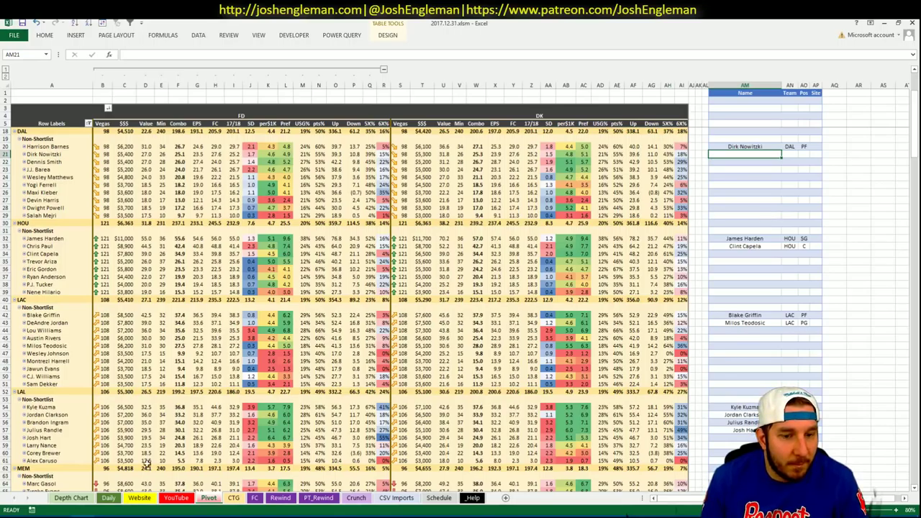
Set the CTG sheet's opponent cell V5 to MEM.
{"action": "left_click", "coordinate": [233, 498]}
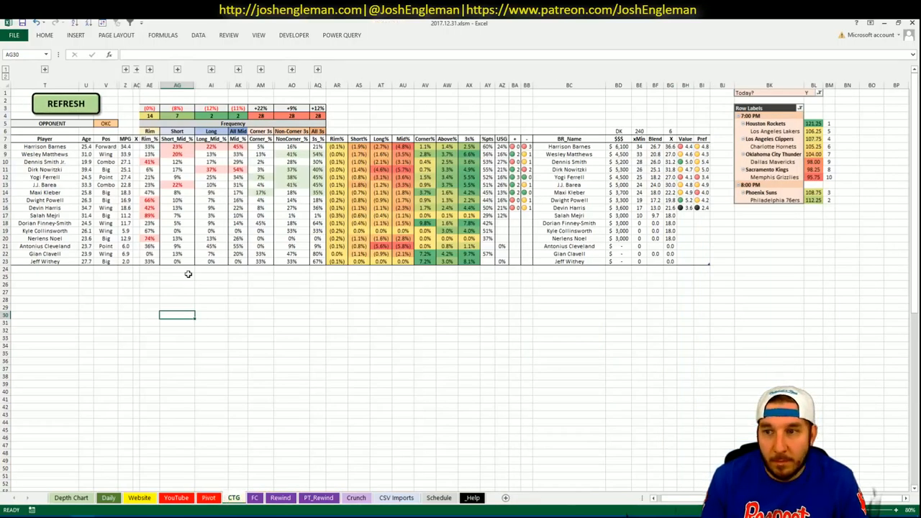
{"action": "left_click", "coordinate": [105, 123]}
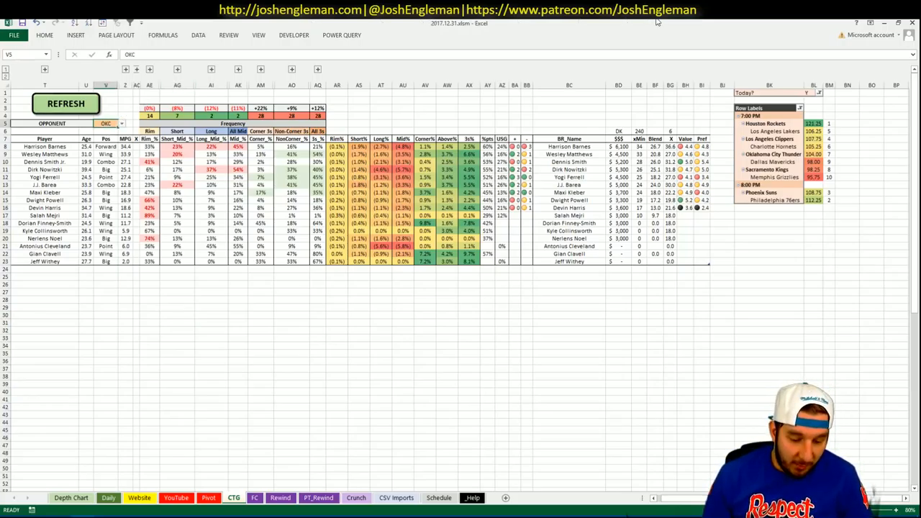
{"action": "mouse_move", "coordinate": [654, 32]}
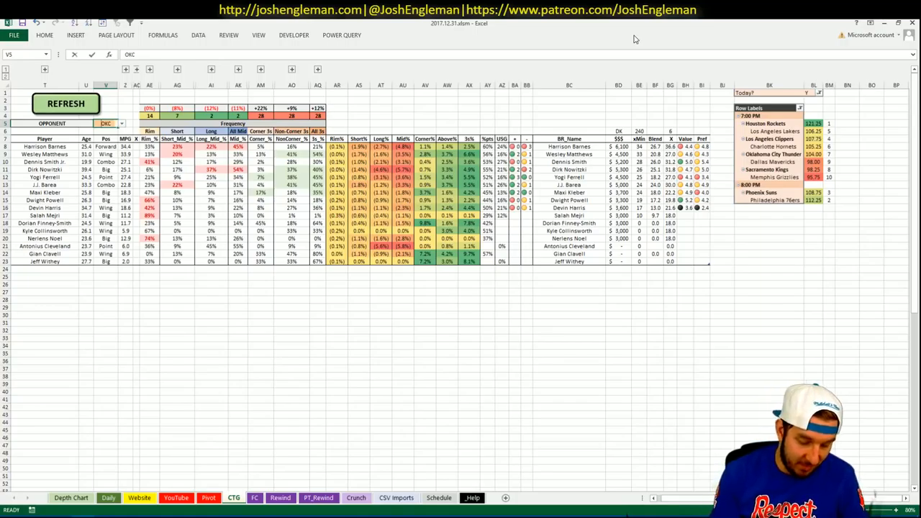
{"action": "left_click", "coordinate": [106, 123]}
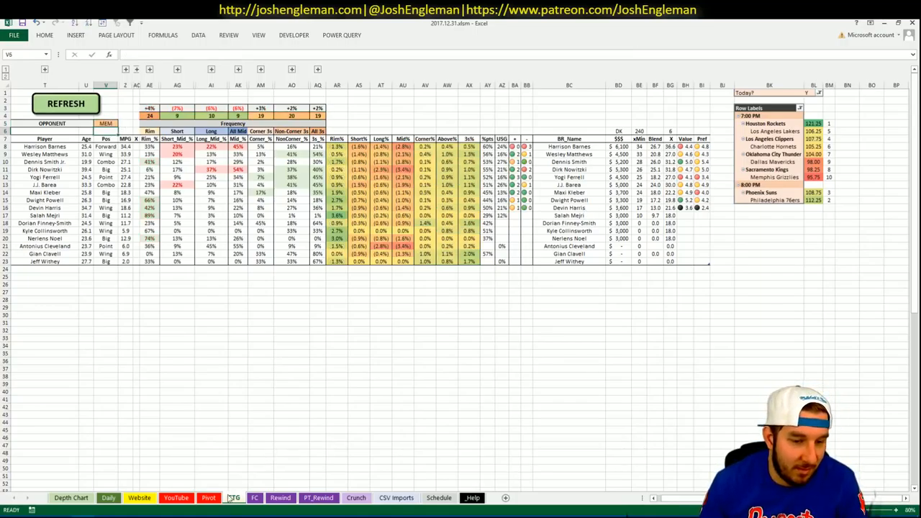
{"action": "left_click", "coordinate": [208, 498]}
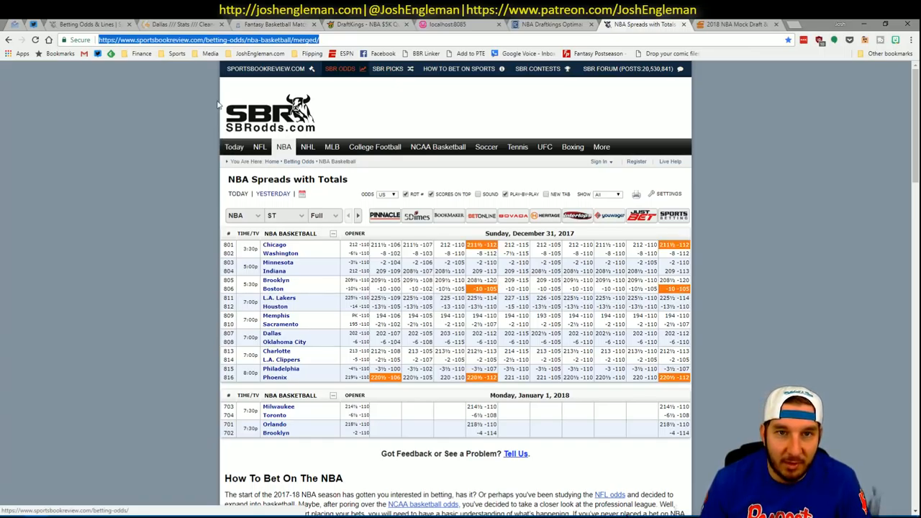
Search Cleaning the Glass for 'kin' to open the Sacramento Kings 2017-18 page.
{"action": "left_click", "coordinate": [447, 24]}
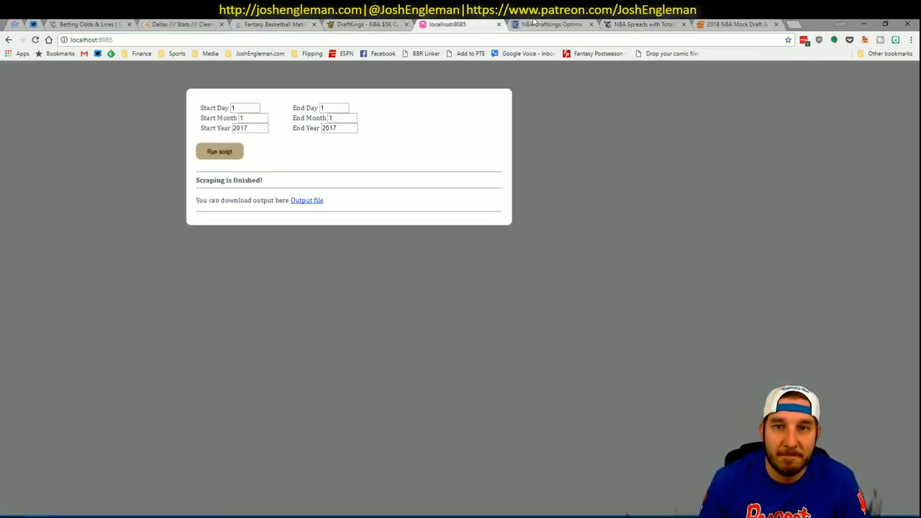
{"action": "left_click", "coordinate": [180, 24]}
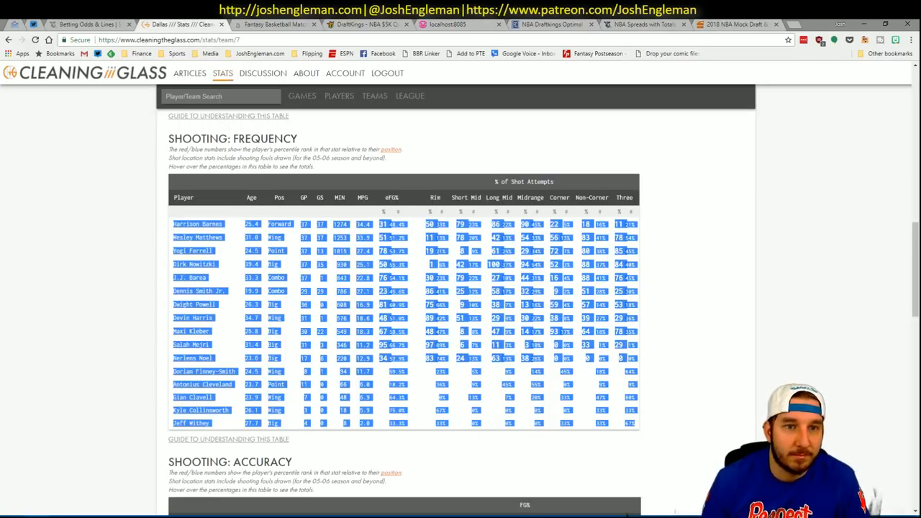
{"action": "type", "text": "kin"}
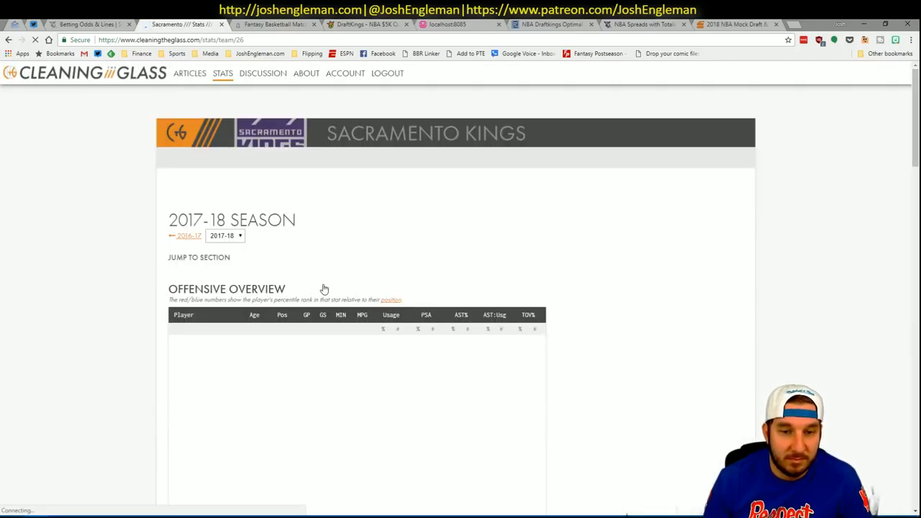
{"action": "scroll", "scroll_direction": "down", "scroll_amount": 3}
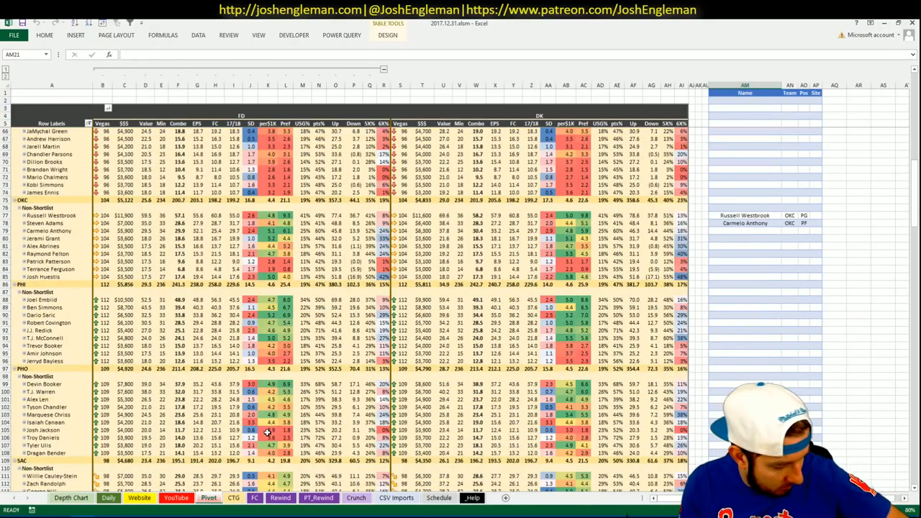
Scroll the Pivot sheet down to the Sacramento Kings projection group.
{"action": "scroll", "scroll_direction": "down", "scroll_amount": 3}
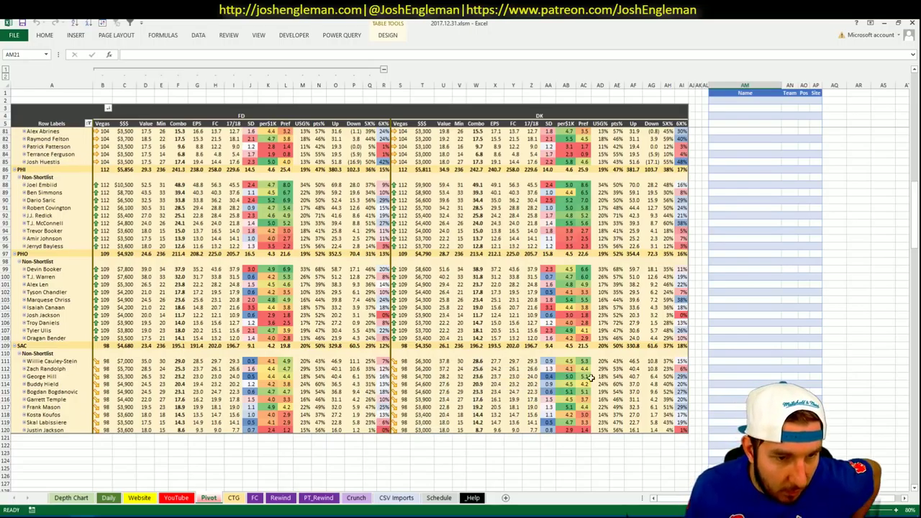
{"action": "mouse_move", "coordinate": [726, 355]}
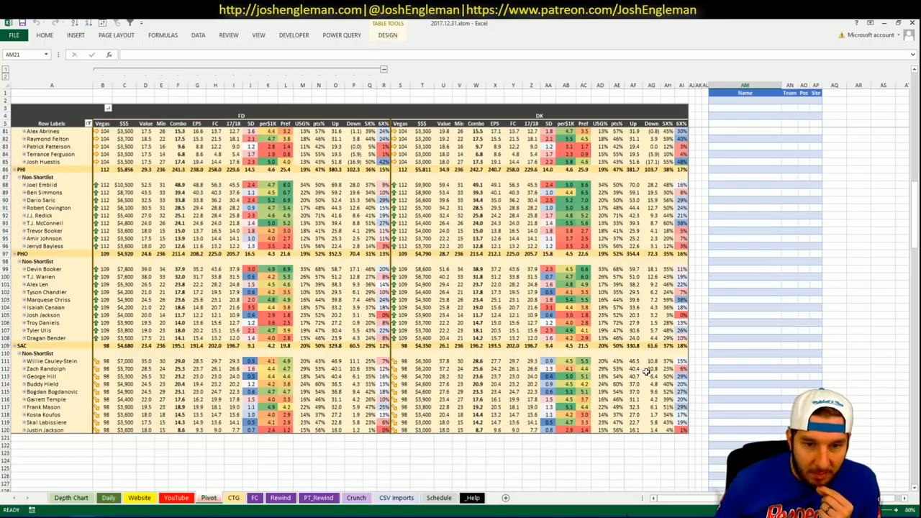
{"action": "mouse_move", "coordinate": [662, 367]}
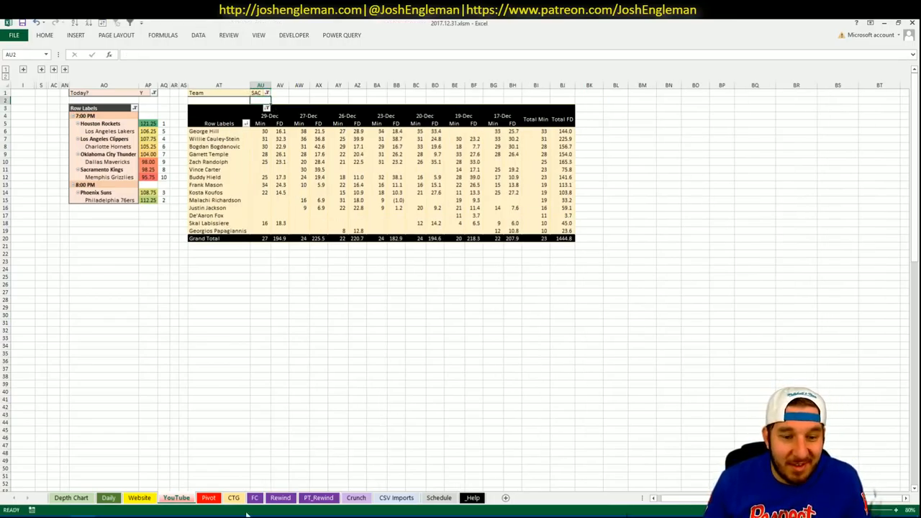
Enter George Hill and Bogdan Bogdanovic (SAC) in the Pivot shortlist Name column.
{"action": "left_click", "coordinate": [233, 497]}
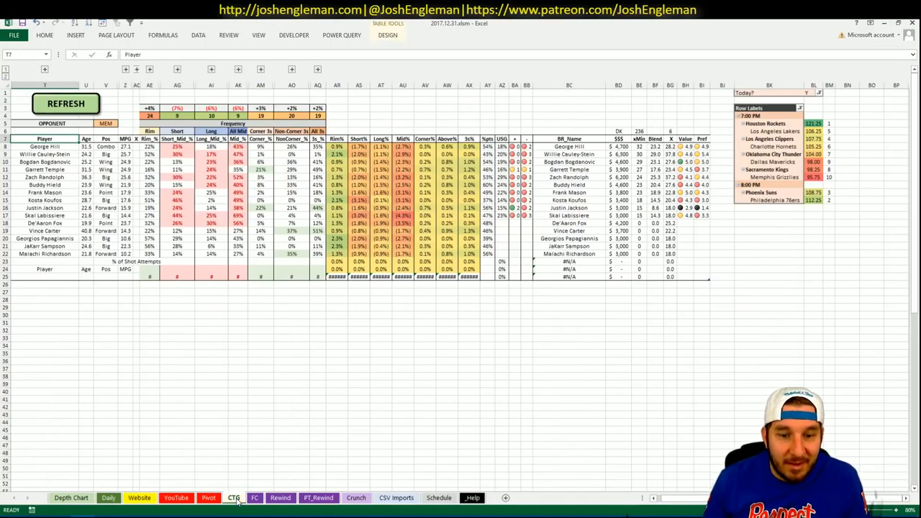
{"action": "left_click", "coordinate": [208, 497]}
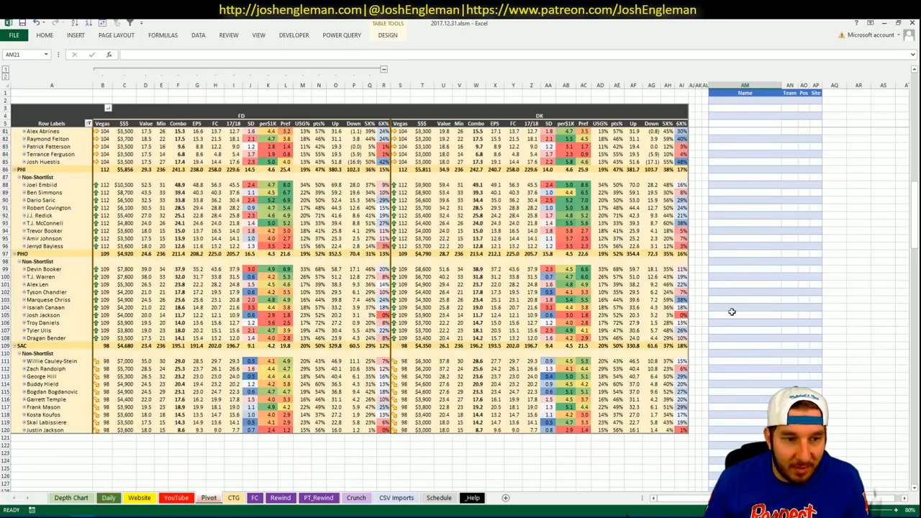
{"action": "type", "text": "George Hill"}
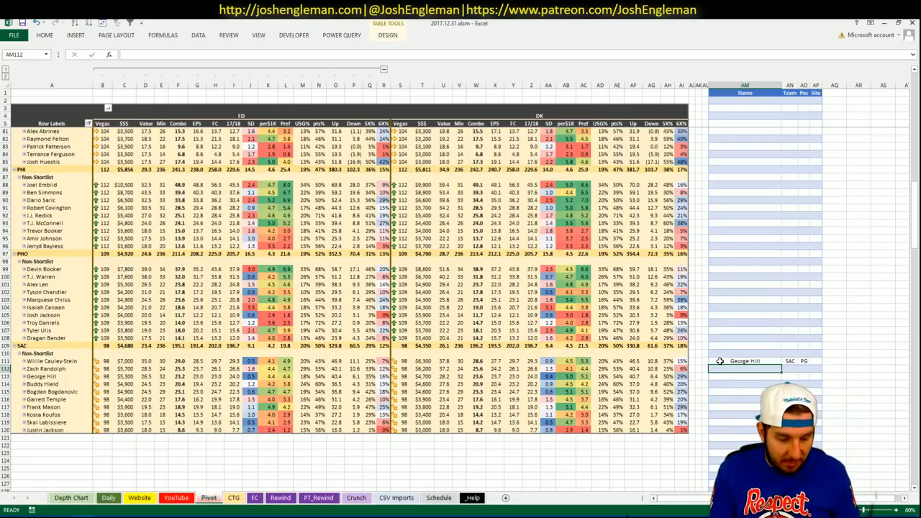
{"action": "type", "text": "Bogdan Bogdanovic"}
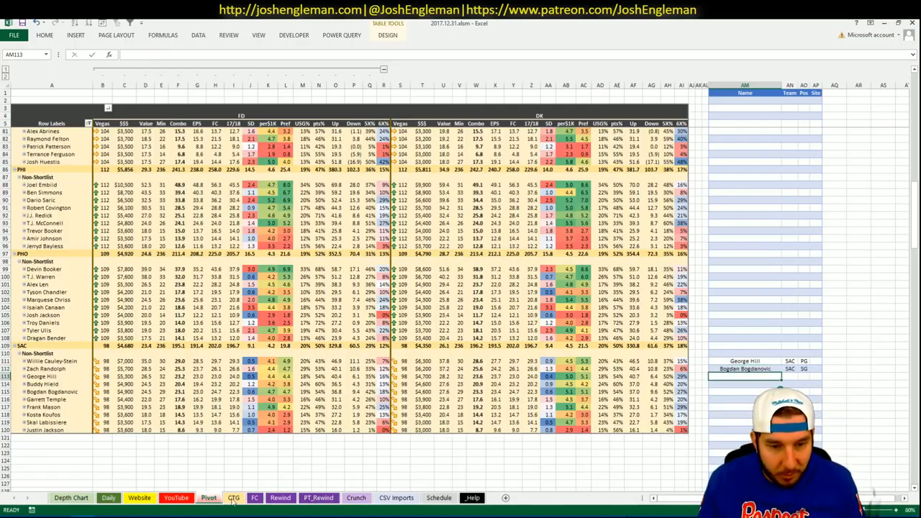
{"action": "left_click", "coordinate": [234, 498]}
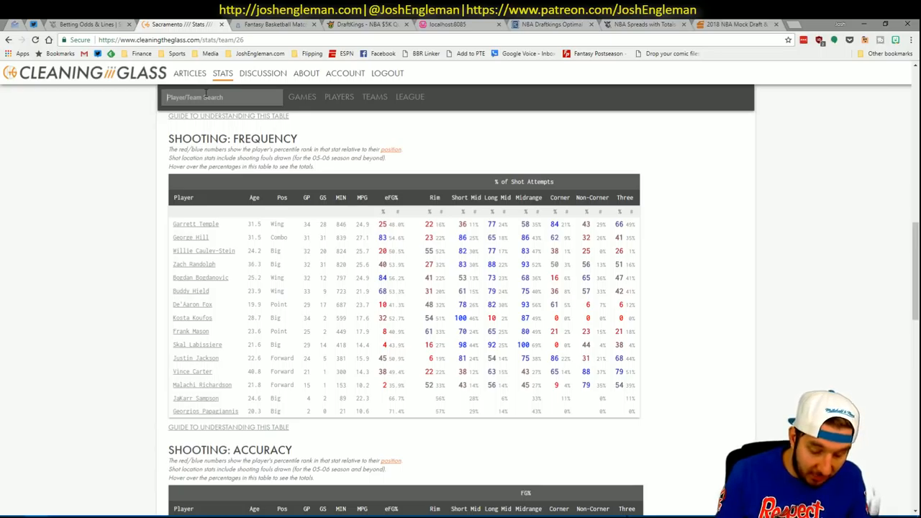
Search Cleaning the Glass for the Memphis Grizzlies and scroll their team page.
{"action": "type", "text": "Memphis Grizzlies"}
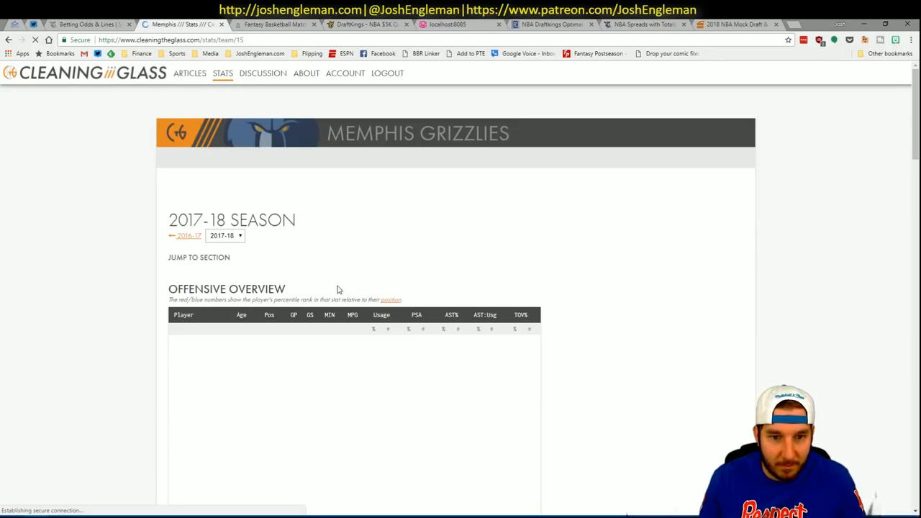
{"action": "scroll", "scroll_direction": "down", "scroll_amount": 3}
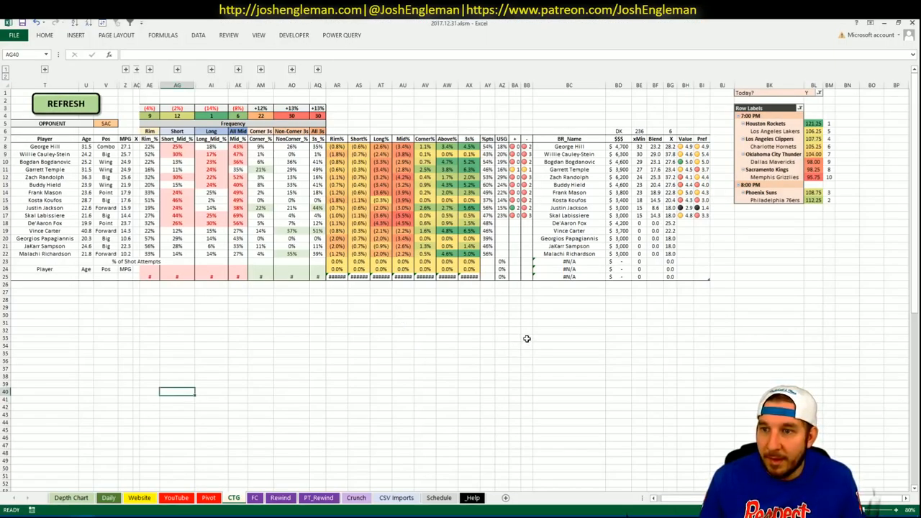
{"action": "mouse_move", "coordinate": [542, 330]}
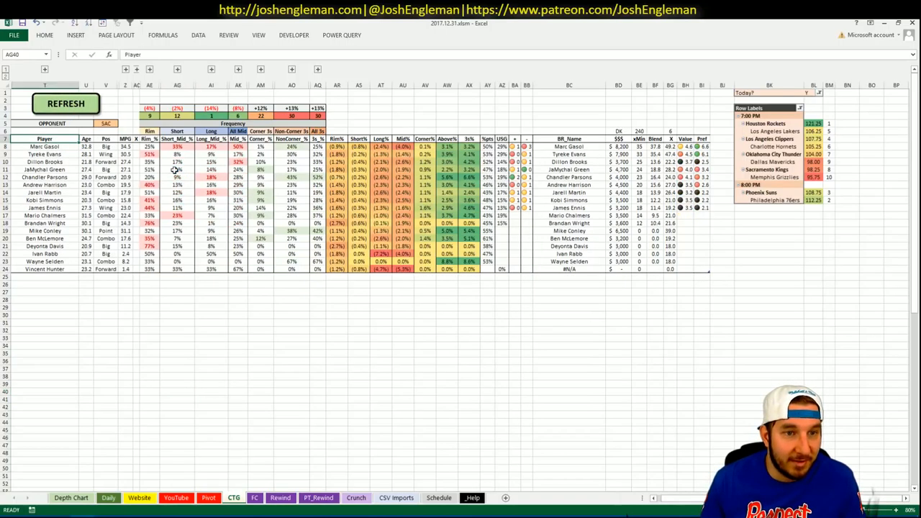
Return to the Pivot sheet after loading Grizzlies shot frequencies into CTG.
{"action": "left_click", "coordinate": [175, 171]}
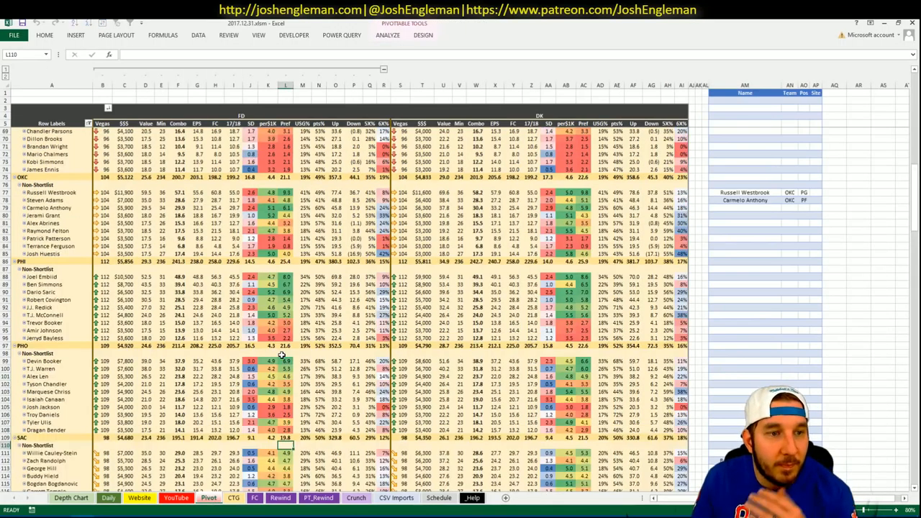
{"action": "scroll", "scroll_direction": "up", "scroll_amount": 3}
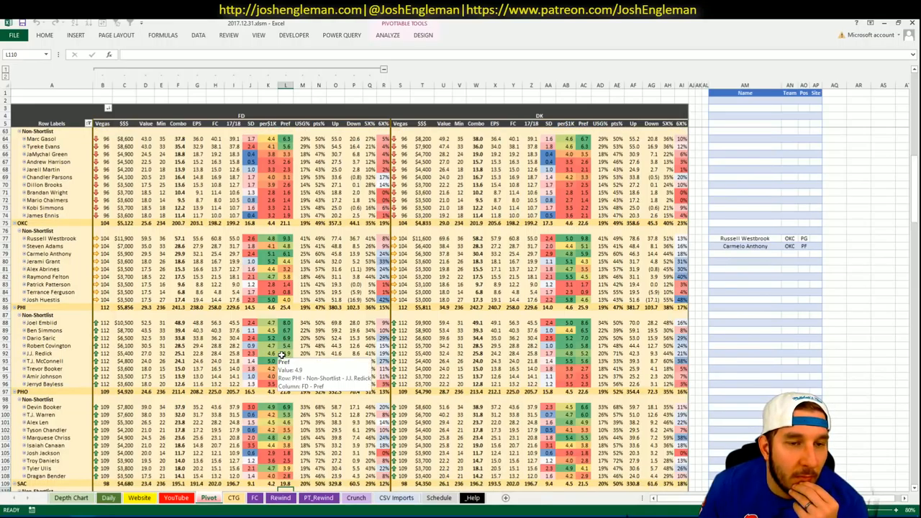
{"action": "mouse_move", "coordinate": [511, 173]}
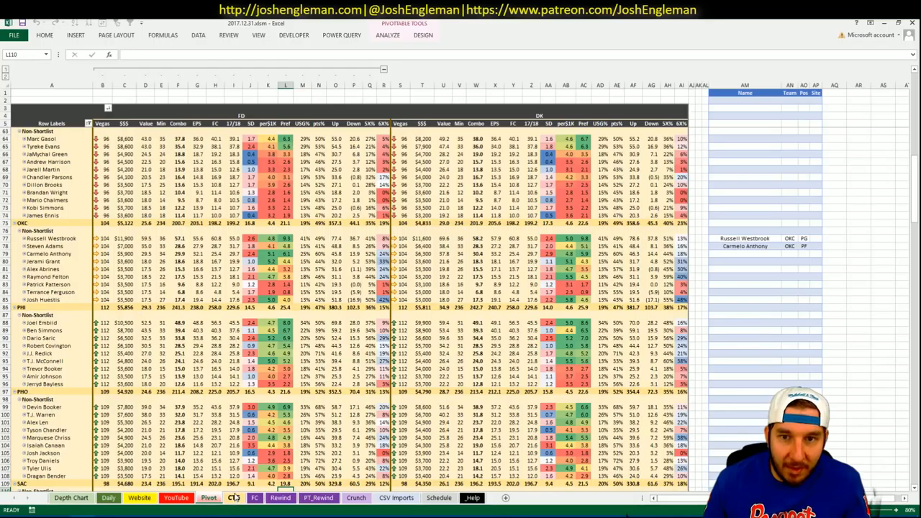
{"action": "left_click", "coordinate": [234, 498]}
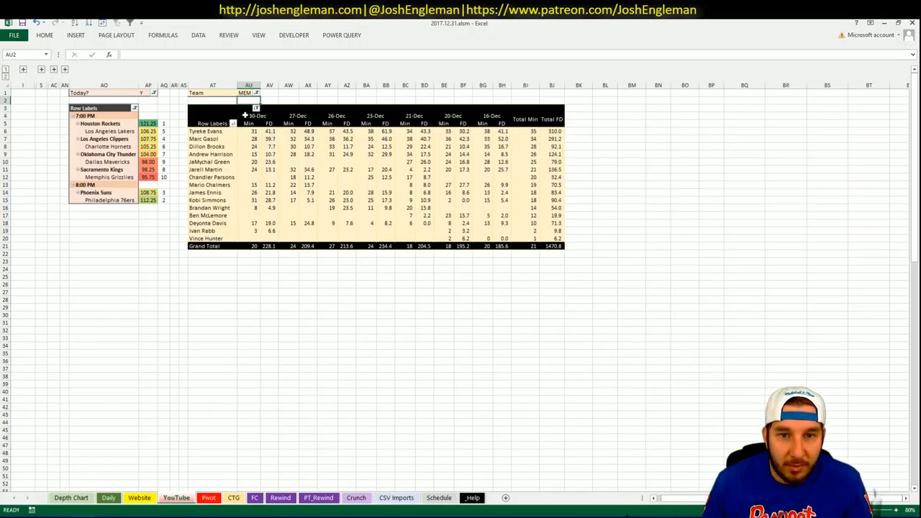
{"action": "mouse_move", "coordinate": [623, 134]}
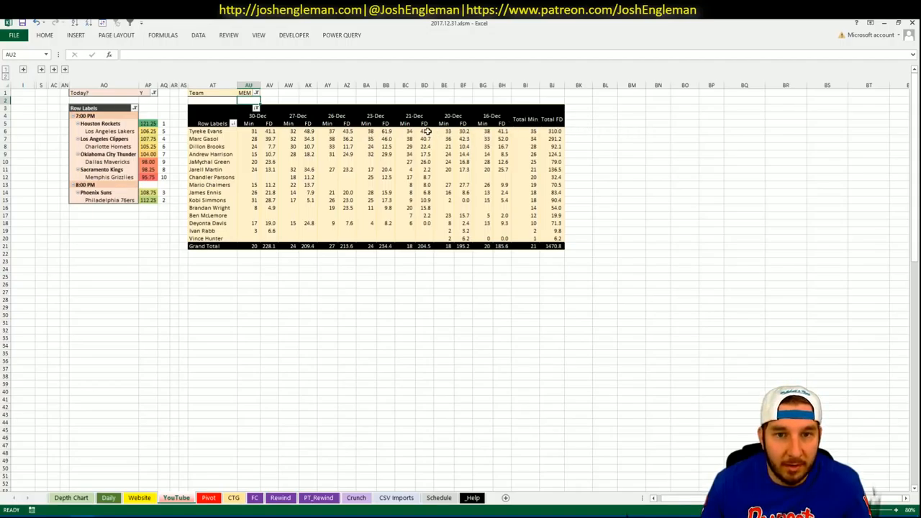
{"action": "mouse_move", "coordinate": [348, 162]}
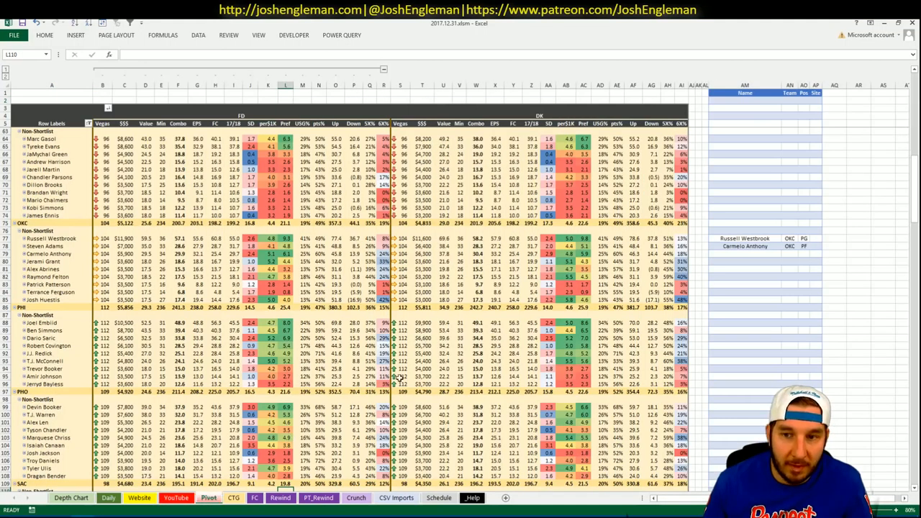
Add Tyreke Evans to the shortlist and set CTG opponent cell V5 to PHI.
{"action": "left_click", "coordinate": [745, 138]}
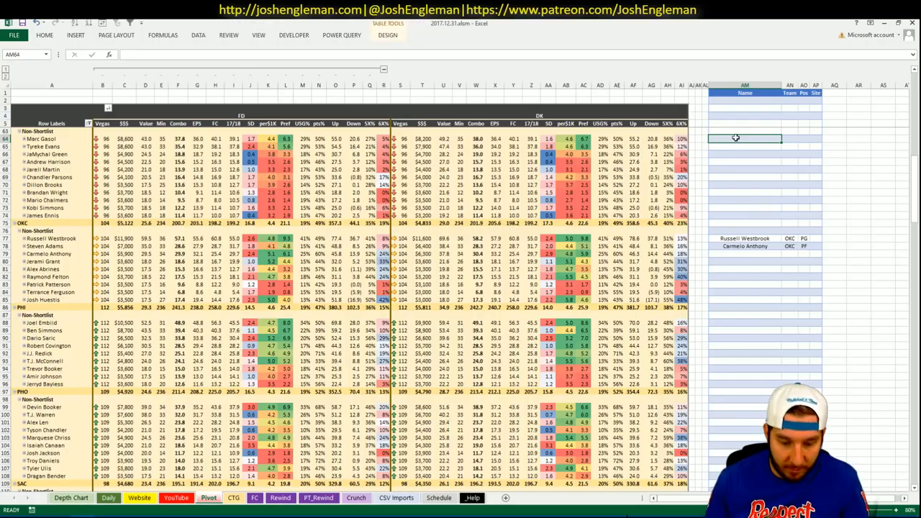
{"action": "type", "text": "Tyreke Evans"}
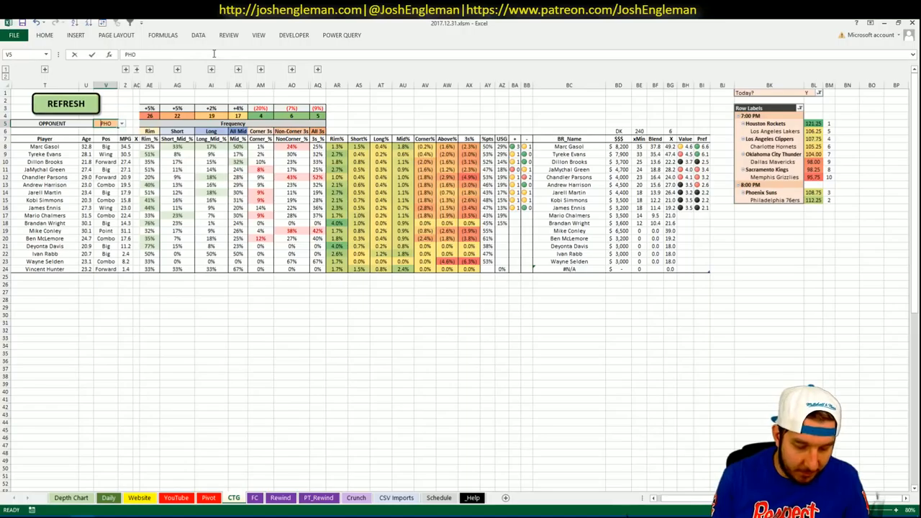
{"action": "key", "text": "Backspace"}
{"action": "type", "text": "I"}
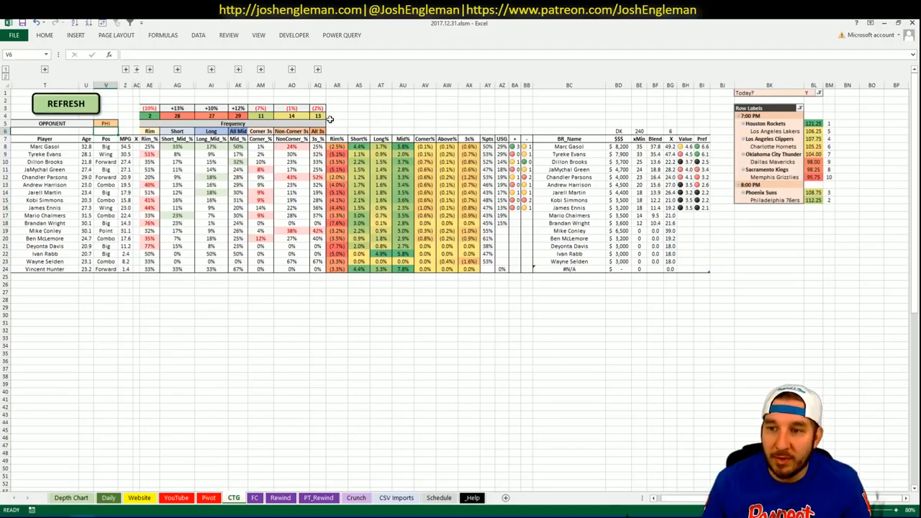
{"action": "mouse_move", "coordinate": [200, 473]}
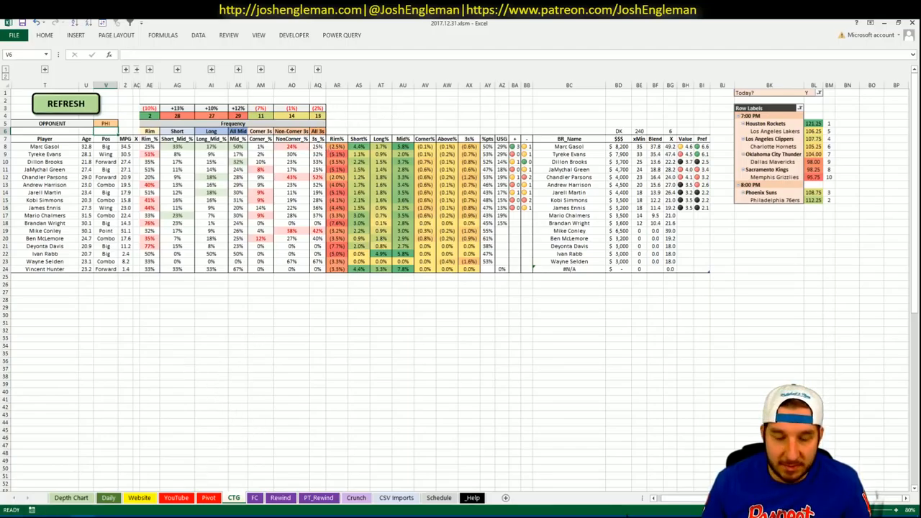
Search Cleaning the Glass for the Phoenix Suns and scroll their 2017-18 page.
{"action": "left_click", "coordinate": [182, 24]}
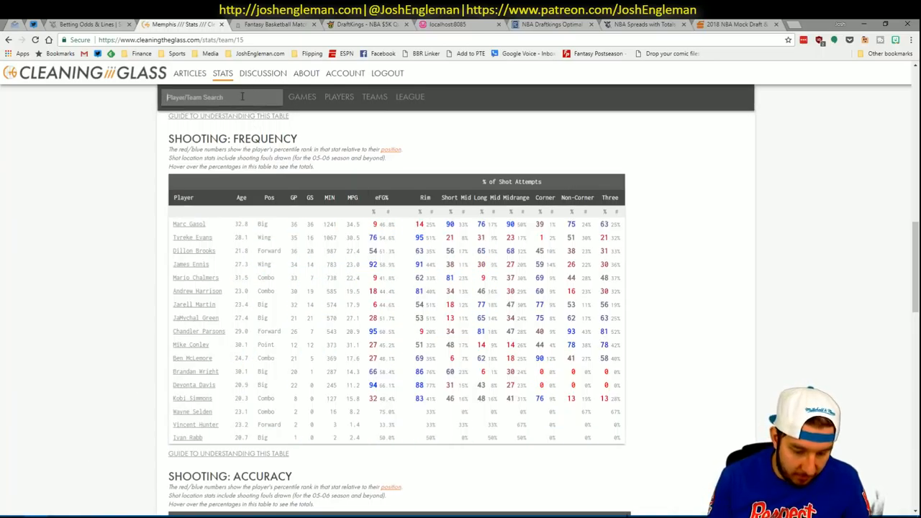
{"action": "type", "text": "Phoenix Suns"}
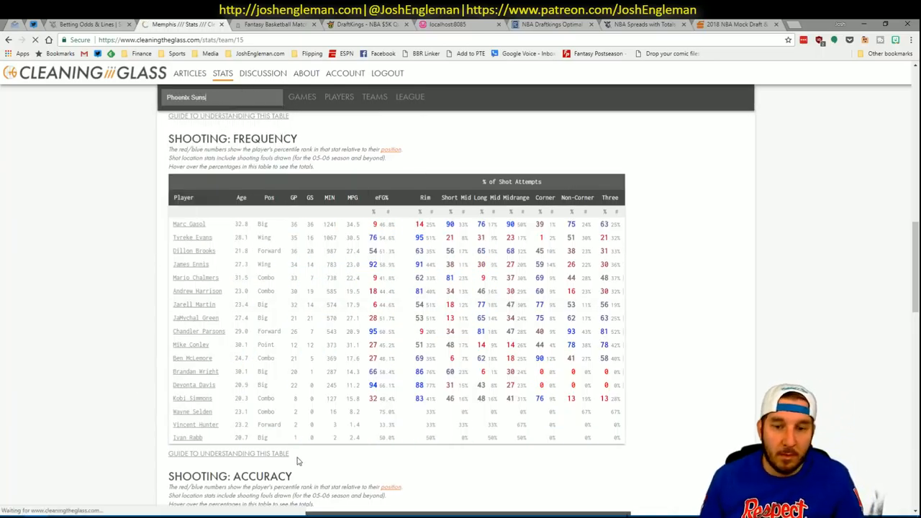
{"action": "mouse_move", "coordinate": [395, 278]}
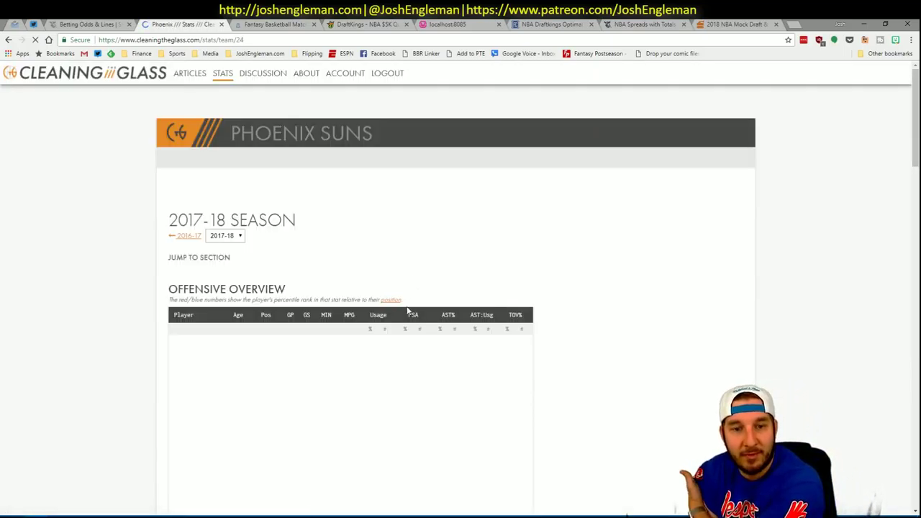
{"action": "scroll", "scroll_direction": "down", "scroll_amount": 3}
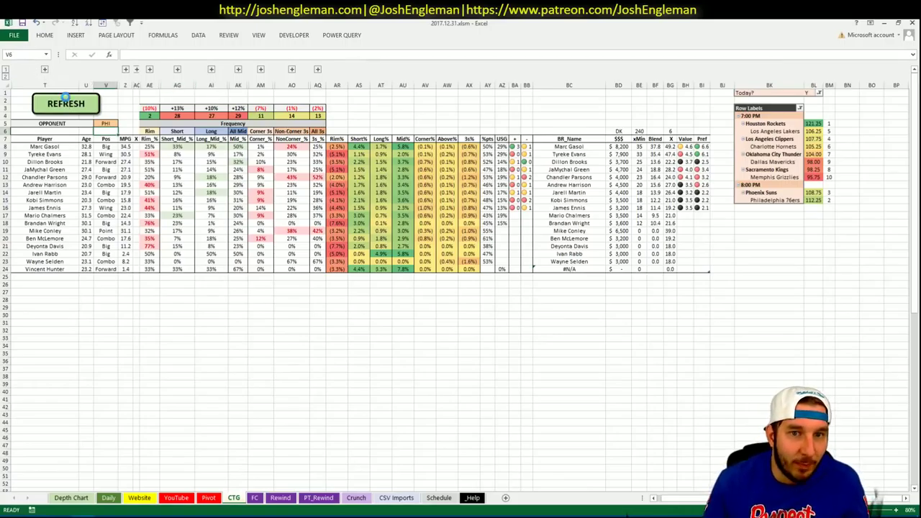
Load Phoenix Suns shooting frequencies into the CTG sheet and refresh it.
{"action": "left_click", "coordinate": [65, 104]}
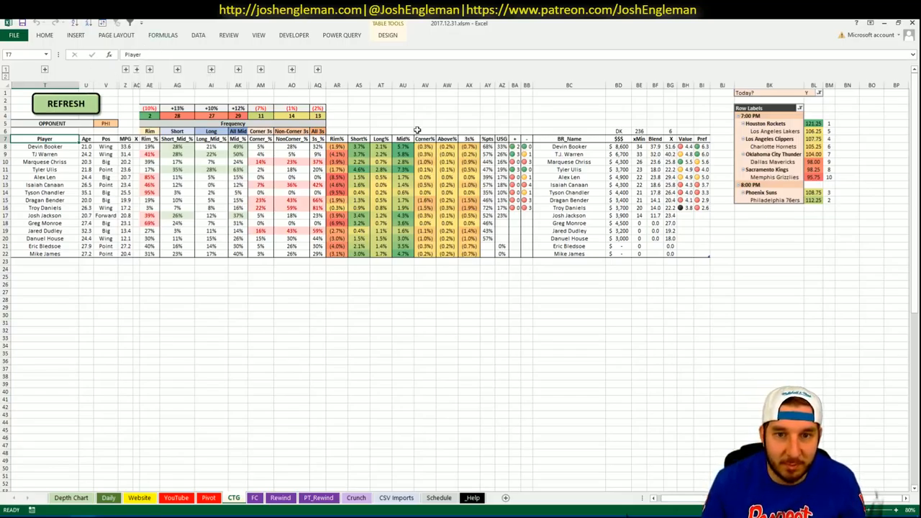
{"action": "left_click", "coordinate": [425, 121]}
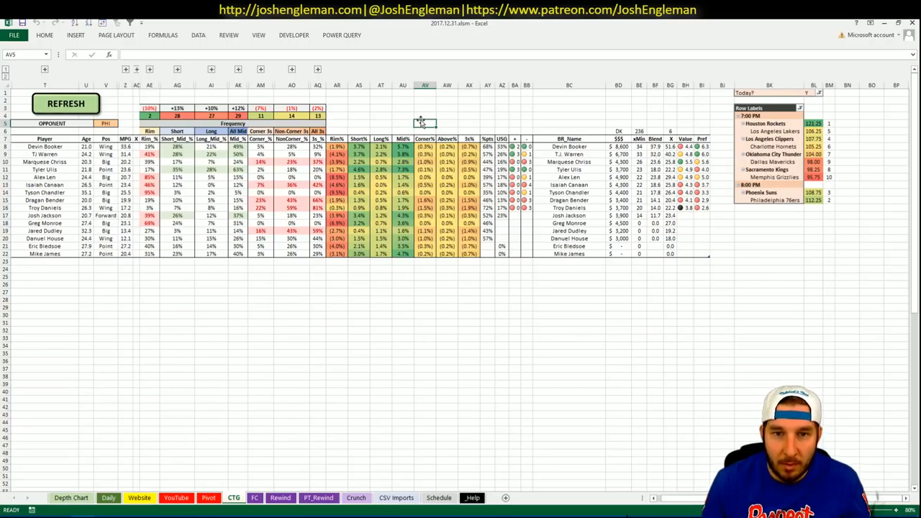
{"action": "mouse_move", "coordinate": [180, 268]}
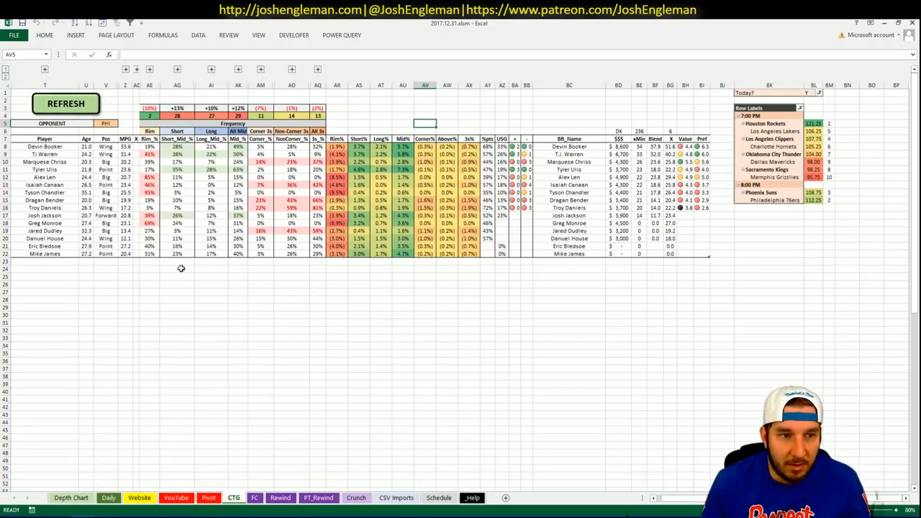
Add Devin Booker and T.J. Warren (PHO) to the Pivot sheet shortlist.
{"action": "left_click", "coordinate": [208, 498]}
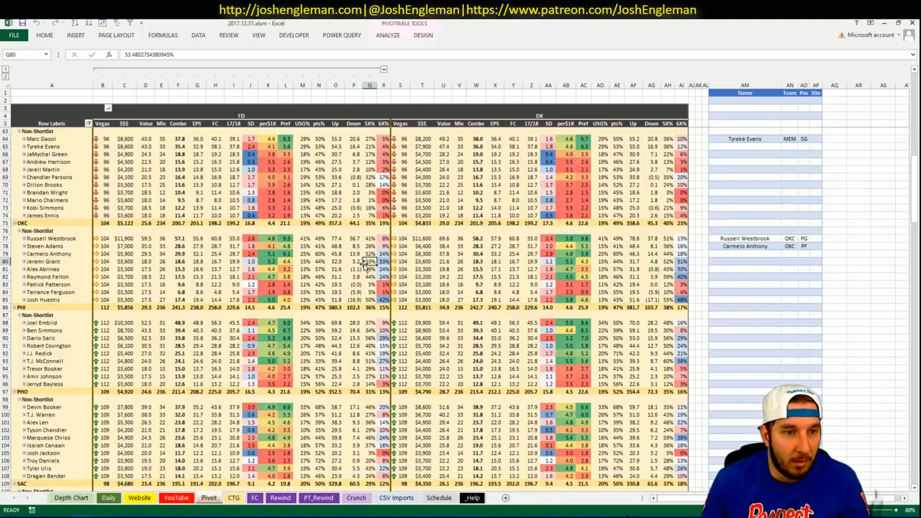
{"action": "scroll", "scroll_direction": "down", "scroll_amount": 3}
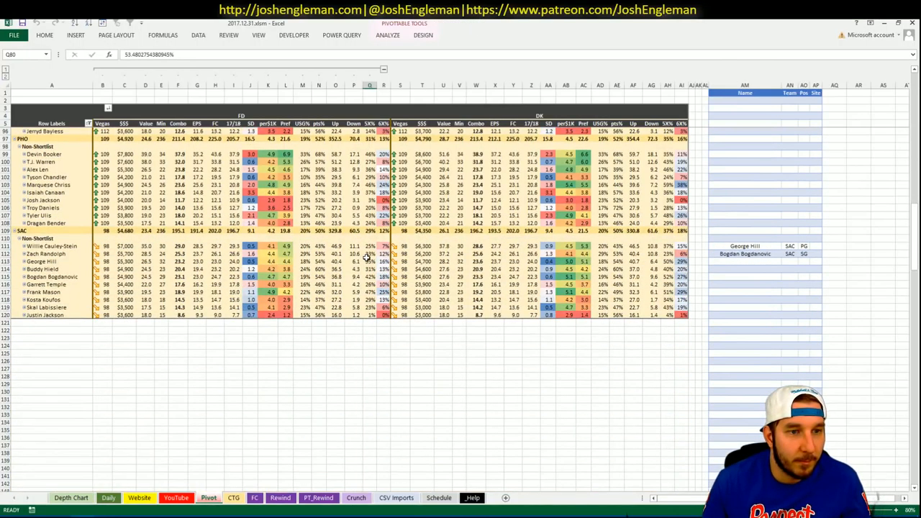
{"action": "mouse_move", "coordinate": [512, 216]}
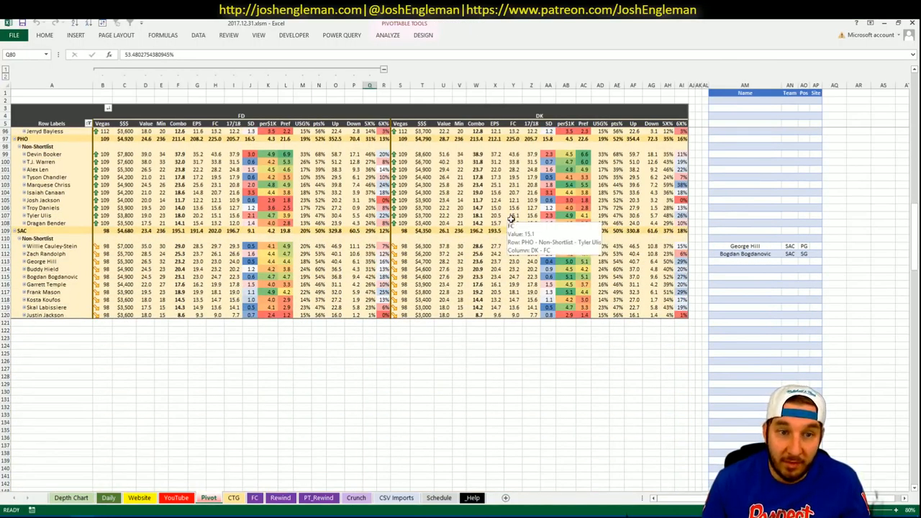
{"action": "left_click", "coordinate": [745, 154]}
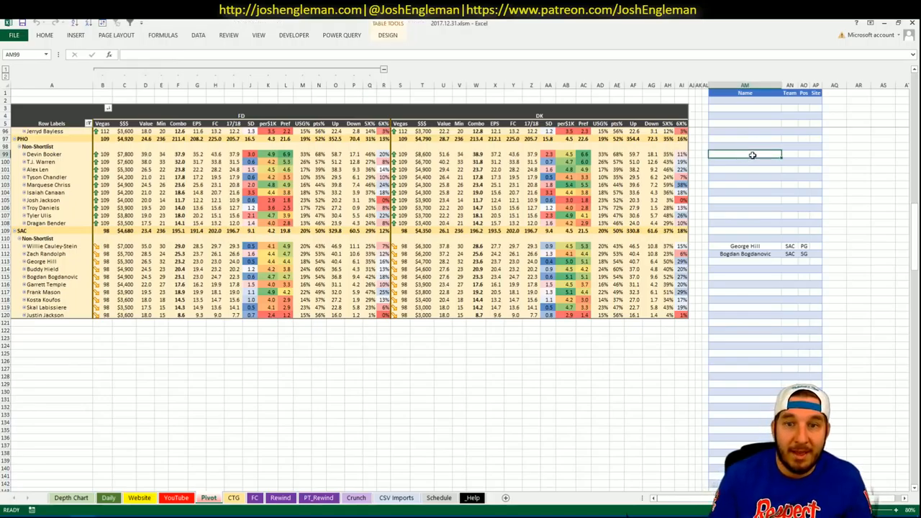
{"action": "type", "text": "Devin Booker"}
{"action": "left_click", "coordinate": [746, 162]}
{"action": "type", "text": "TJ"}
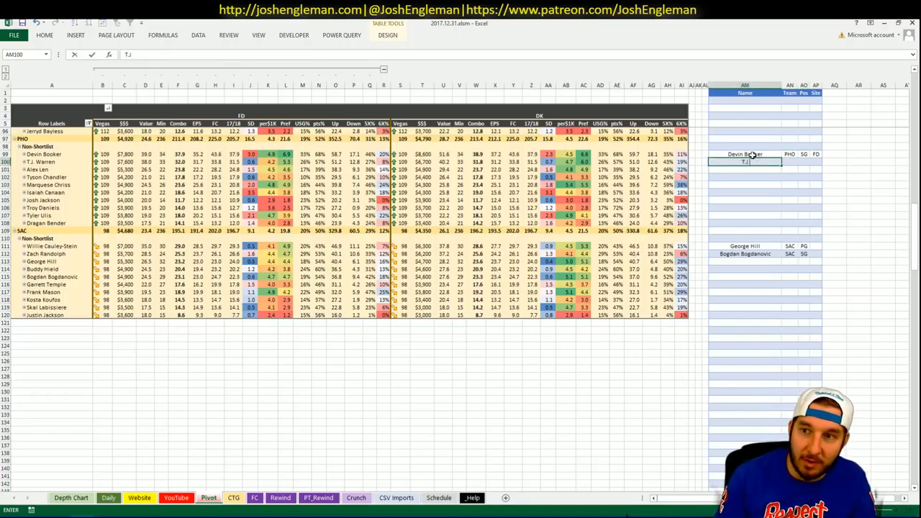
{"action": "key", "text": "Backspace"}
{"action": "type", "text": "DK"}
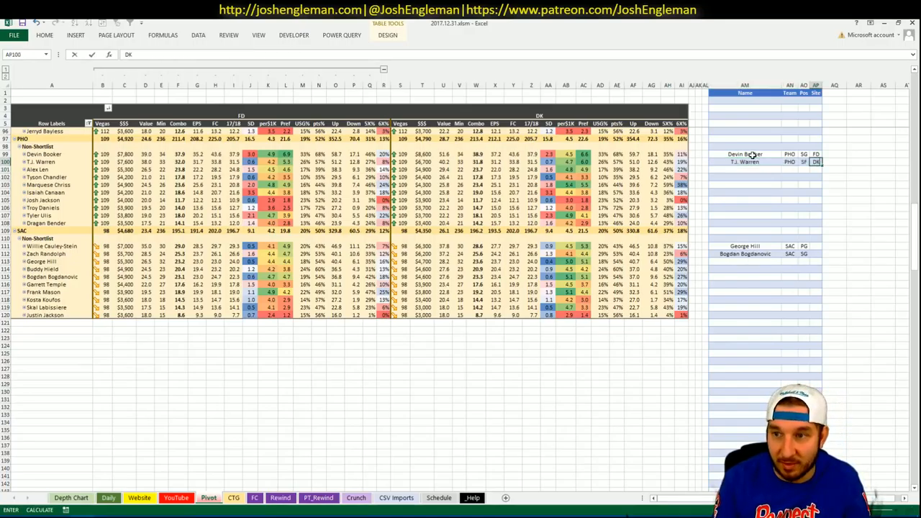
{"action": "left_click", "coordinate": [745, 162]}
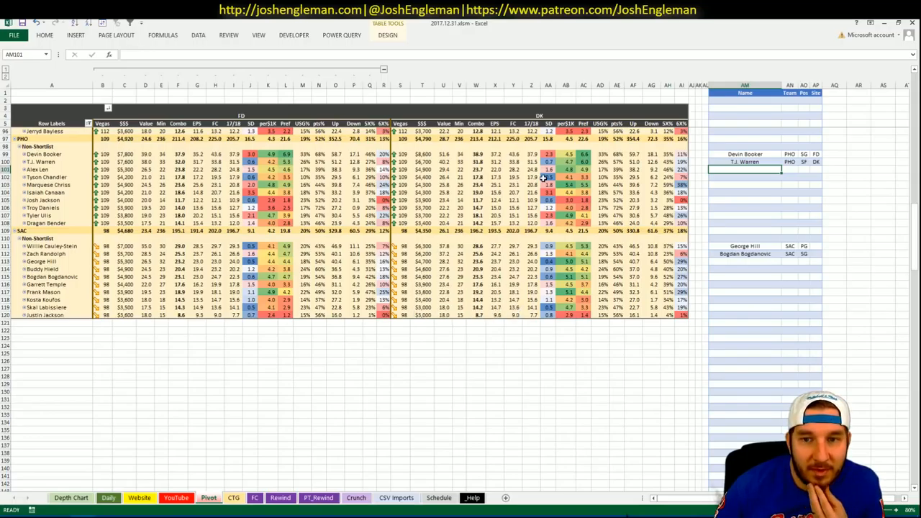
Switch to the YouTube sheet to review PHO players' recent minutes and FanDuel points.
{"action": "left_click", "coordinate": [233, 498]}
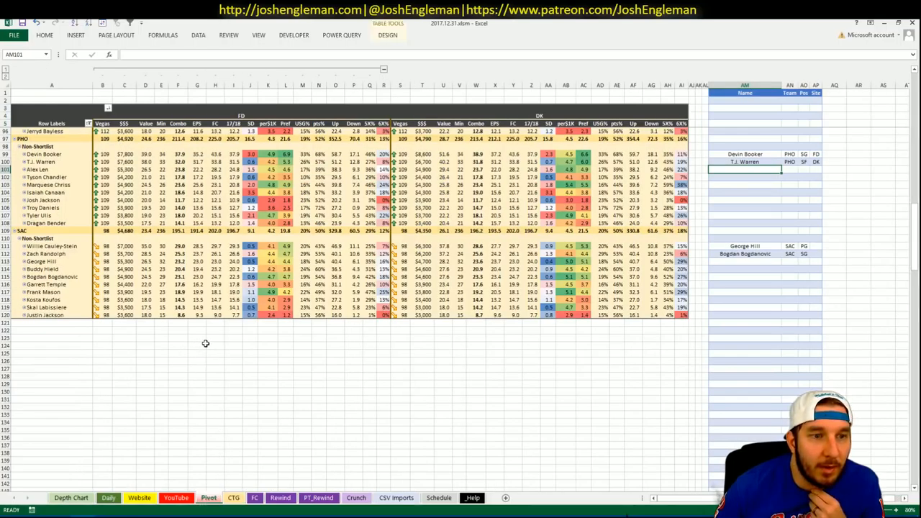
{"action": "mouse_move", "coordinate": [280, 214]}
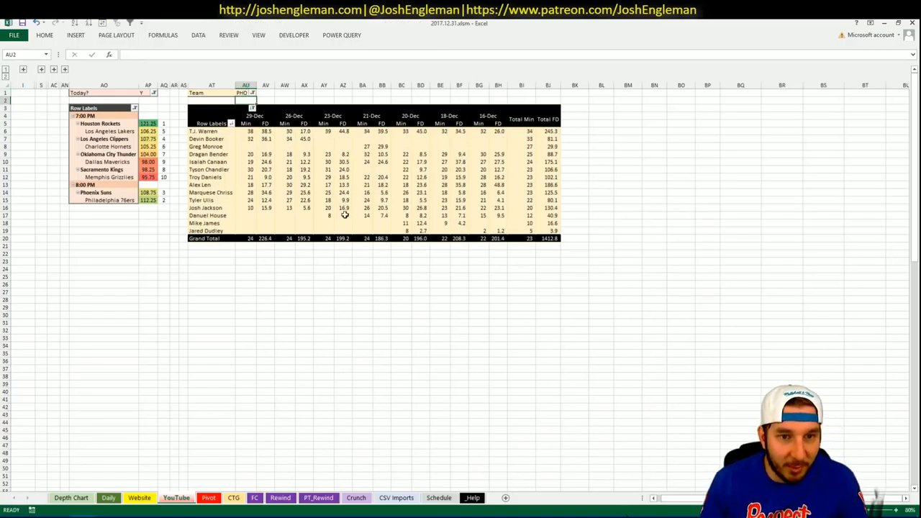
Check Tyler Ulis's 26-Dec FanDuel points and glance at the CTG sheet.
{"action": "left_click", "coordinate": [304, 200]}
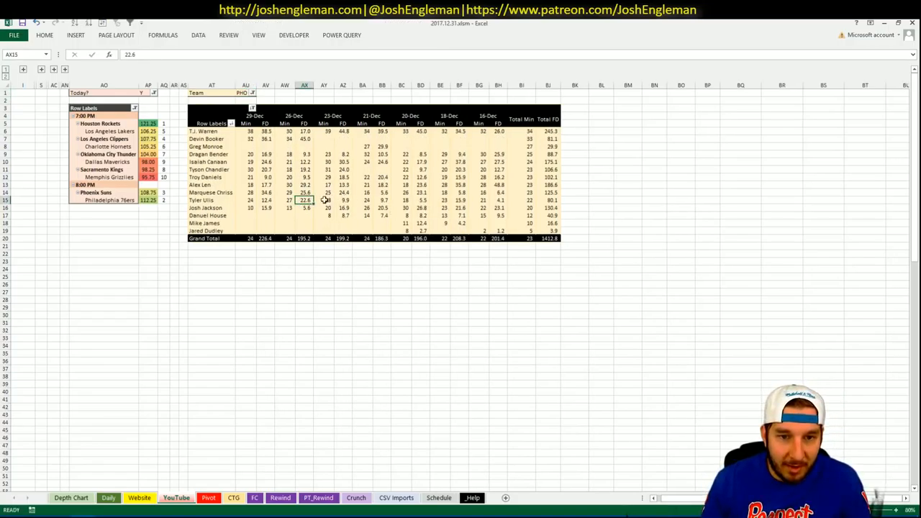
{"action": "left_click", "coordinate": [304, 200]}
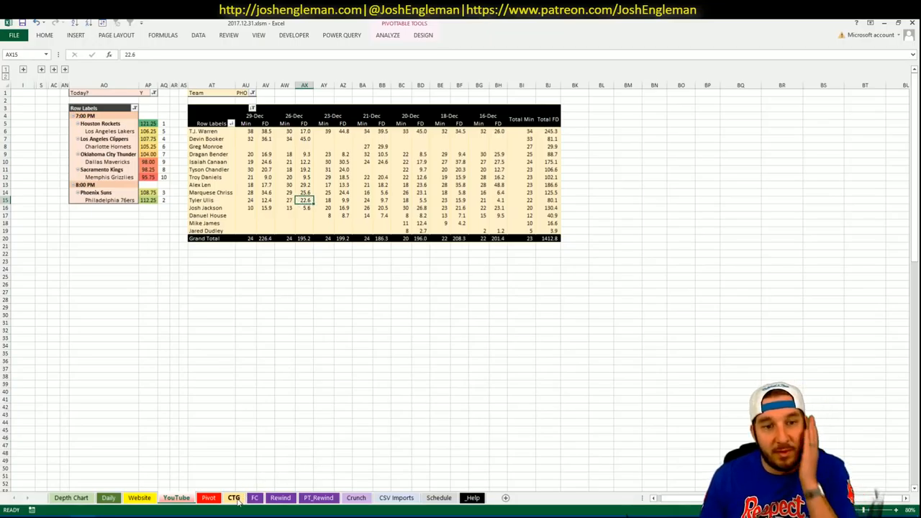
{"action": "left_click", "coordinate": [233, 497]}
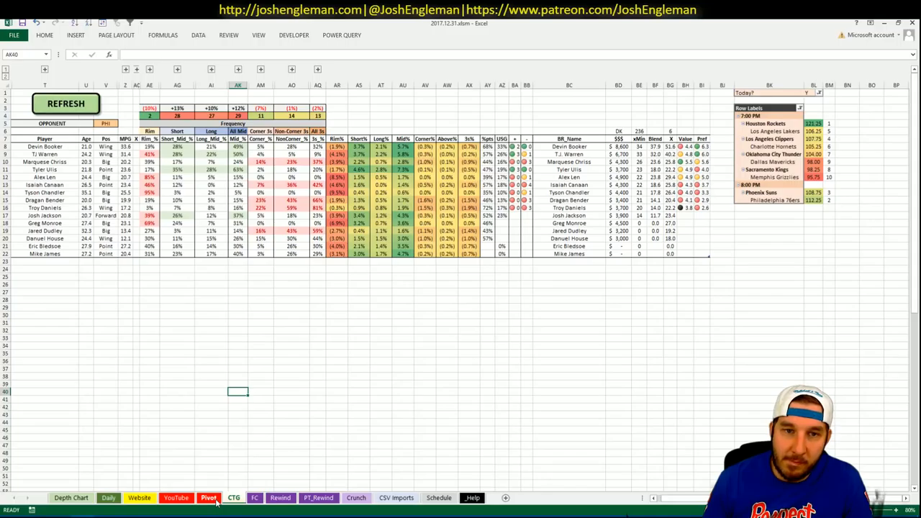
{"action": "left_click", "coordinate": [209, 497]}
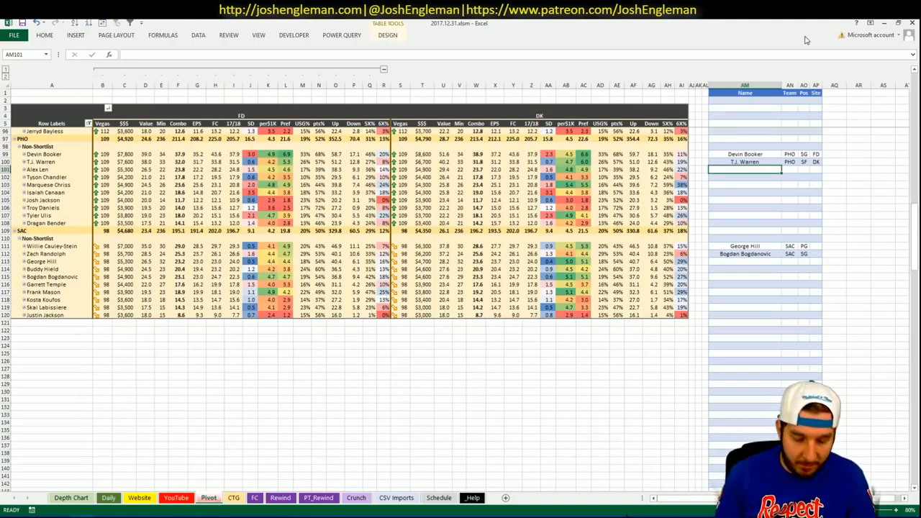
Add Tyler Ulis (PHO, PG) to the Pivot shortlist.
{"action": "type", "text": "Tyler Z"}
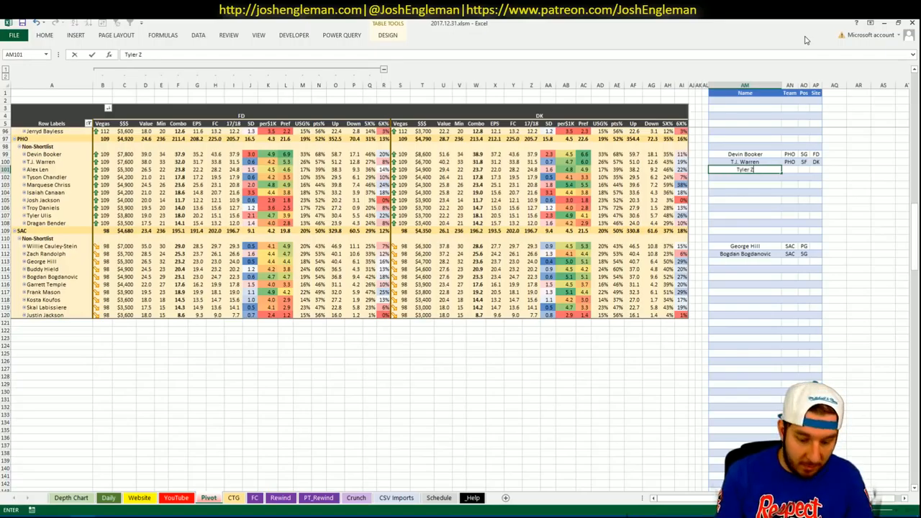
{"action": "key", "text": "enter"}
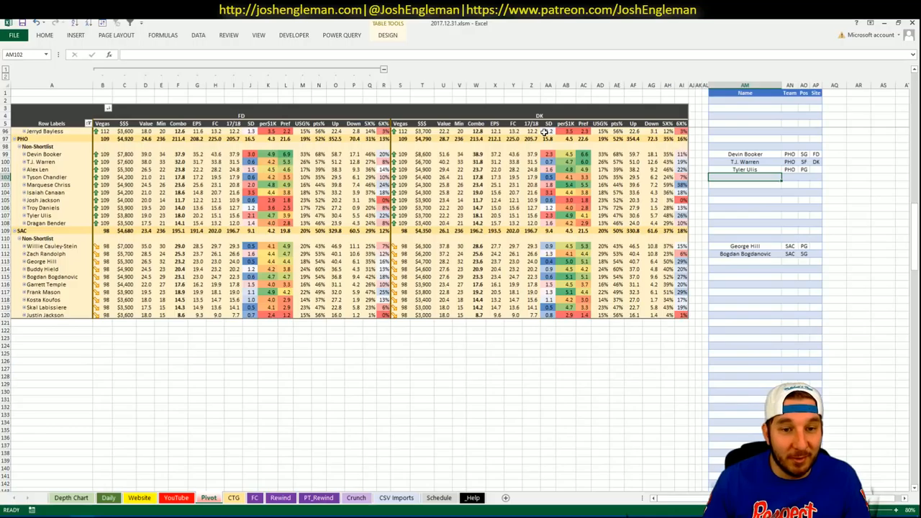
{"action": "mouse_move", "coordinate": [195, 216]}
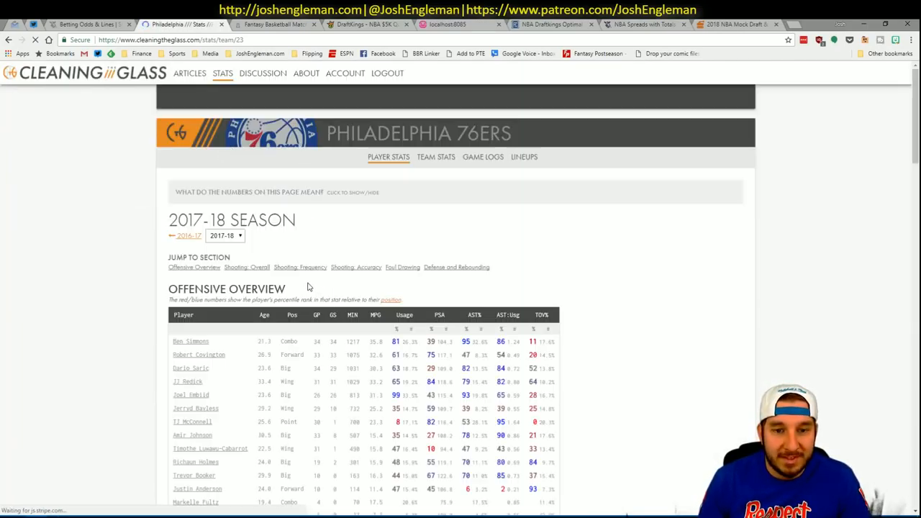
{"action": "scroll", "scroll_direction": "down", "scroll_amount": 3}
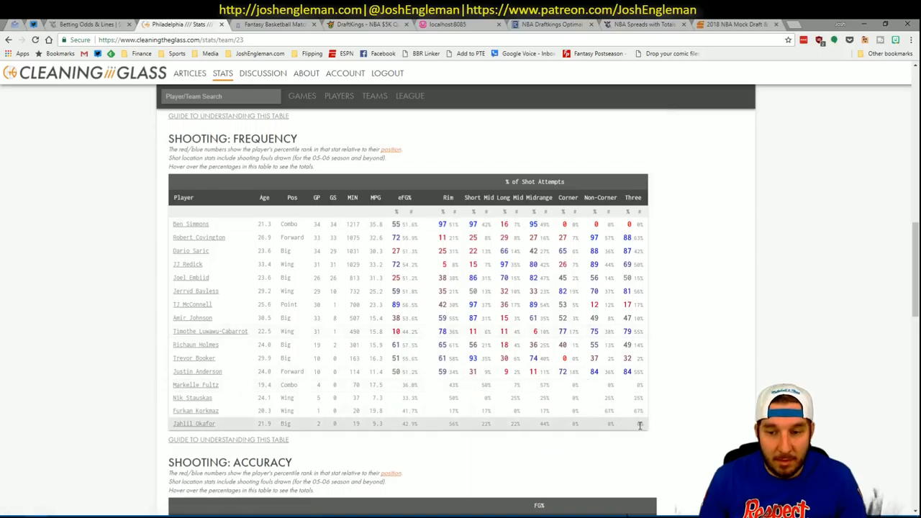
{"action": "left_click_drag", "start_coordinate": [640, 425], "coordinate": [173, 224]}
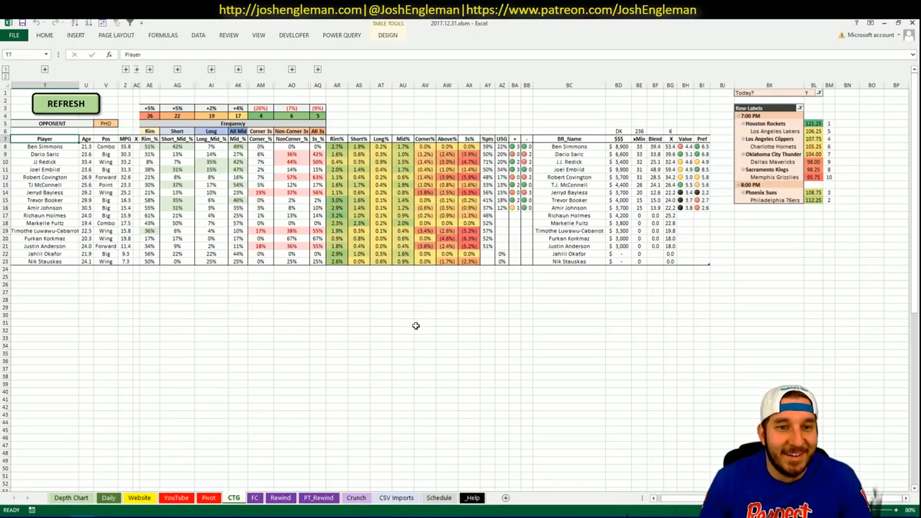
{"action": "mouse_move", "coordinate": [412, 305]}
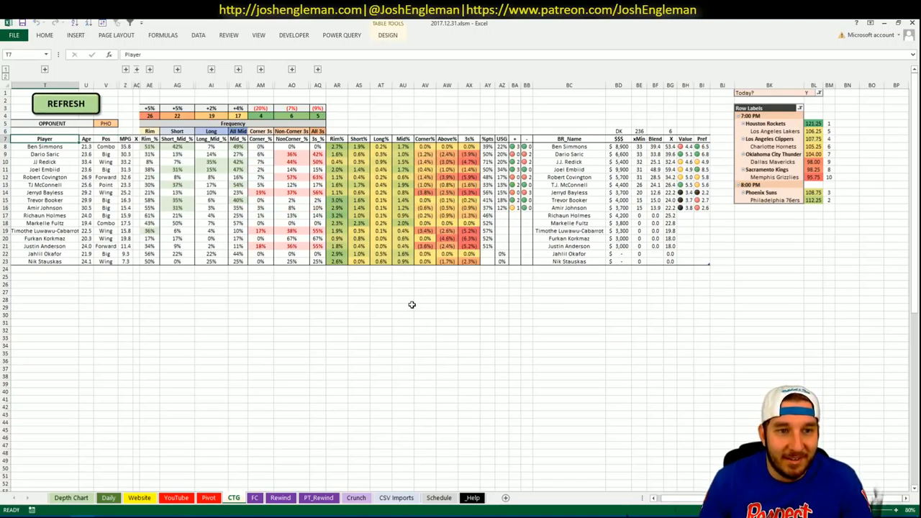
Return to the Pivot sheet after reviewing the 76ers shot profile versus PHO.
{"action": "left_click", "coordinate": [209, 498]}
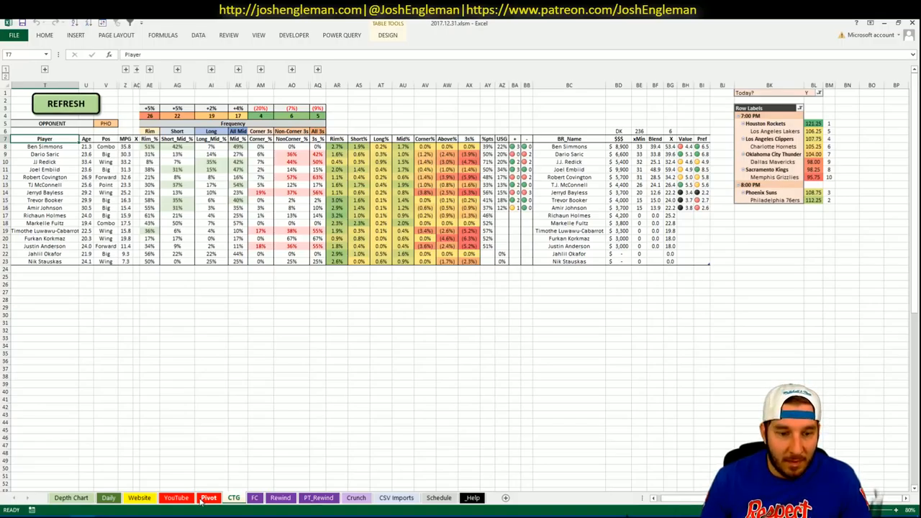
Add Joel Embiid (PHI, C) and Ben Simmons (PHI, PF) to the Pivot sheet's shortlist Name column.
{"action": "left_click", "coordinate": [209, 497]}
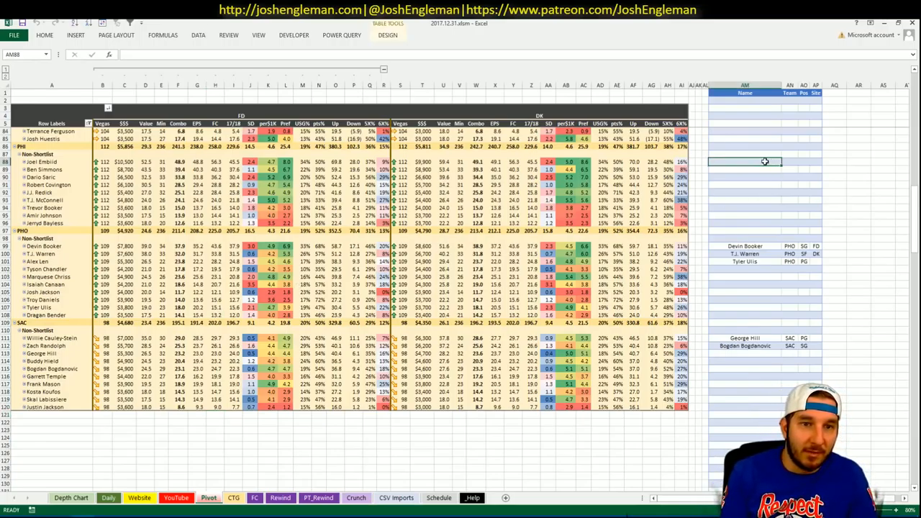
{"action": "type", "text": "Joel"}
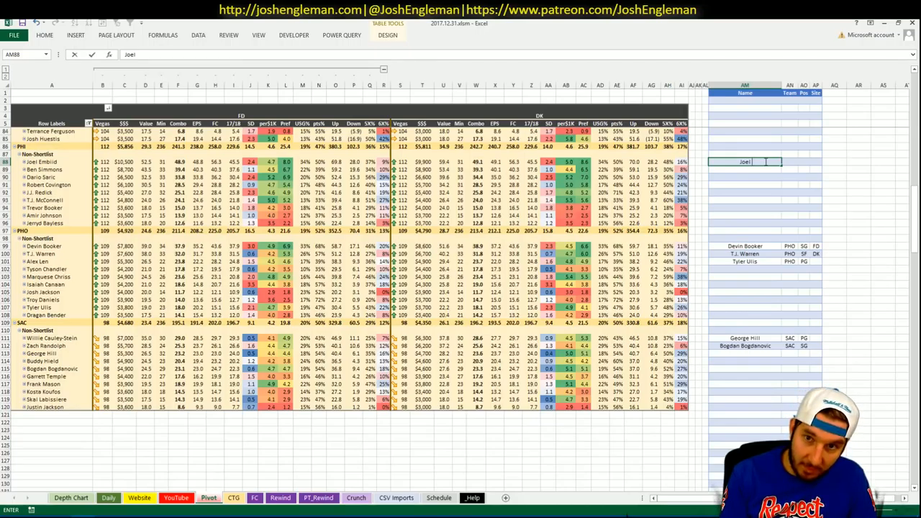
{"action": "type", "text": "Embiid"}
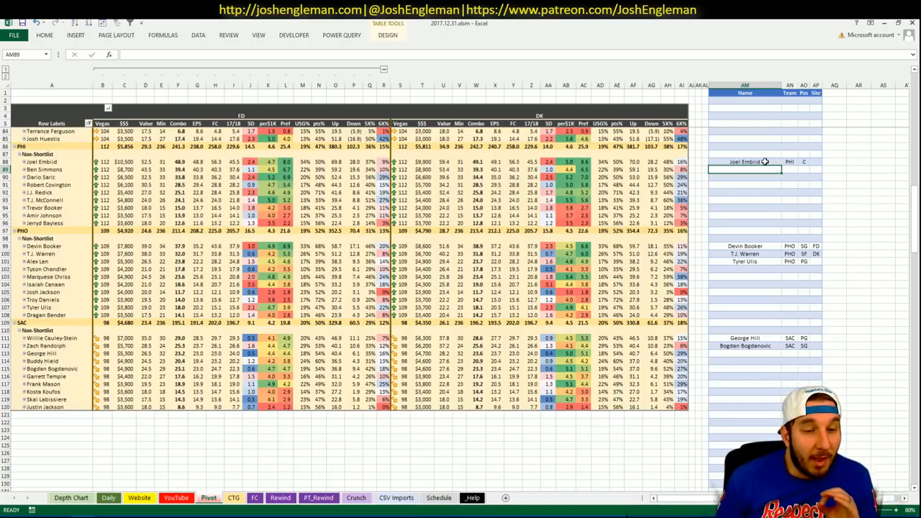
{"action": "type", "text": "Ben Si"}
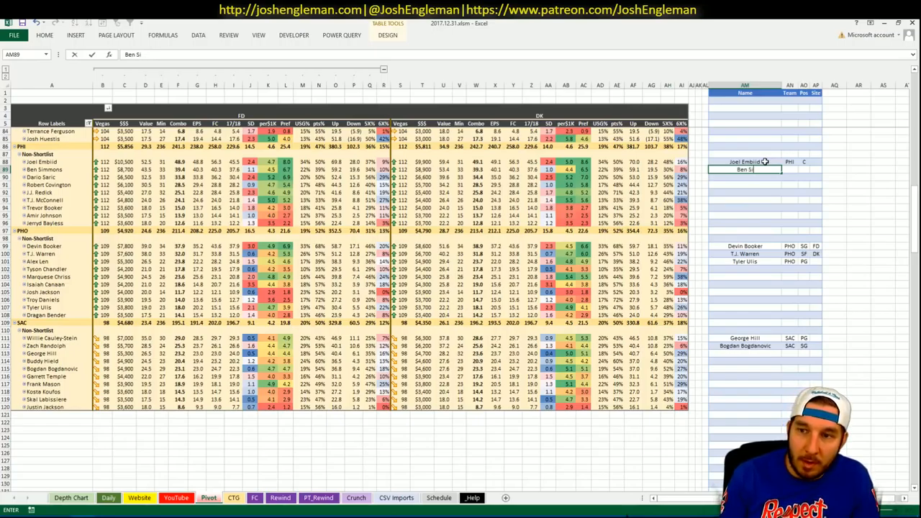
{"action": "key", "text": "enter"}
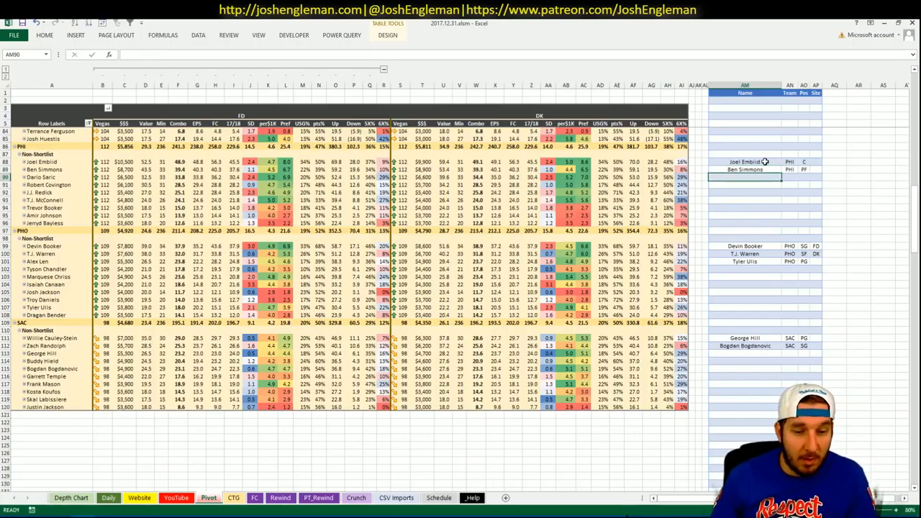
{"action": "left_click", "coordinate": [234, 498]}
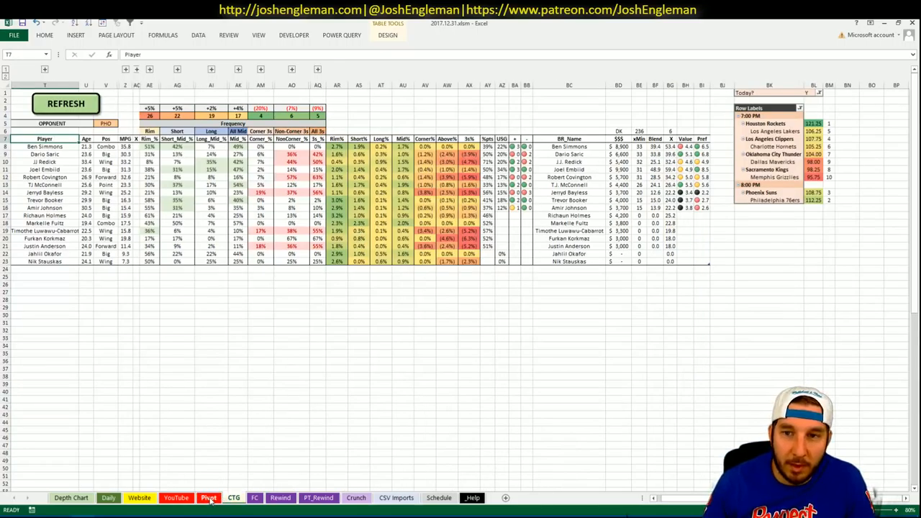
{"action": "left_click", "coordinate": [209, 498]}
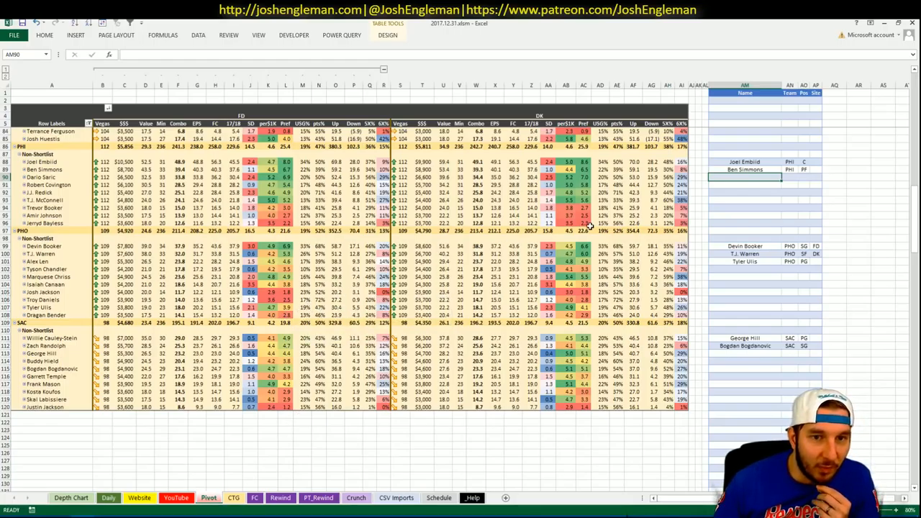
{"action": "mouse_move", "coordinate": [404, 344]}
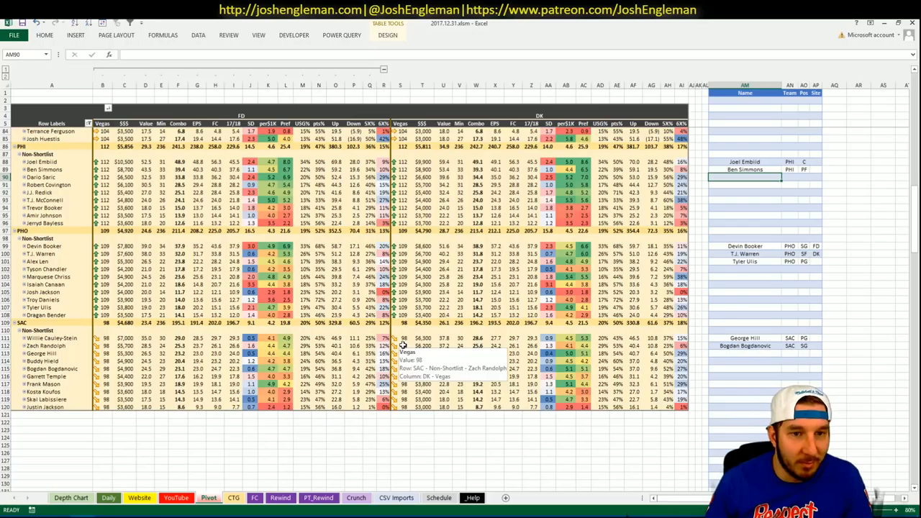
{"action": "left_click", "coordinate": [233, 499]}
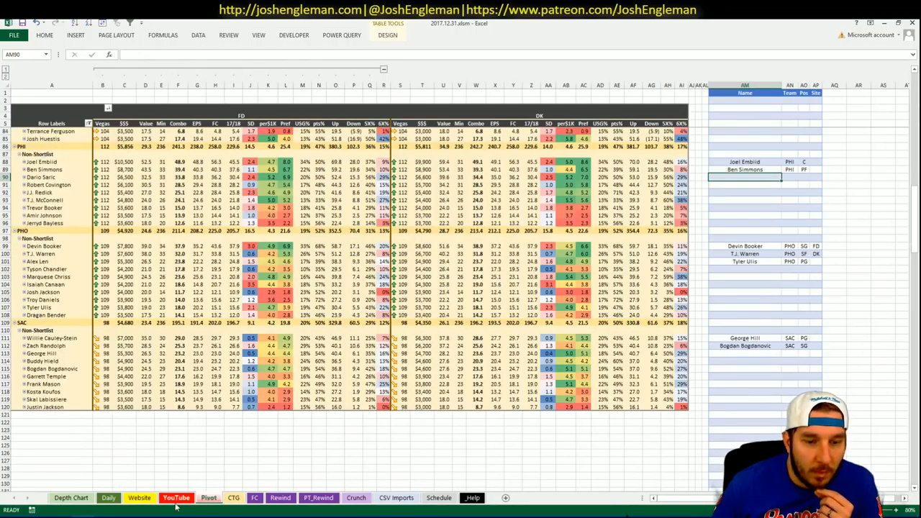
{"action": "left_click", "coordinate": [233, 497]}
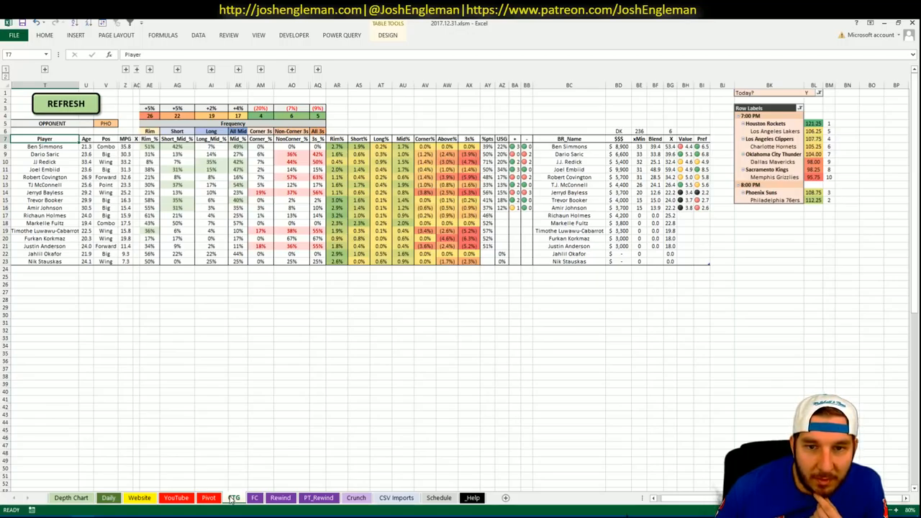
Filter the YouTube minutes table to PHI, then return to the Pivot sheet at cell I94.
{"action": "left_click", "coordinate": [209, 497]}
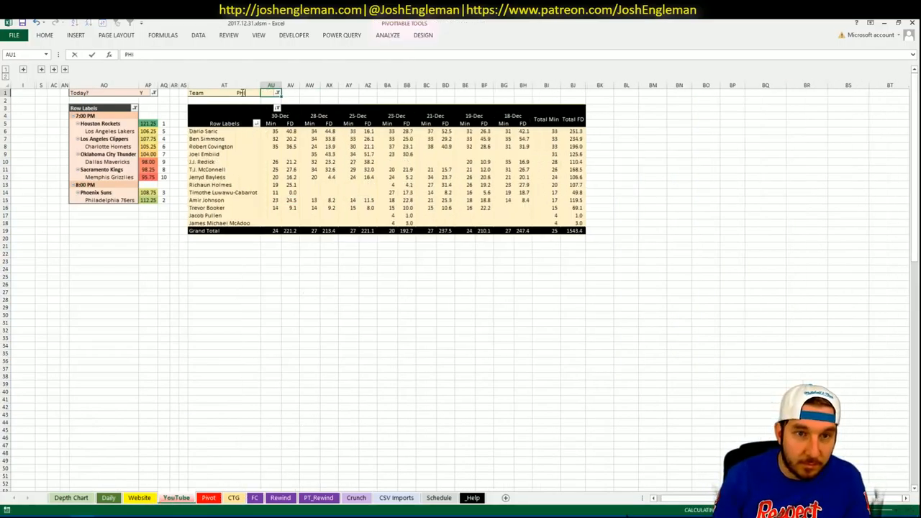
{"action": "left_click", "coordinate": [310, 276]}
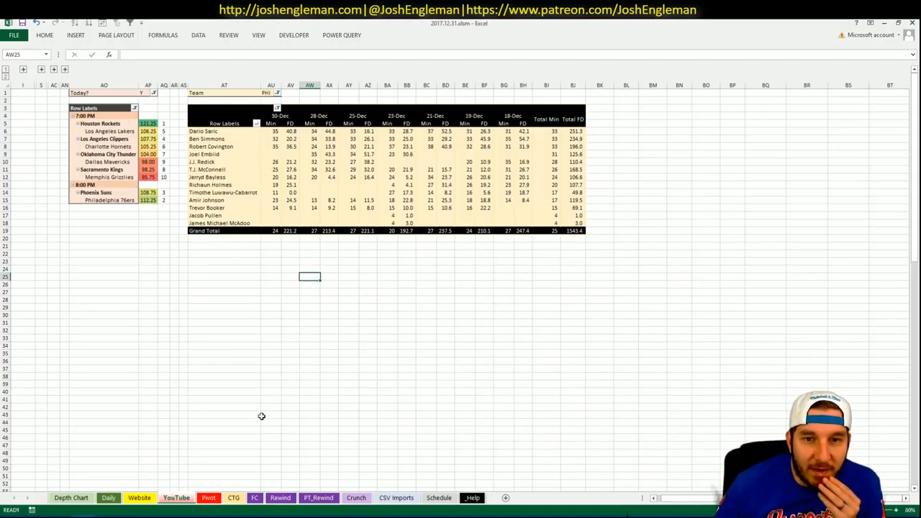
{"action": "left_click", "coordinate": [208, 498]}
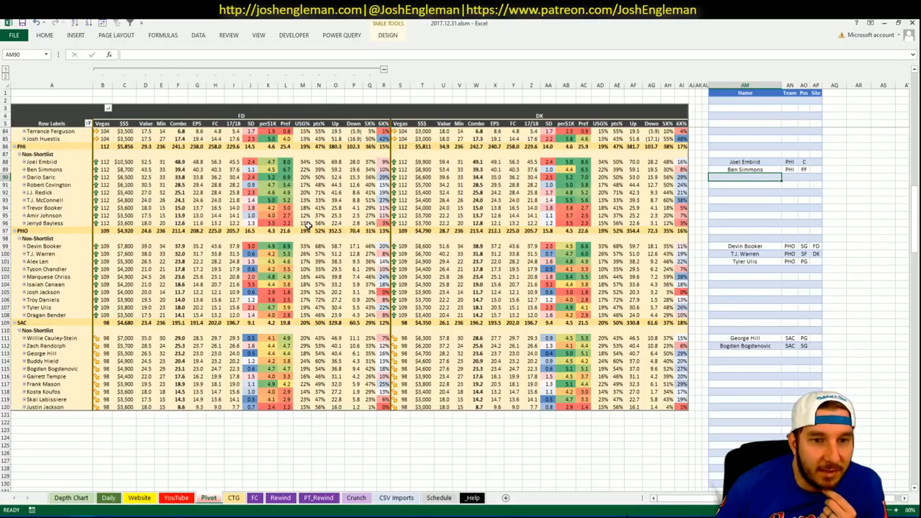
{"action": "left_click", "coordinate": [233, 208]}
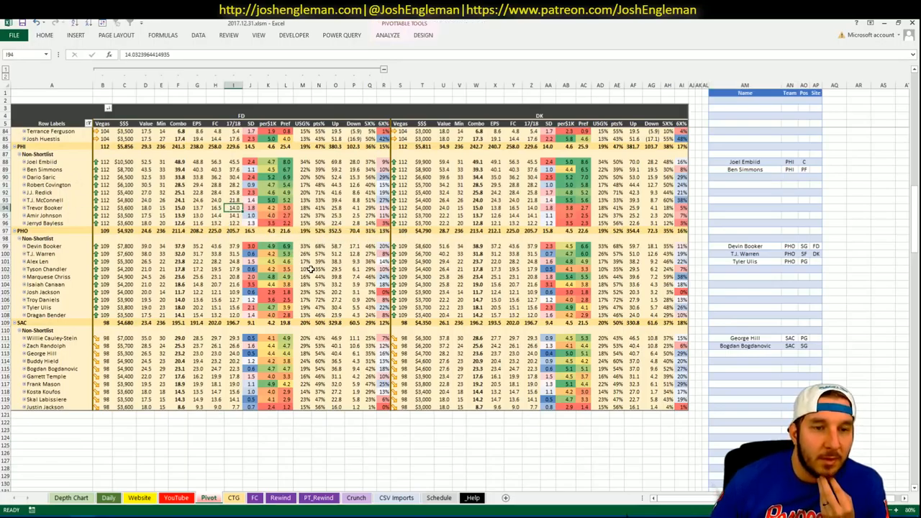
{"action": "mouse_move", "coordinate": [474, 209]}
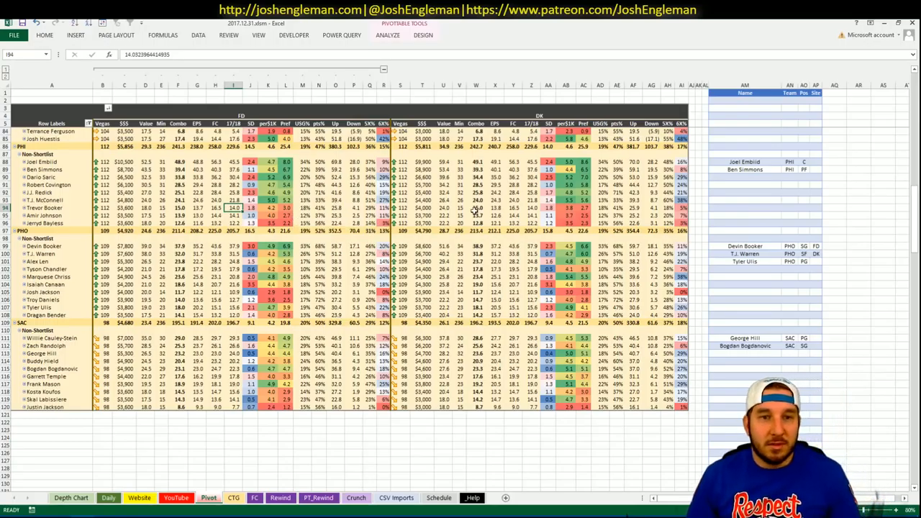
Add T.J. McConnell to the next empty shortlist row and sort the list by position.
{"action": "left_click", "coordinate": [745, 177]}
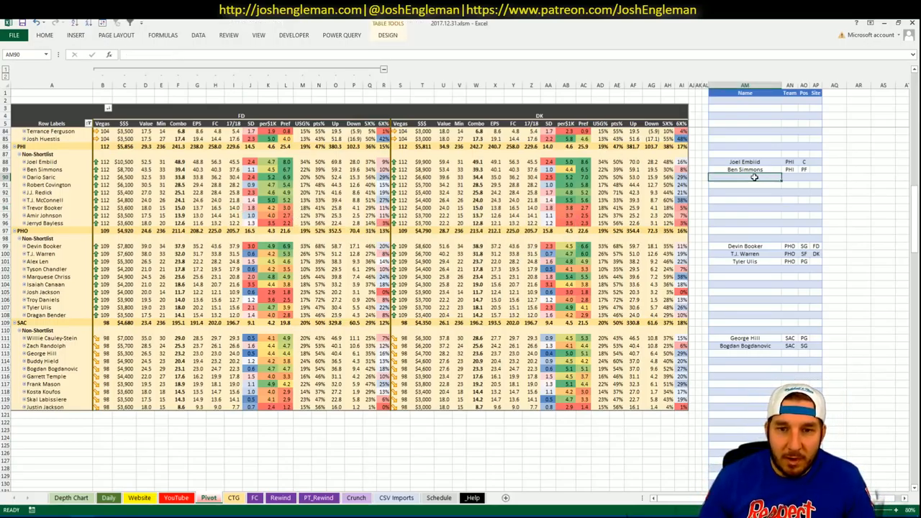
{"action": "type", "text": "T.J. Warren"}
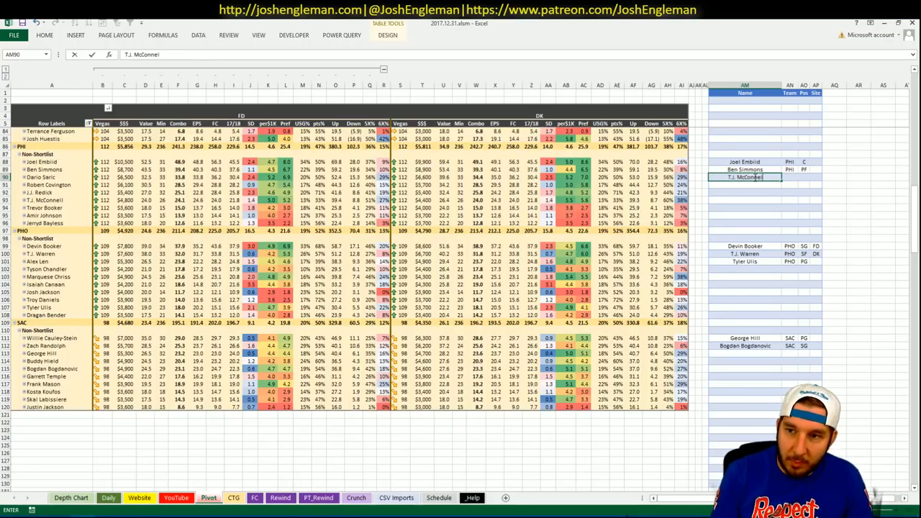
{"action": "key", "text": "enter"}
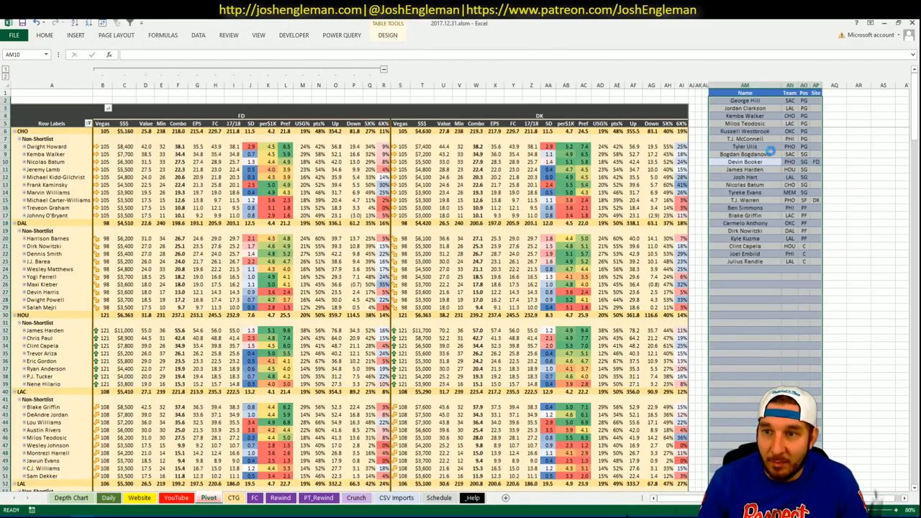
{"action": "left_click", "coordinate": [745, 162]}
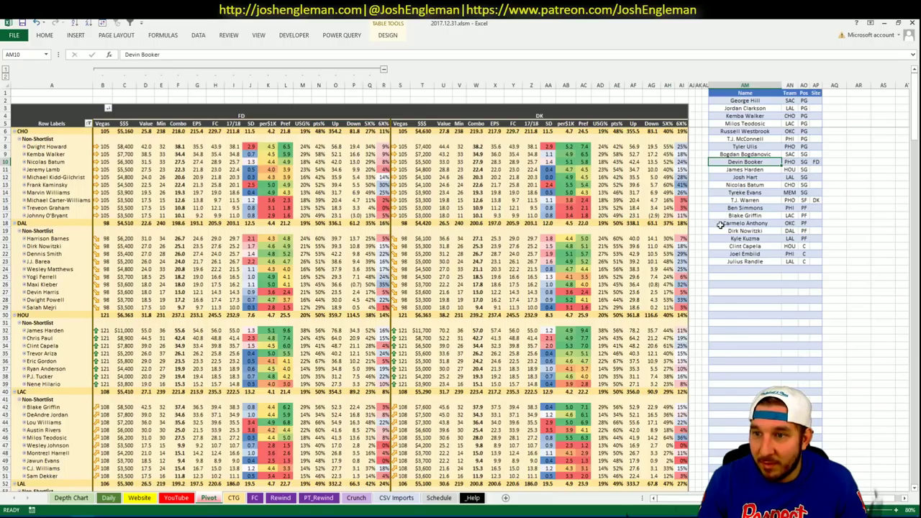
{"action": "mouse_move", "coordinate": [772, 216]}
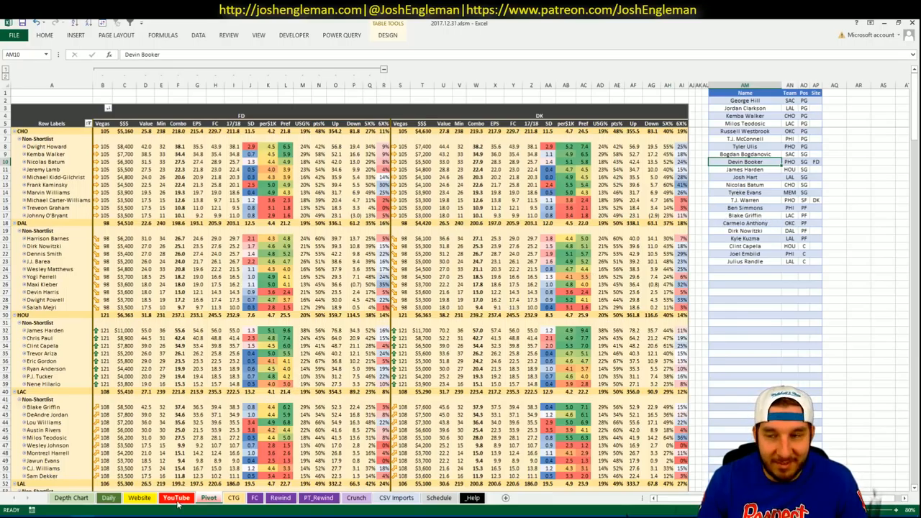
{"action": "left_click", "coordinate": [108, 498]}
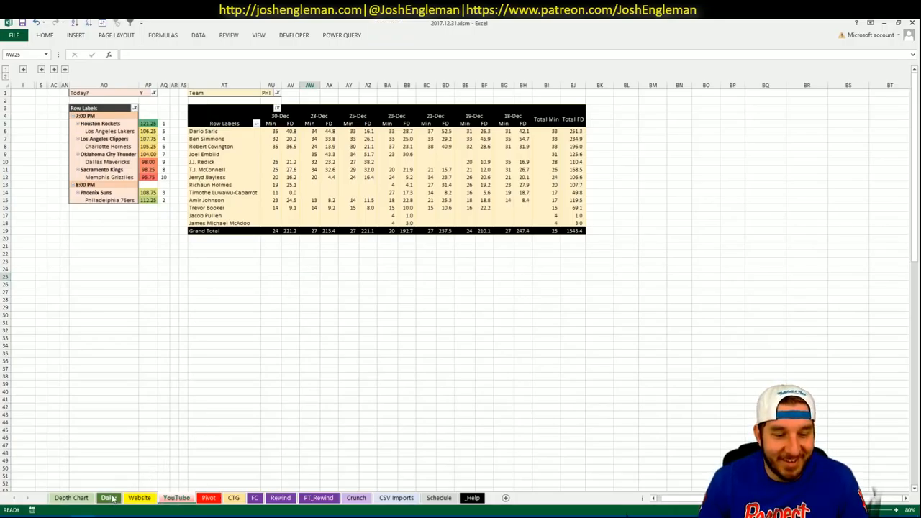
Scroll through the Daily sheet's position pivot split into Shortlist and Non-Shortlist groups.
{"action": "left_click", "coordinate": [108, 497]}
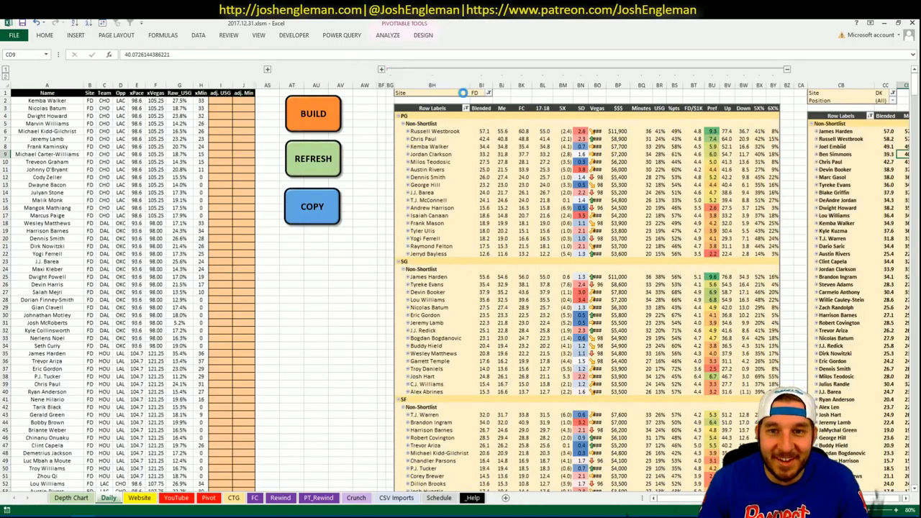
{"action": "scroll", "scroll_direction": "down", "scroll_amount": 3}
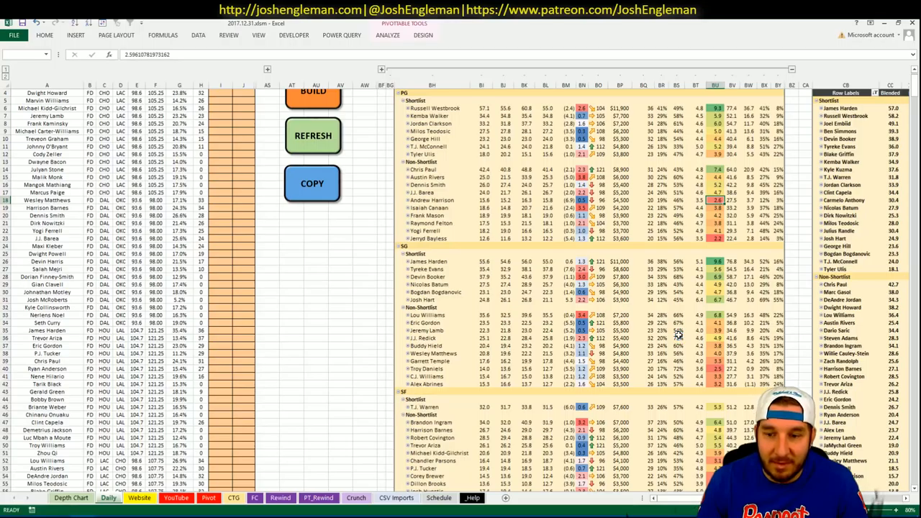
{"action": "scroll", "scroll_direction": "down", "scroll_amount": 3}
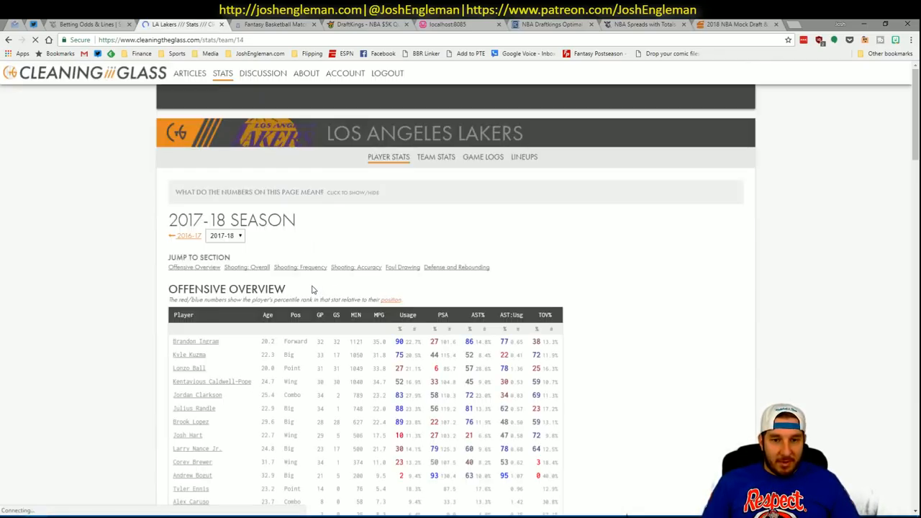
Scroll the Lakers 2017-18 Offensive Overview table on Cleaning the Glass.
{"action": "scroll", "scroll_direction": "down", "scroll_amount": 3}
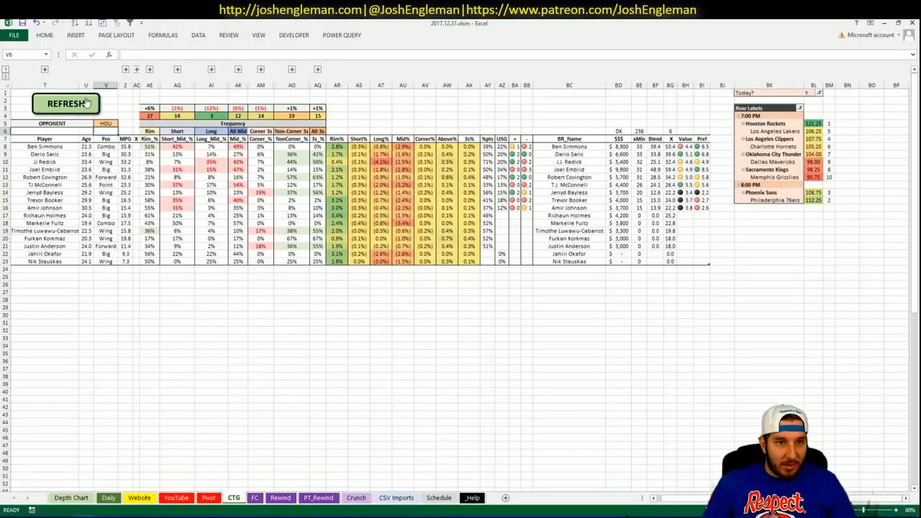
Refresh the CTG sheet with Lakers shot stats, then Custom Sort the Pivot shortlist by Pos and Name.
{"action": "left_click", "coordinate": [66, 103]}
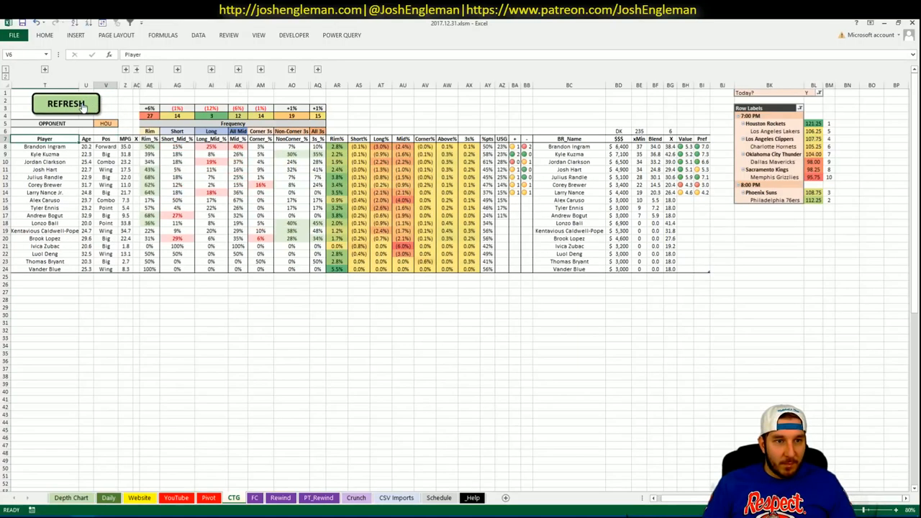
{"action": "left_click", "coordinate": [45, 147]}
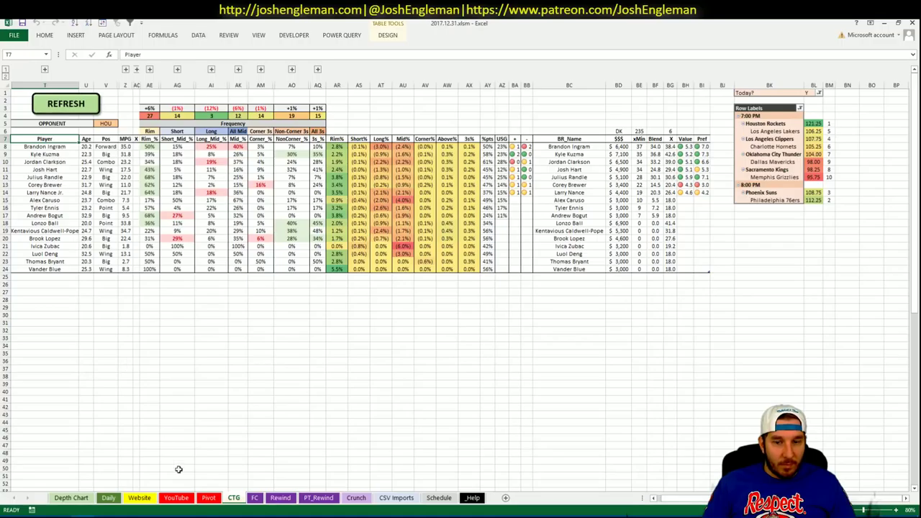
{"action": "left_click", "coordinate": [208, 498]}
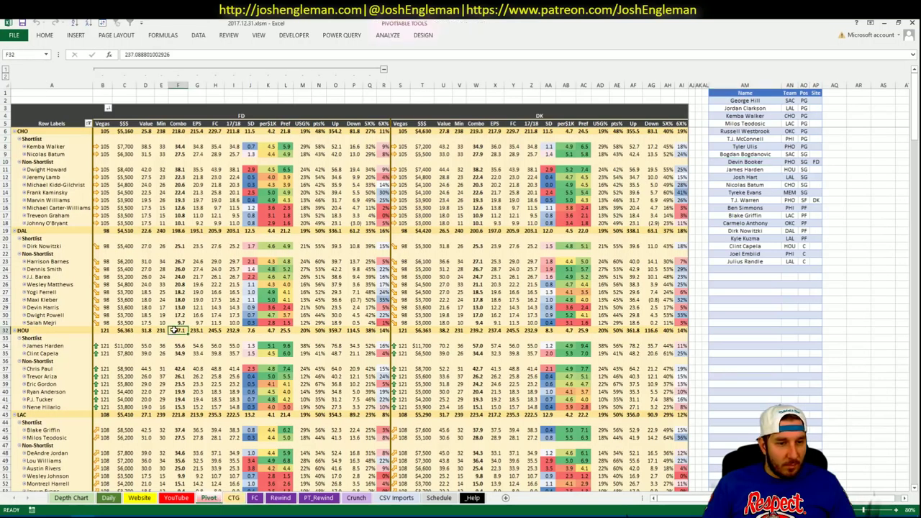
{"action": "scroll", "scroll_direction": "down", "scroll_amount": 3}
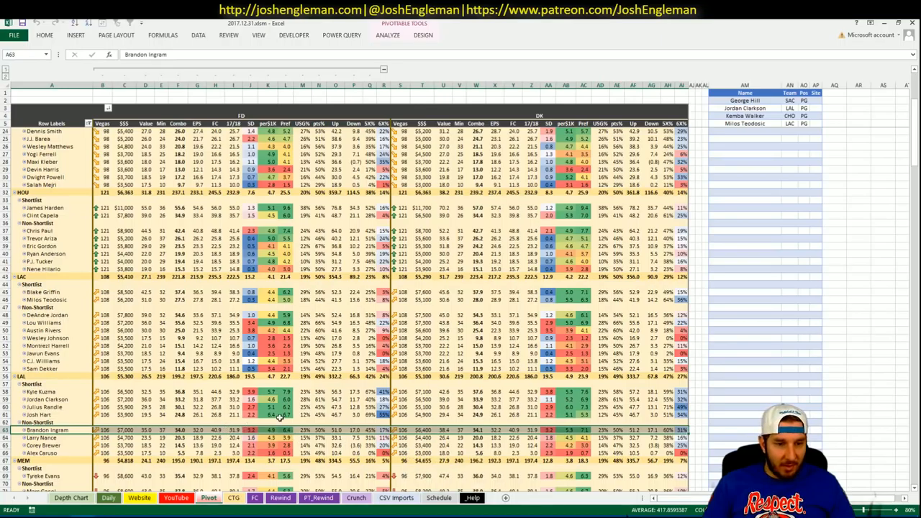
{"action": "scroll", "scroll_direction": "up", "scroll_amount": 3}
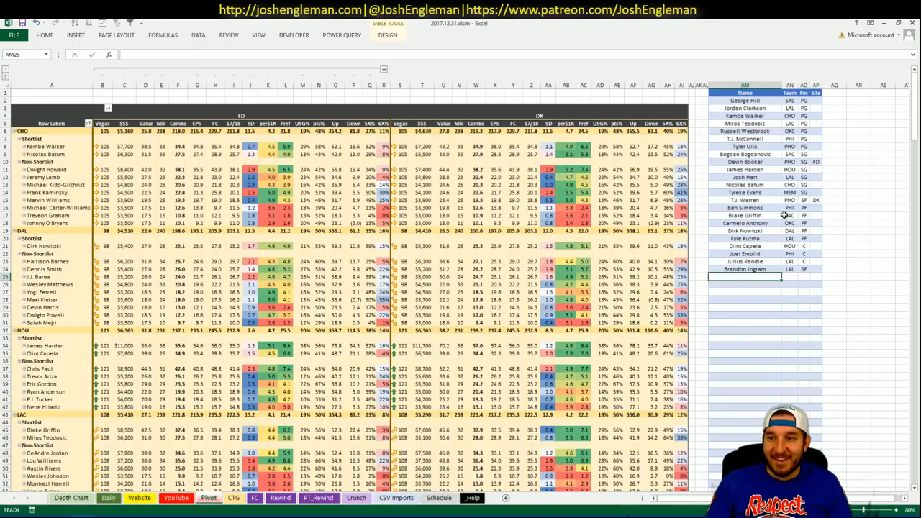
{"action": "left_click", "coordinate": [198, 34]}
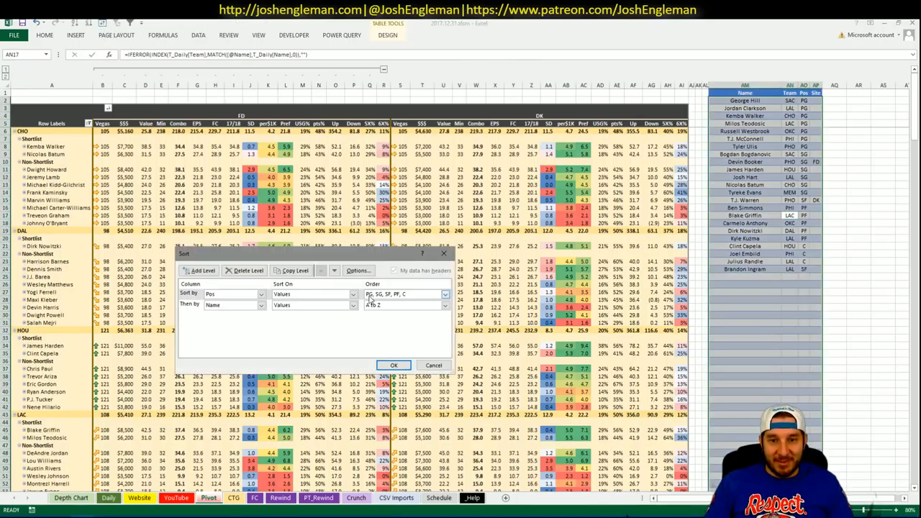
{"action": "left_click", "coordinate": [394, 365]}
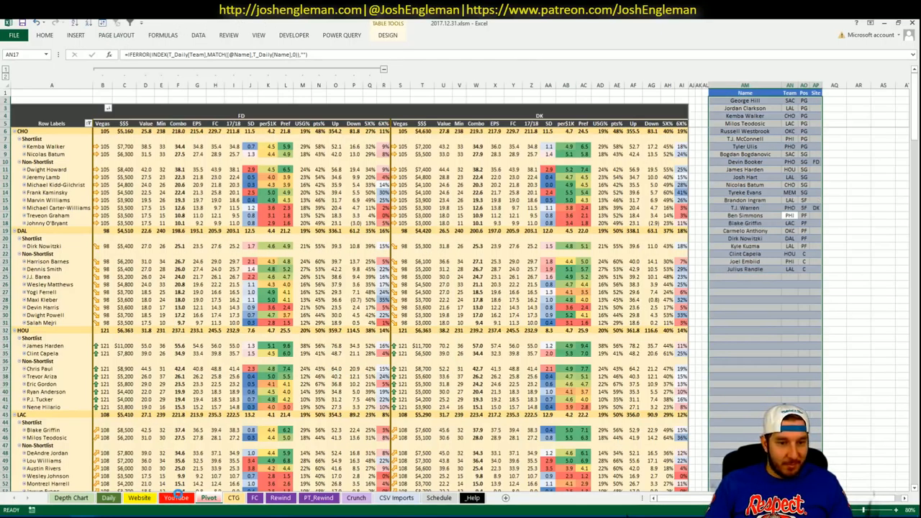
Refresh the SF pivot so Brandon Ingram appears as shortlisted, then view the DK table.
{"action": "left_click", "coordinate": [139, 498]}
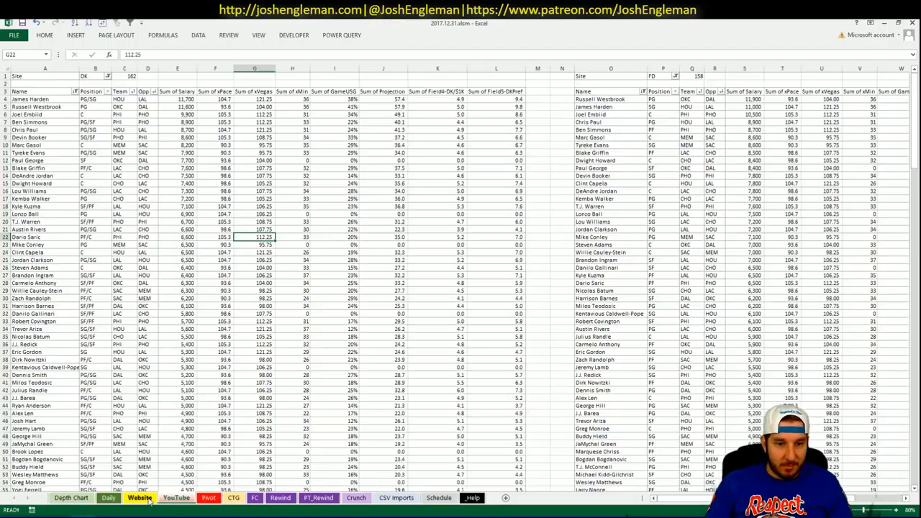
{"action": "right_click", "coordinate": [425, 268]}
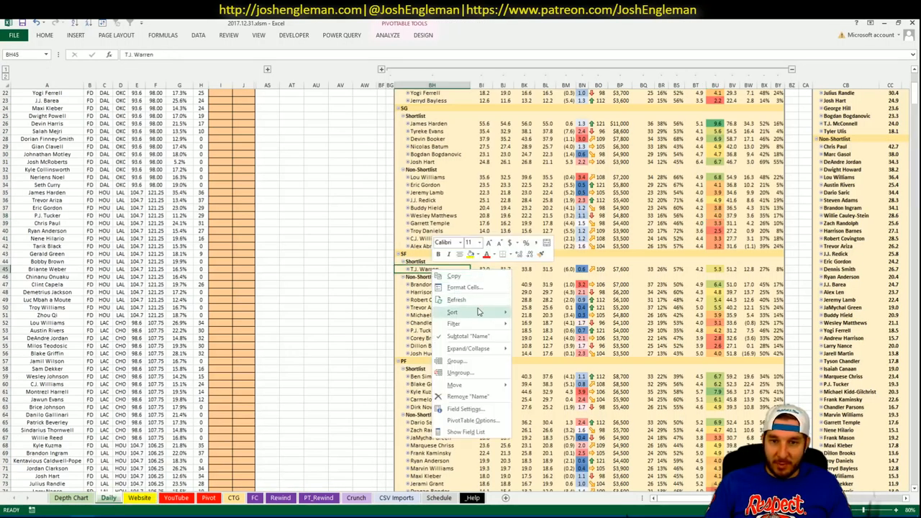
{"action": "left_click", "coordinate": [461, 312]}
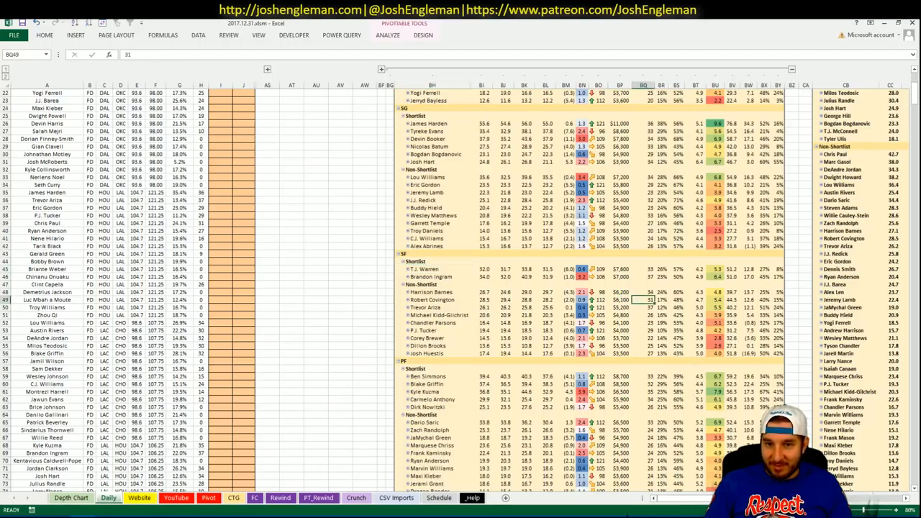
{"action": "scroll", "scroll_direction": "right", "scroll_amount": 3}
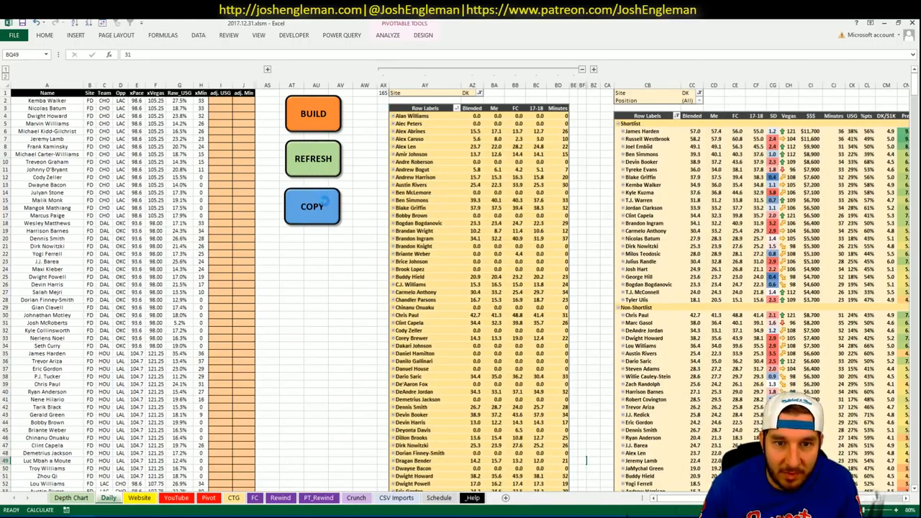
Paste the copied DraftKings 2017-12-31 projections into Fantasy Cruncher and upload all 165 players.
{"action": "left_click", "coordinate": [312, 206]}
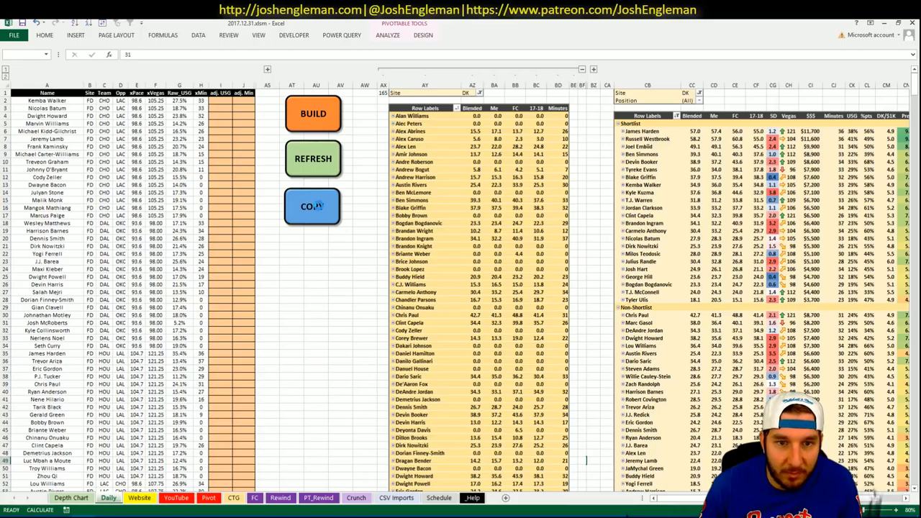
{"action": "left_click", "coordinate": [312, 206]}
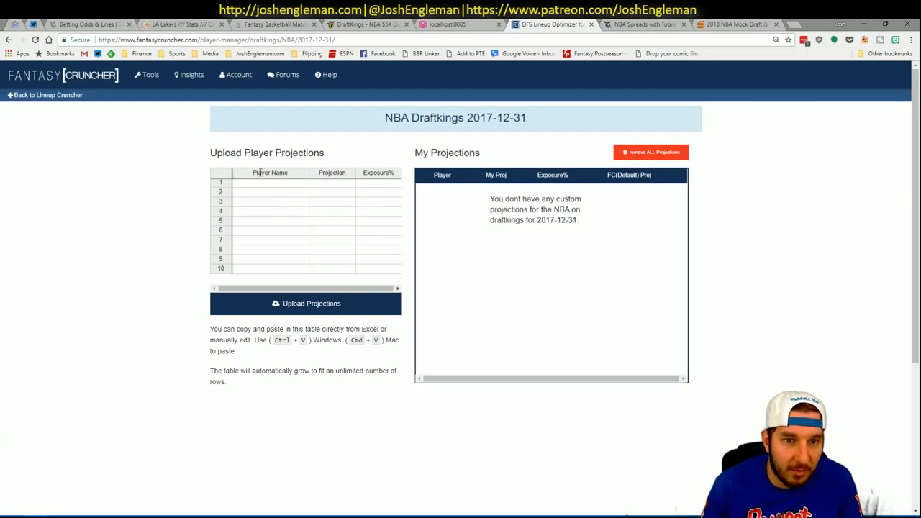
{"action": "left_click", "coordinate": [270, 182]}
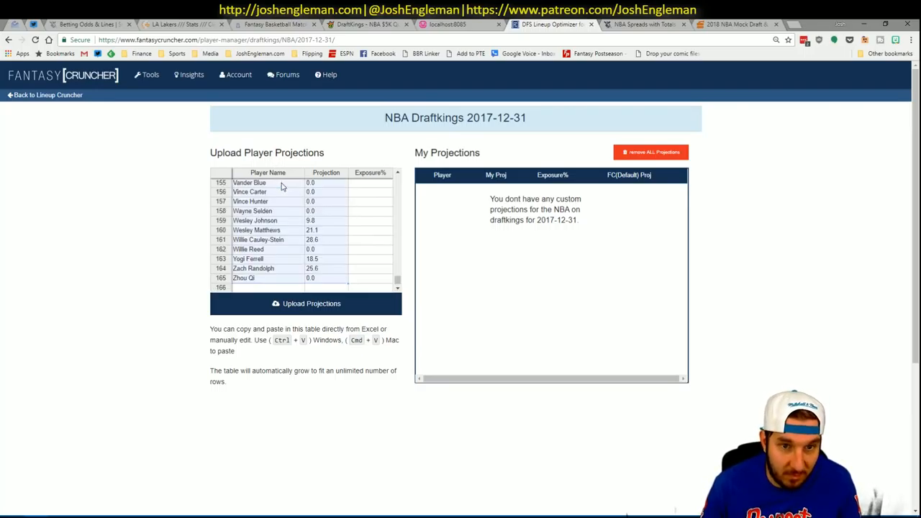
{"action": "left_click", "coordinate": [305, 303]}
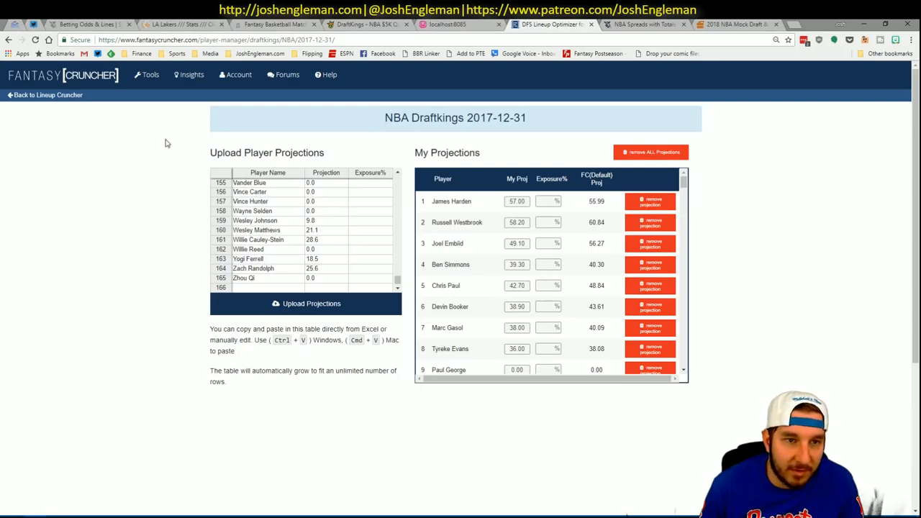
{"action": "mouse_move", "coordinate": [45, 94]}
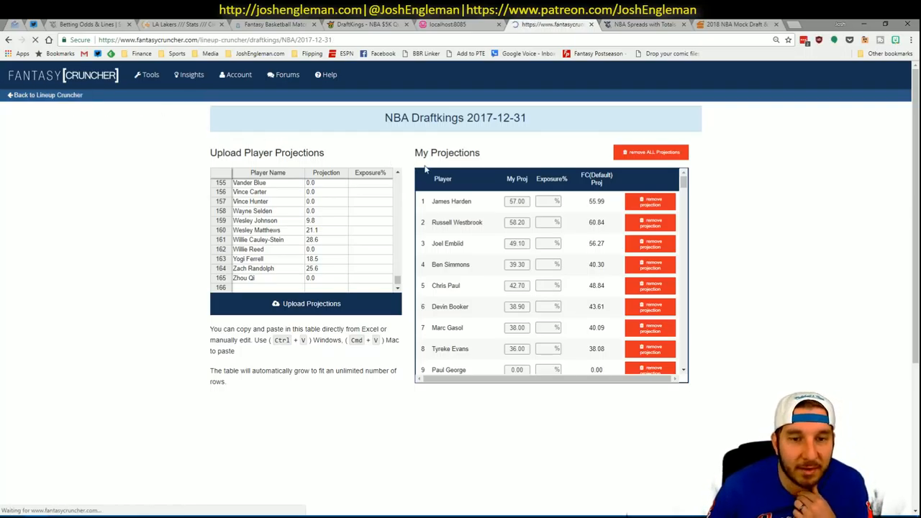
Check My Proj values in the DraftKings player pool and adjust the advanced lineup settings.
{"action": "left_click", "coordinate": [326, 74]}
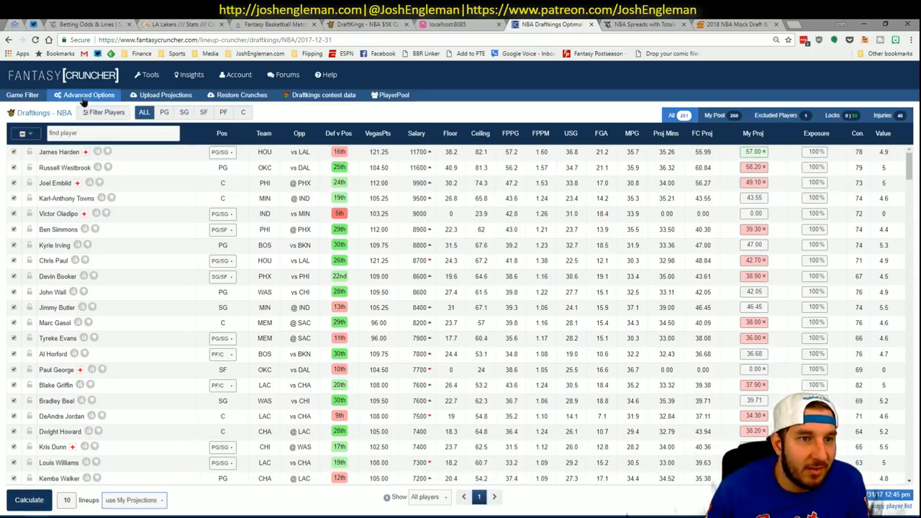
{"action": "left_click", "coordinate": [88, 94]}
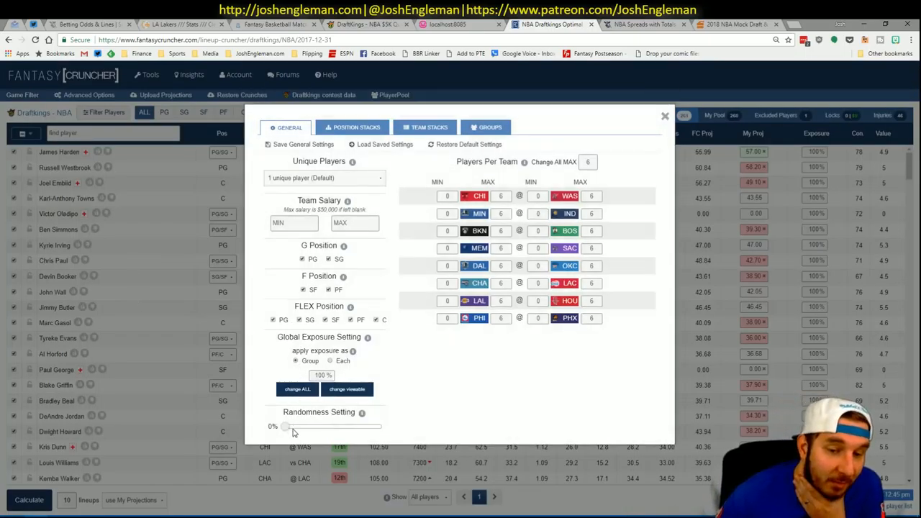
{"action": "left_click_drag", "start_coordinate": [284, 427], "coordinate": [291, 427]}
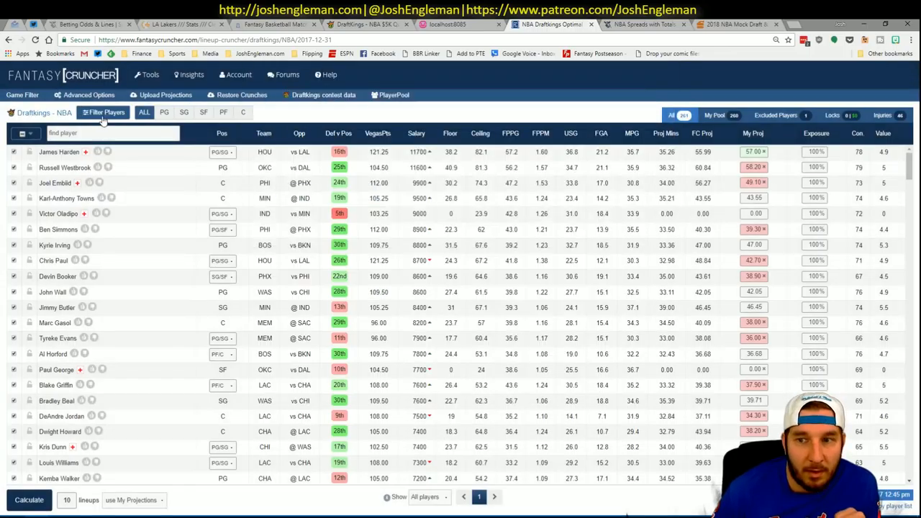
{"action": "left_click", "coordinate": [22, 94]}
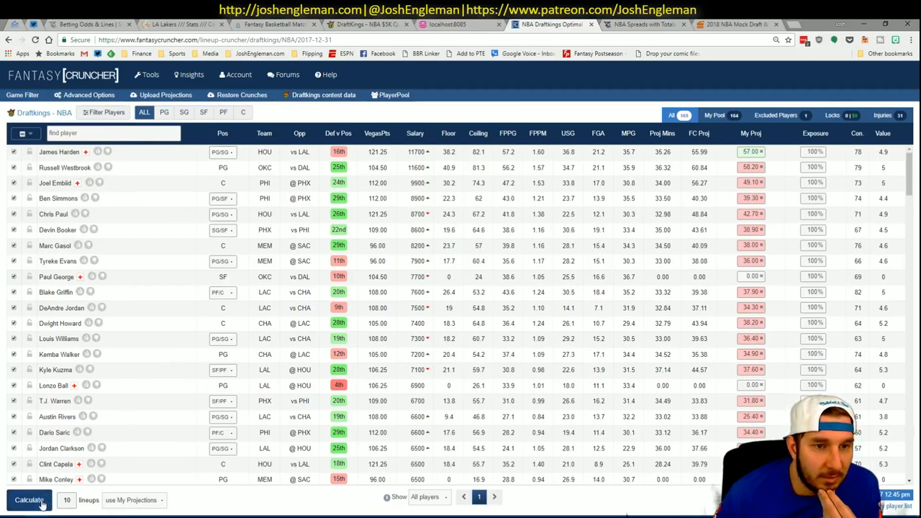
Crunch ten DraftKings lineups and scroll through the results, led by the 267.00 lineup.
{"action": "left_click", "coordinate": [29, 500]}
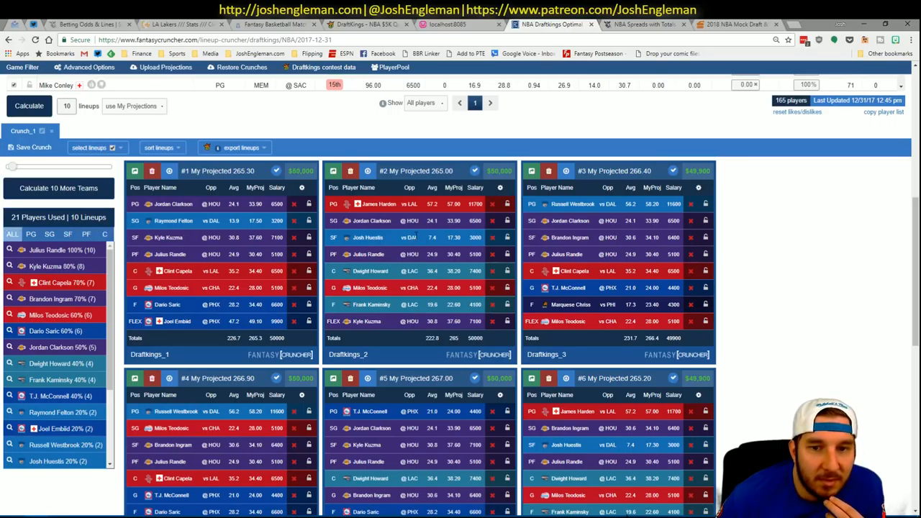
{"action": "mouse_move", "coordinate": [784, 236]}
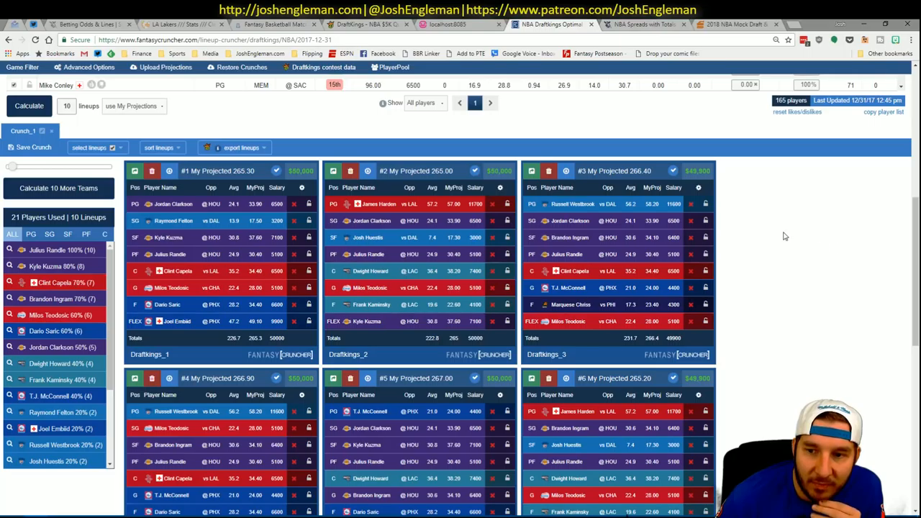
{"action": "scroll", "scroll_direction": "down", "scroll_amount": 3}
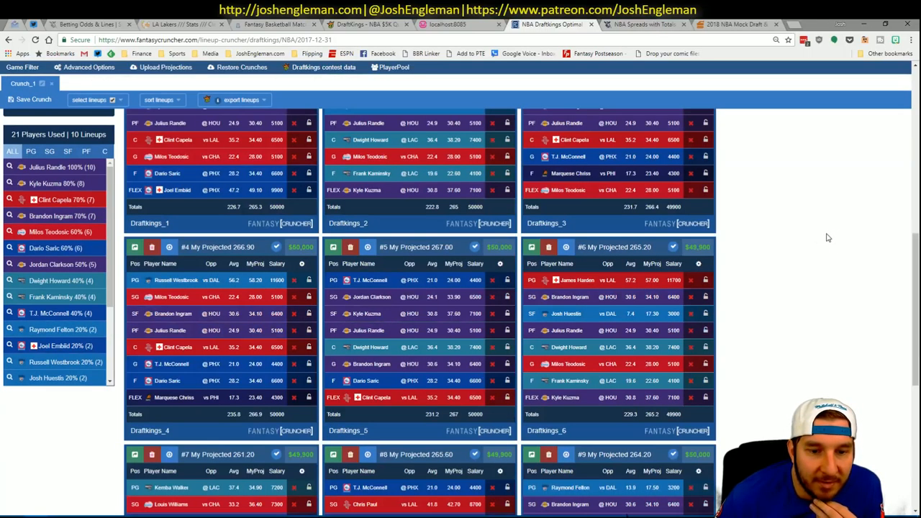
{"action": "mouse_move", "coordinate": [121, 173]}
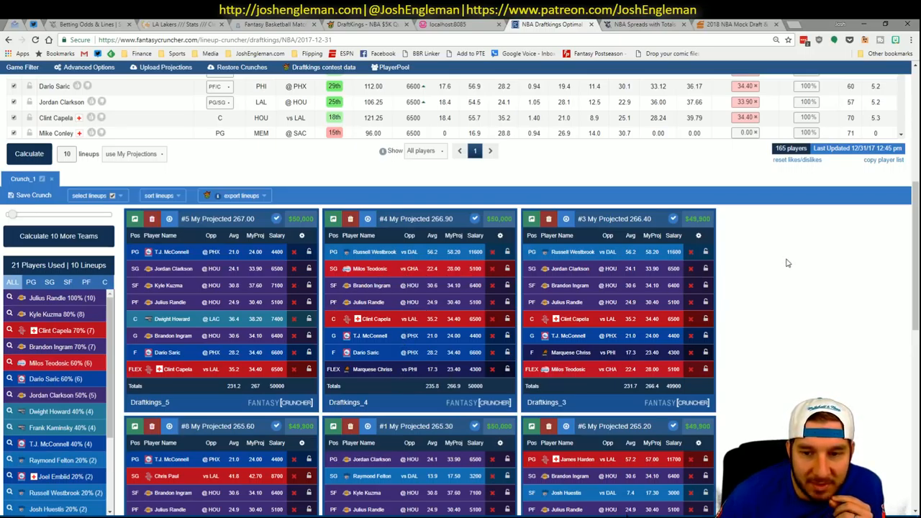
{"action": "scroll", "scroll_direction": "down", "scroll_amount": 3}
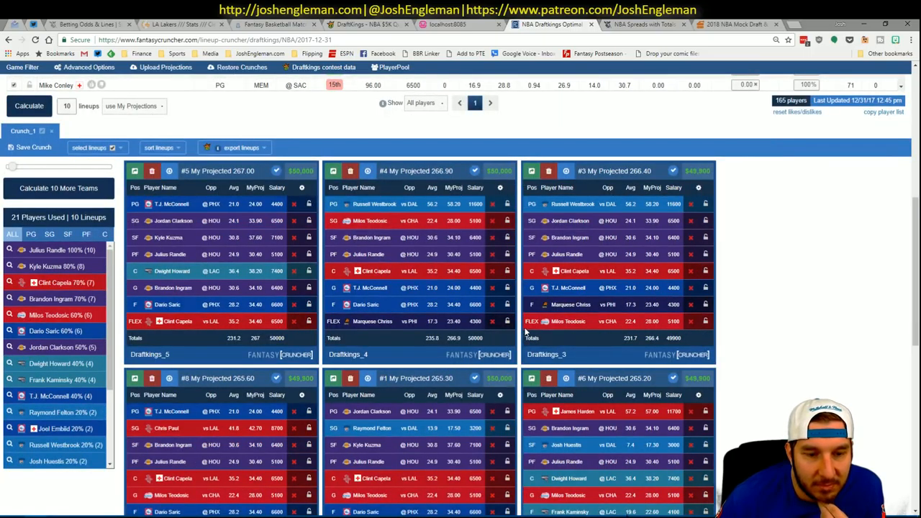
{"action": "scroll", "scroll_direction": "down", "scroll_amount": 3}
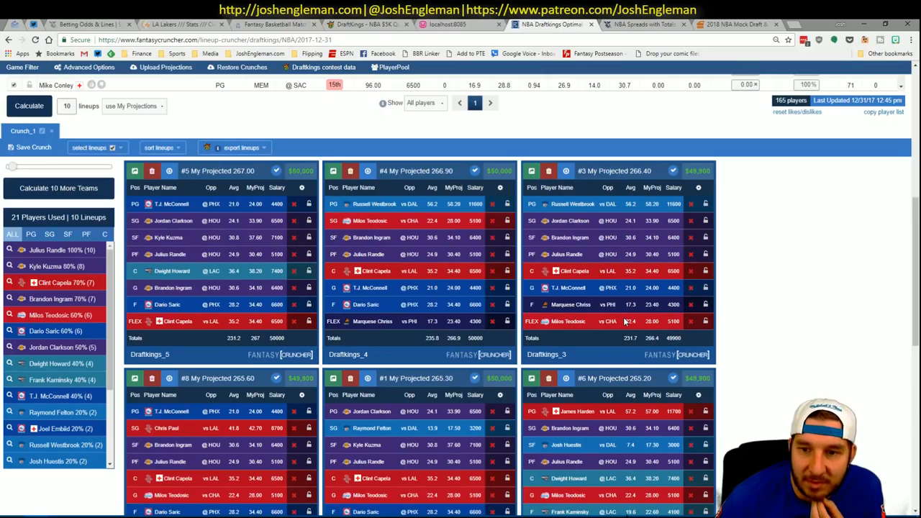
{"action": "scroll", "scroll_direction": "down", "scroll_amount": 3}
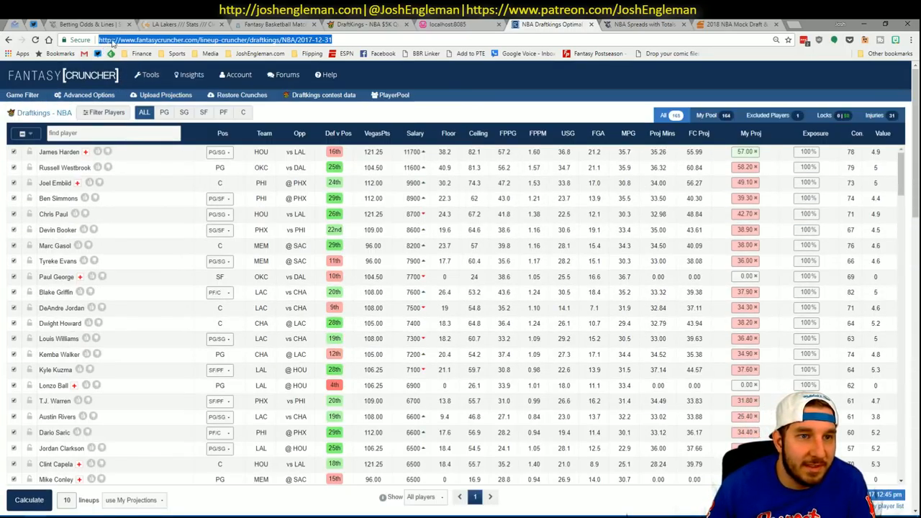
Switch the optimizer to FanDuel, pick the 2017-12-31 slate, and apply the My Proj projections.
{"action": "left_click", "coordinate": [148, 75]}
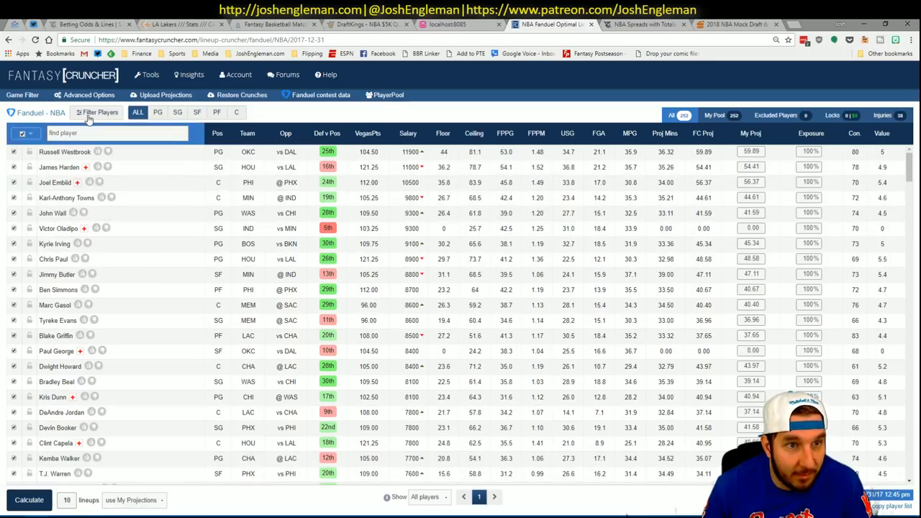
{"action": "left_click", "coordinate": [21, 95]}
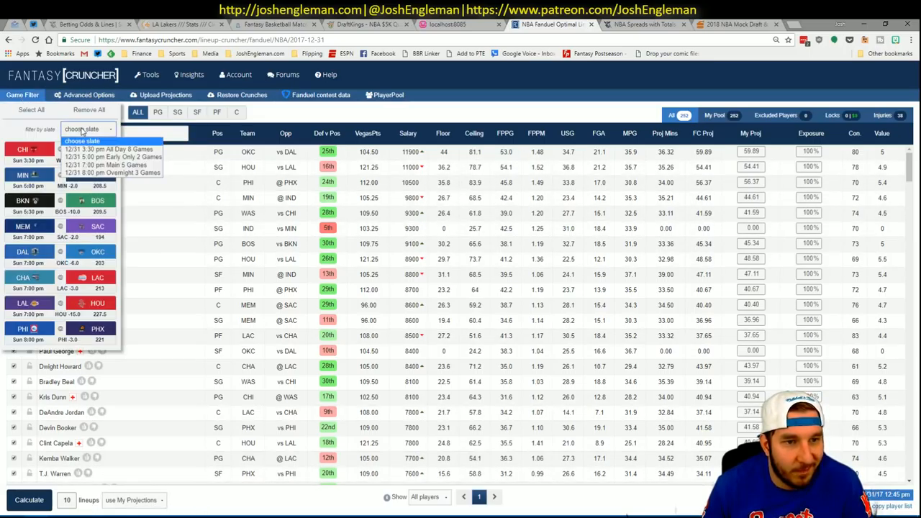
{"action": "left_click", "coordinate": [108, 165]}
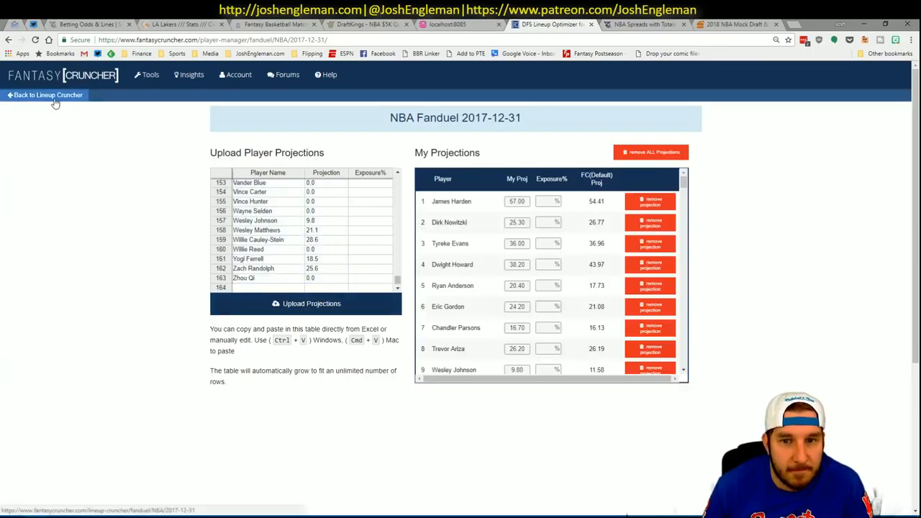
{"action": "left_click", "coordinate": [46, 94]}
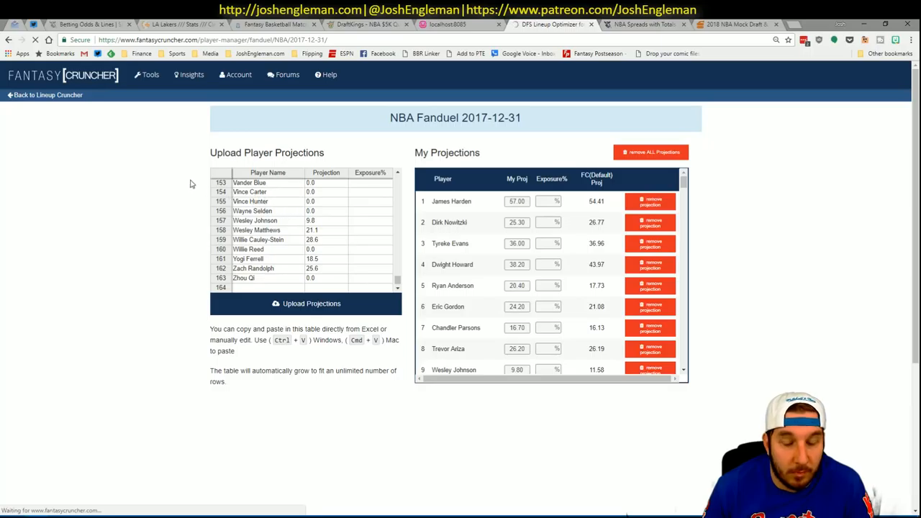
{"action": "left_click", "coordinate": [45, 94]}
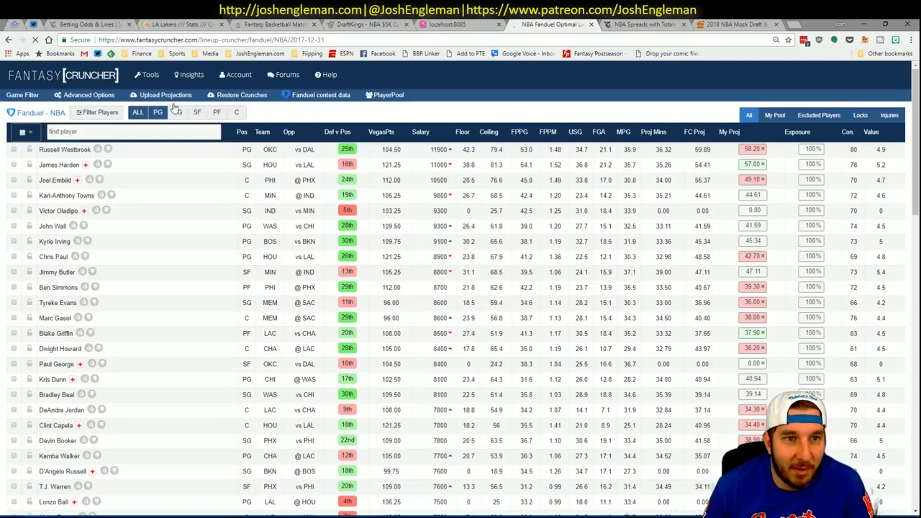
{"action": "left_click", "coordinate": [149, 74]}
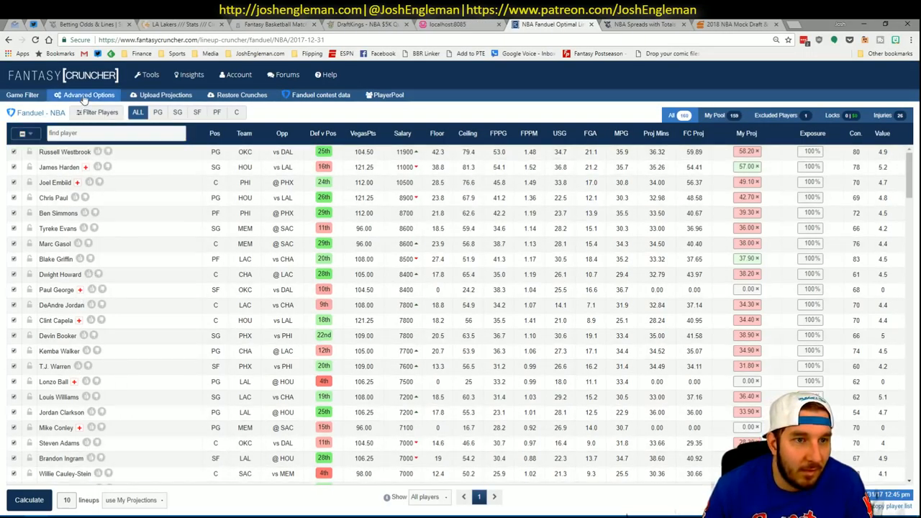
{"action": "left_click", "coordinate": [89, 94]}
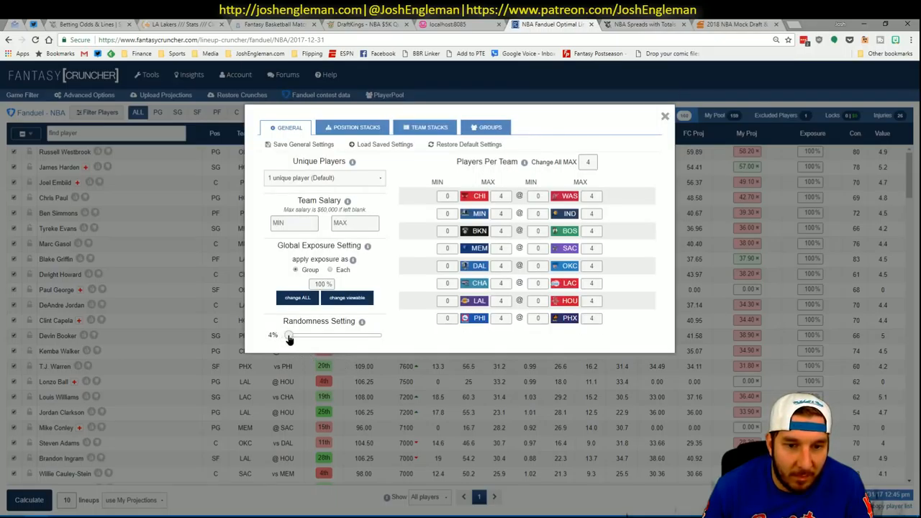
{"action": "left_click", "coordinate": [664, 116]}
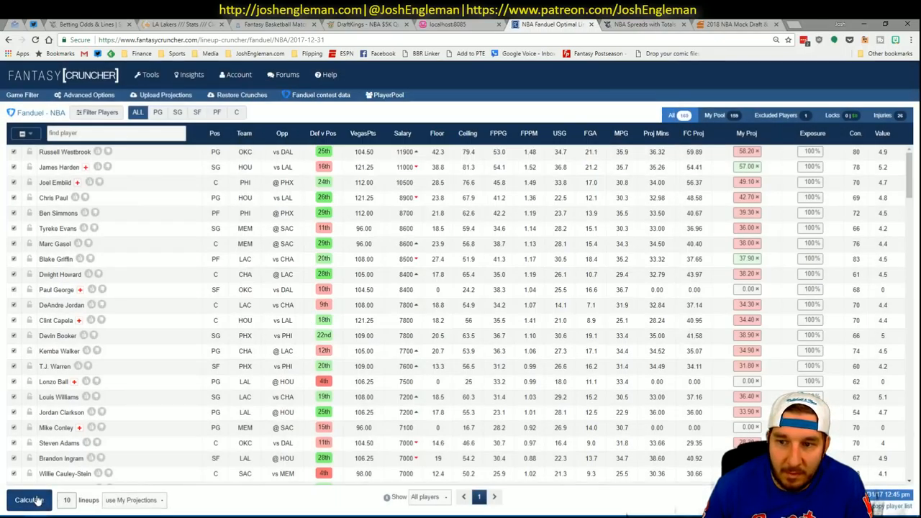
Crunch ten FanDuel lineups, sort them by projected points, then generate a second crunch, Crunch_2.
{"action": "left_click", "coordinate": [28, 500]}
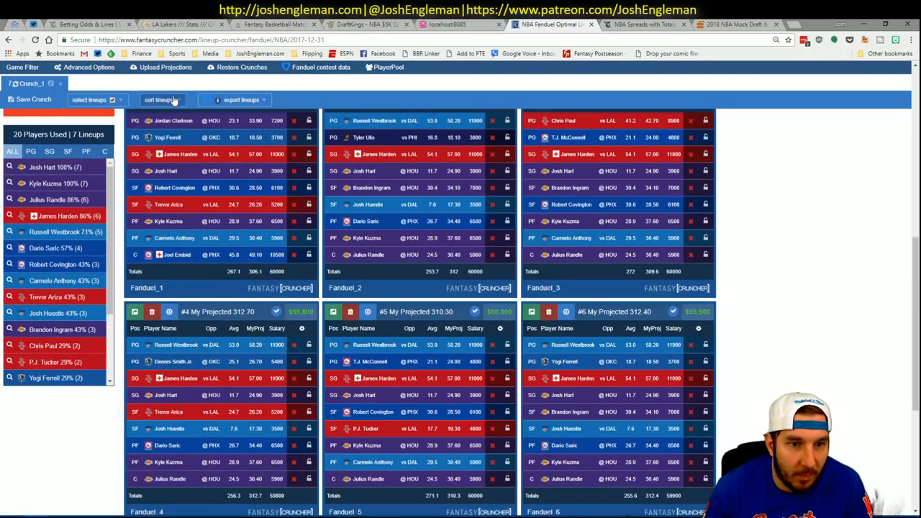
{"action": "left_click", "coordinate": [158, 99]}
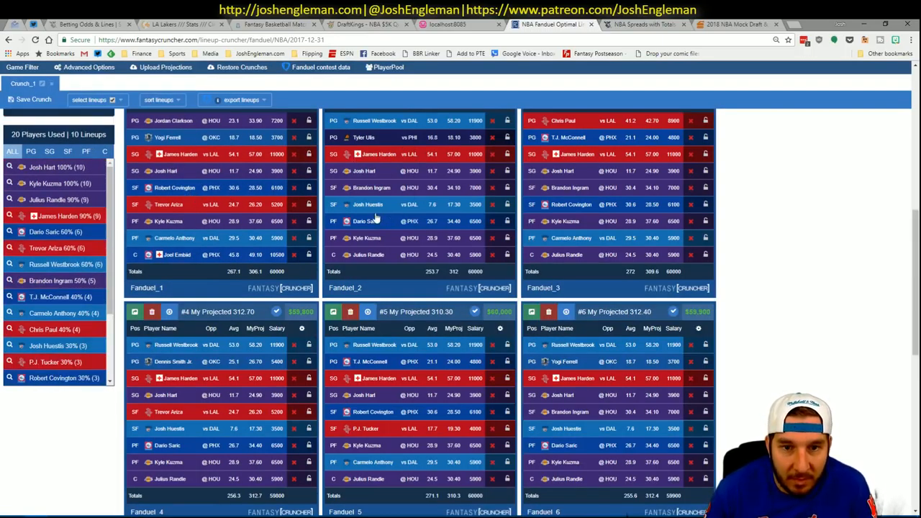
{"action": "scroll", "scroll_direction": "up", "scroll_amount": 3}
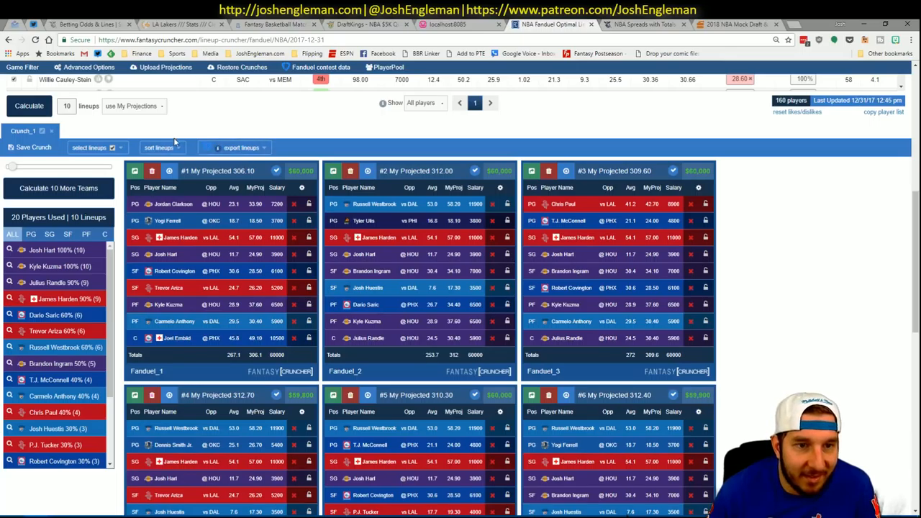
{"action": "left_click", "coordinate": [162, 147]}
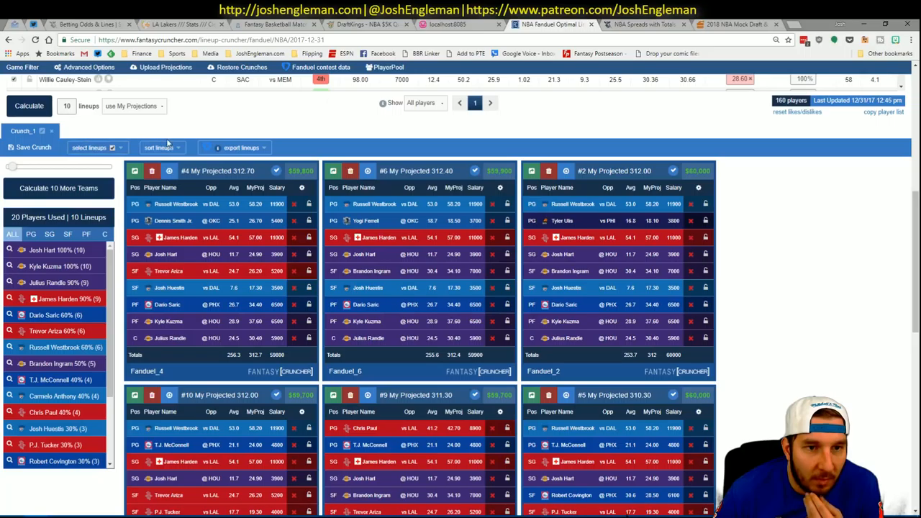
{"action": "mouse_move", "coordinate": [810, 307]}
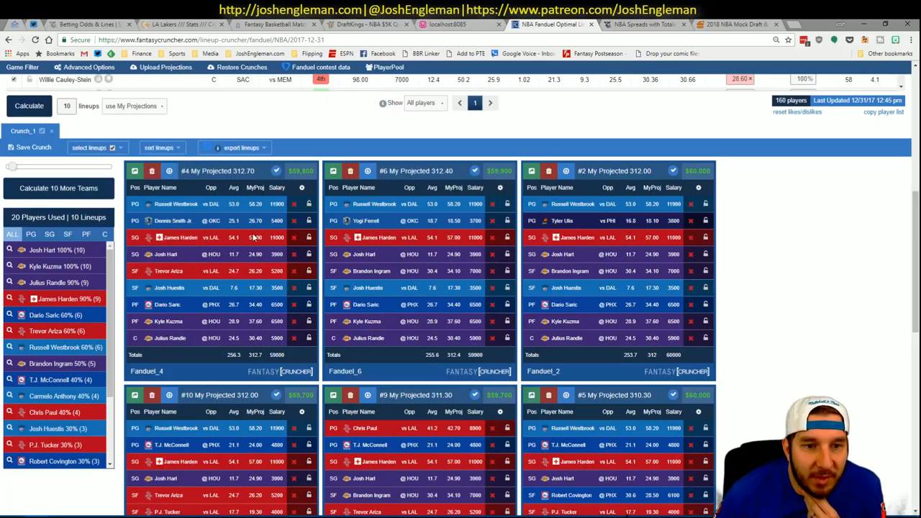
{"action": "mouse_move", "coordinate": [191, 277]}
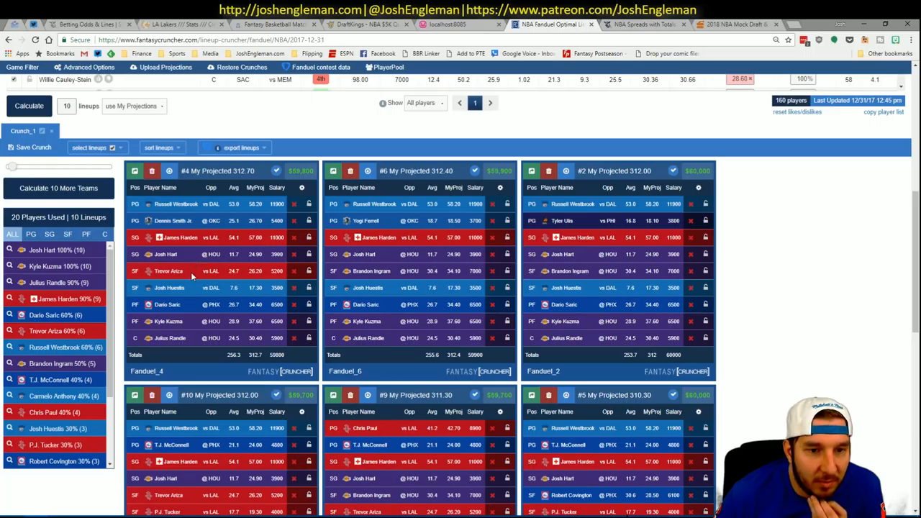
{"action": "mouse_move", "coordinate": [196, 310]}
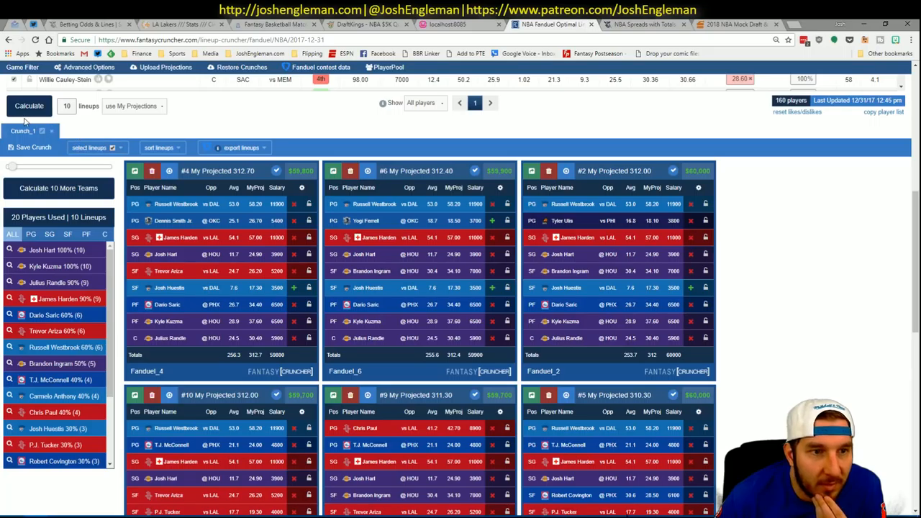
{"action": "left_click", "coordinate": [29, 106]}
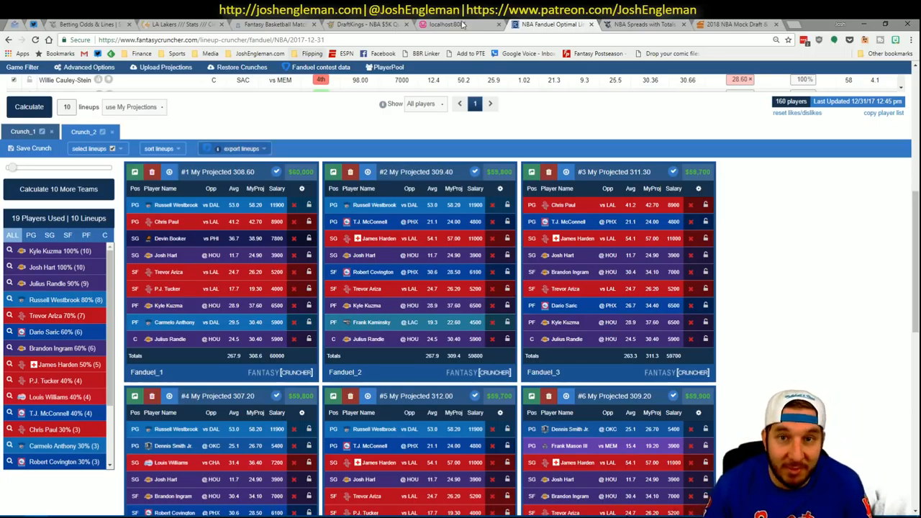
Return to the Daily sheet pivot and select Josh Hart's projected minutes in CJ24.
{"action": "left_click", "coordinate": [641, 23]}
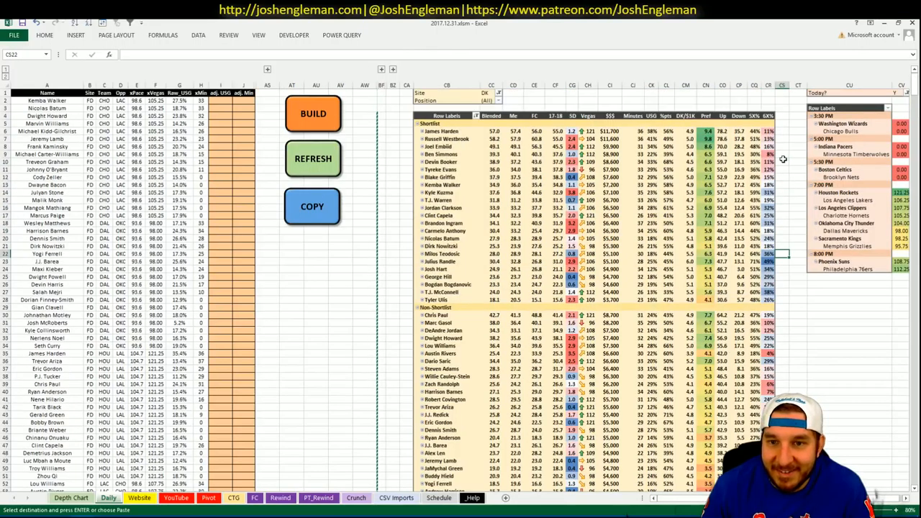
{"action": "scroll", "scroll_direction": "left", "scroll_amount": 3}
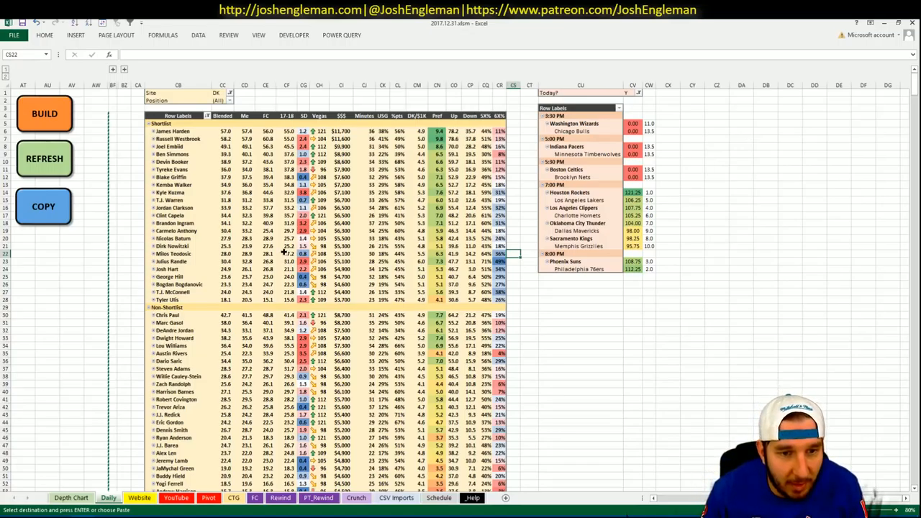
{"action": "left_click", "coordinate": [365, 269]}
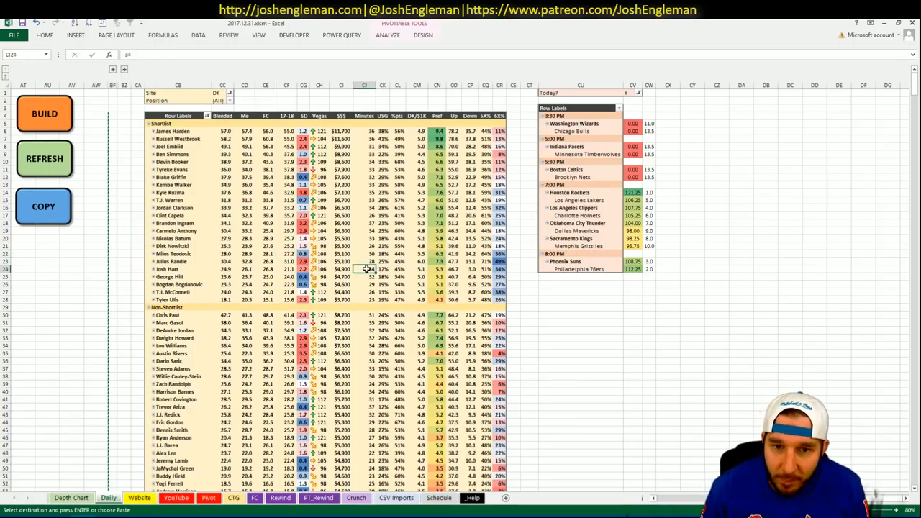
{"action": "mouse_move", "coordinate": [367, 269]}
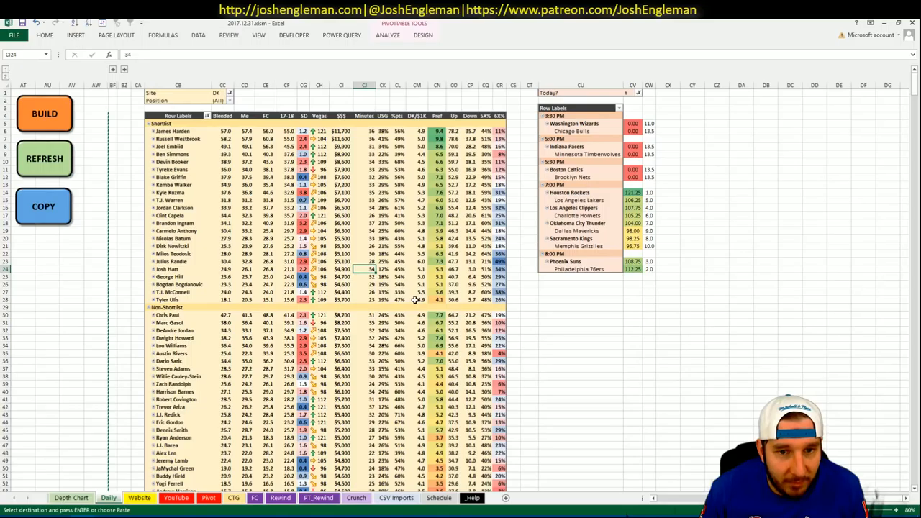
{"action": "mouse_move", "coordinate": [382, 284]}
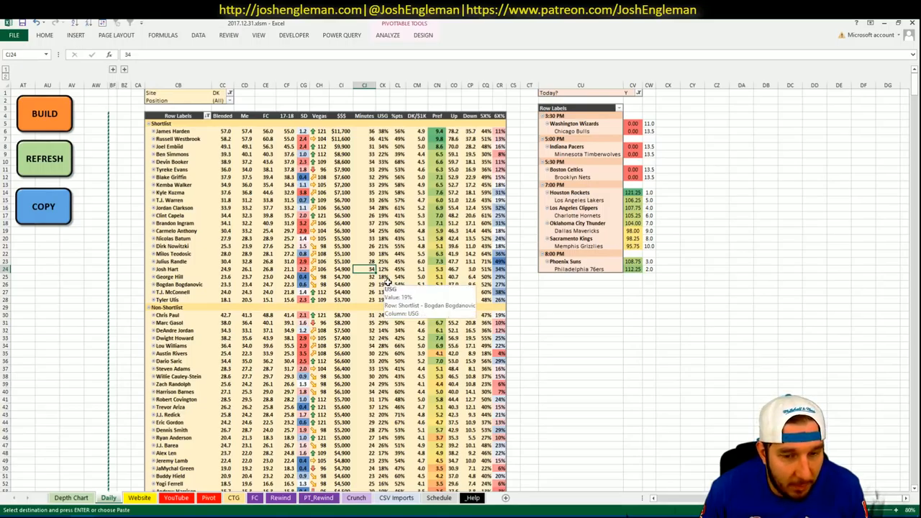